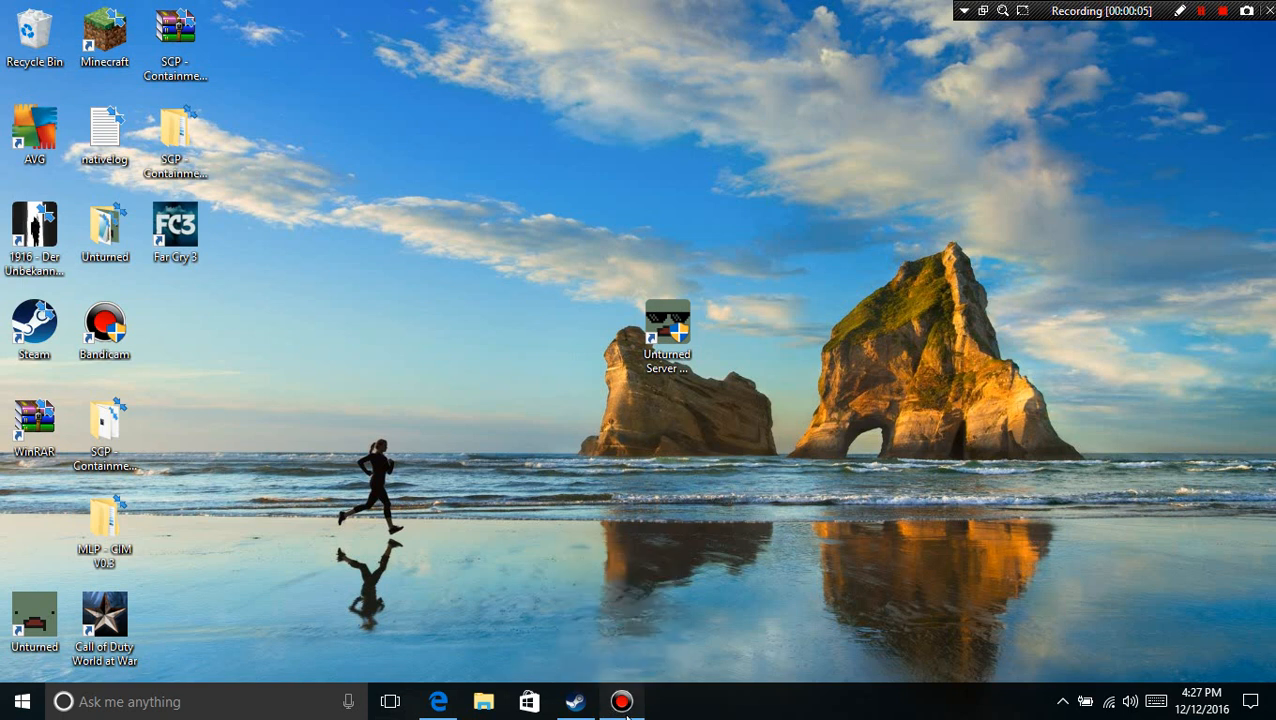
Step: Put the screen recorder away, bring the YouTube video page back up and scroll through its description
click(622, 700)
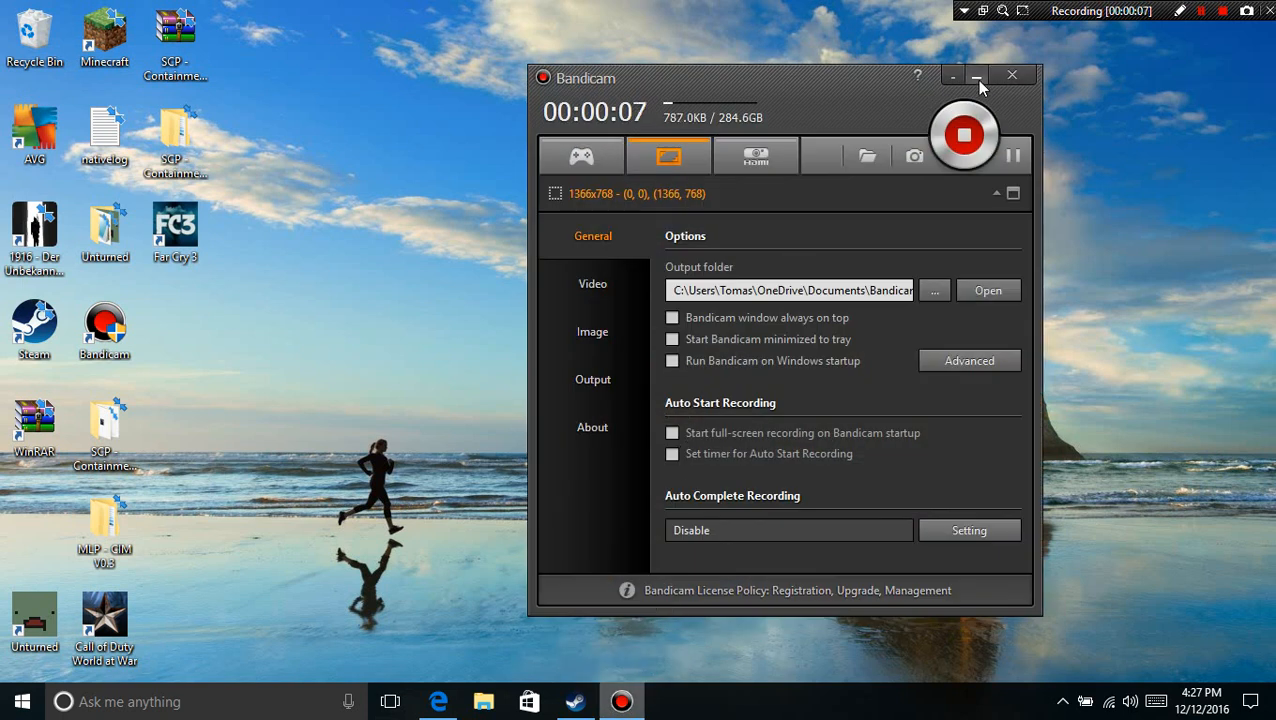
click(976, 76)
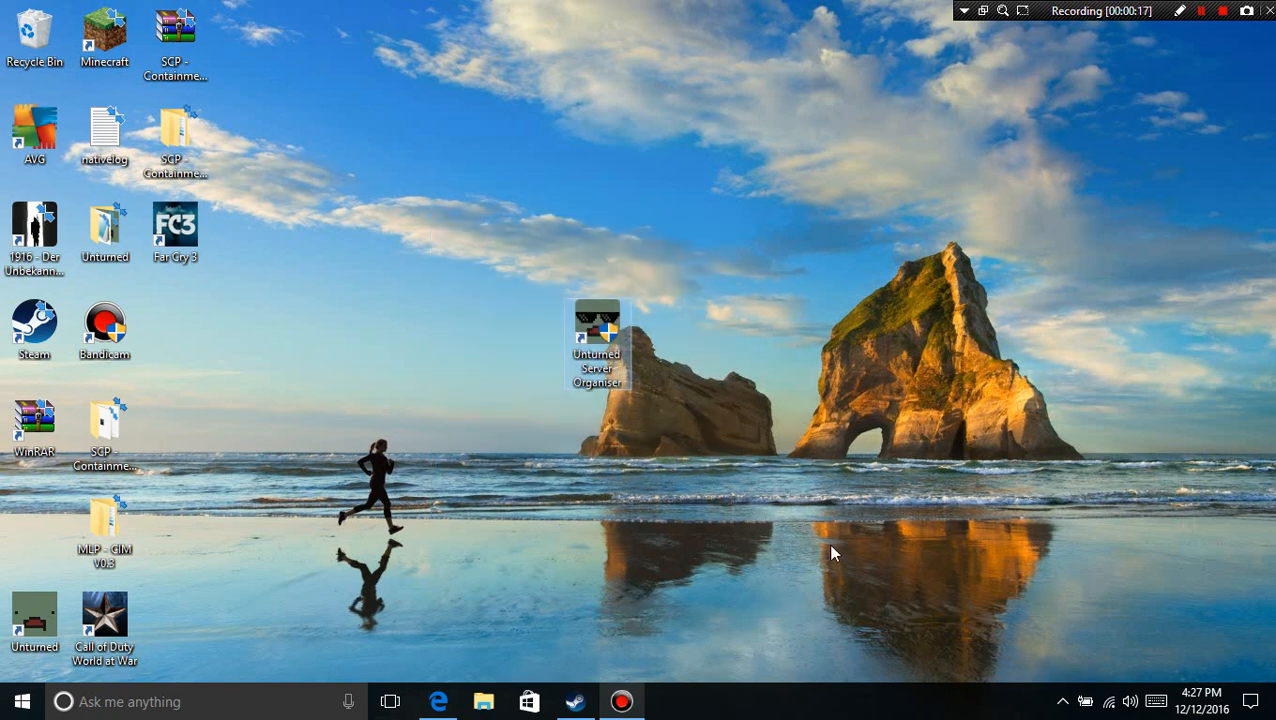
mouse_move(690, 552)
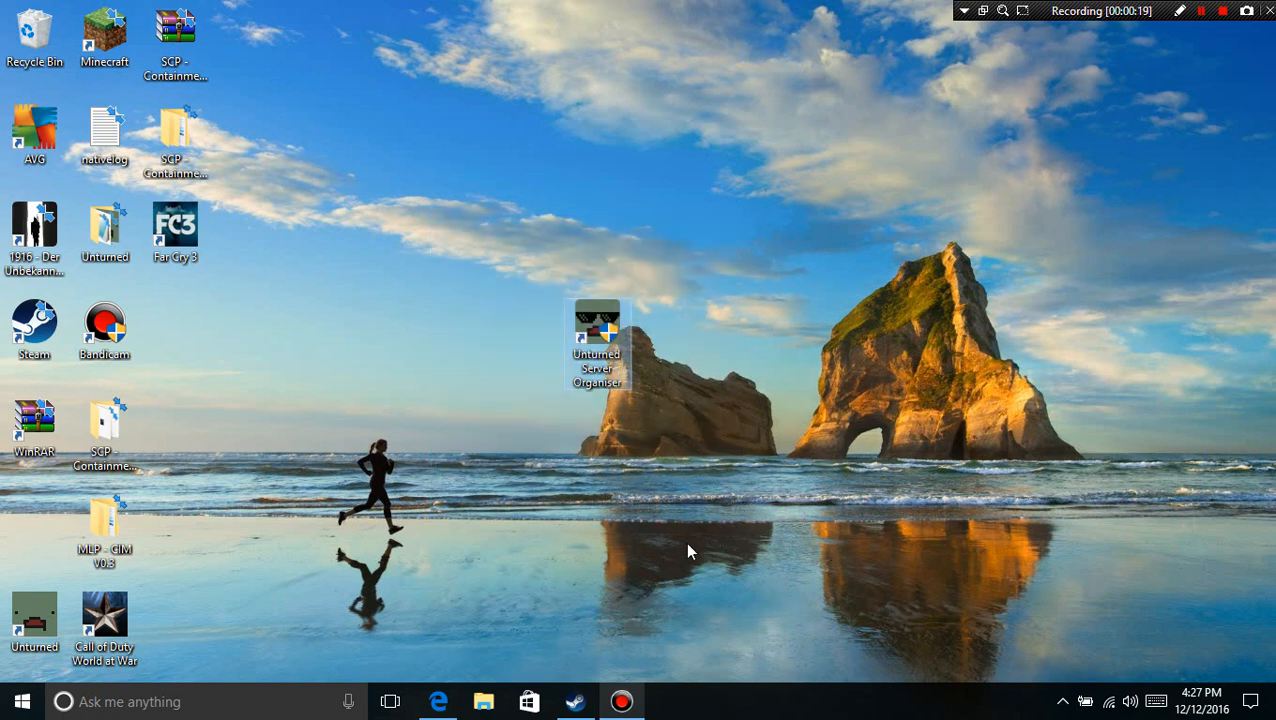
click(438, 700)
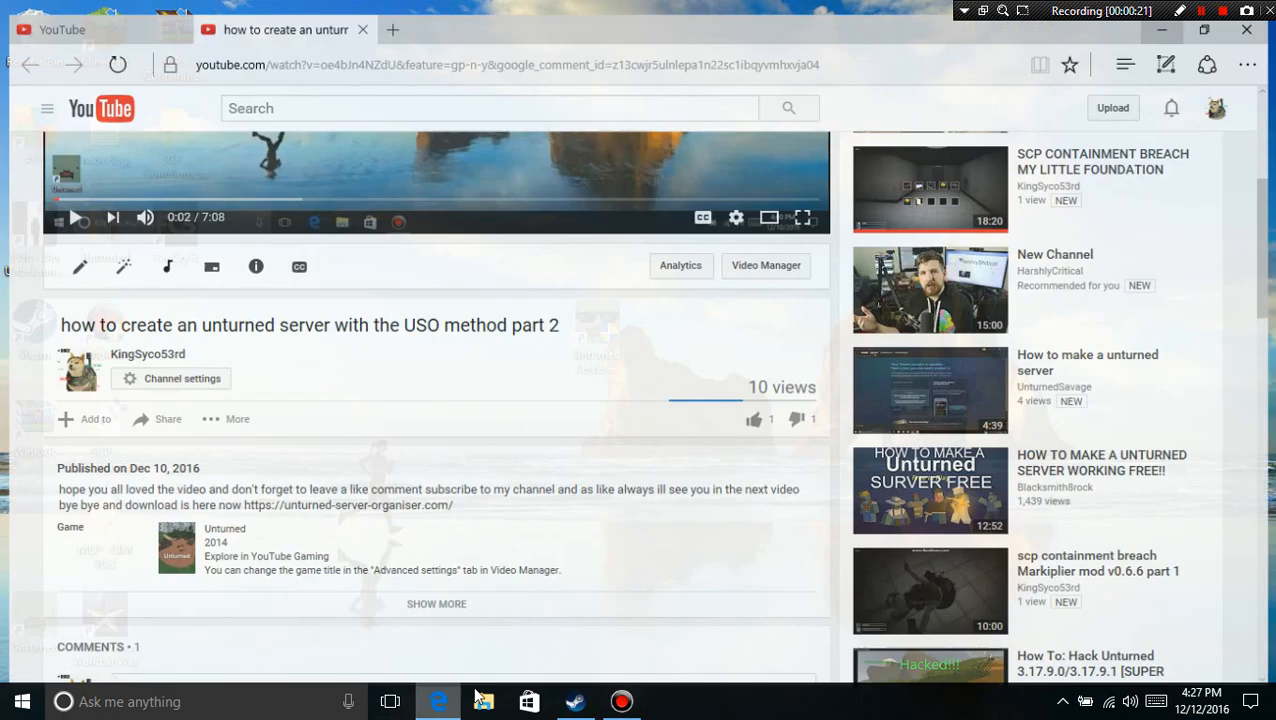
scroll(down, 3)
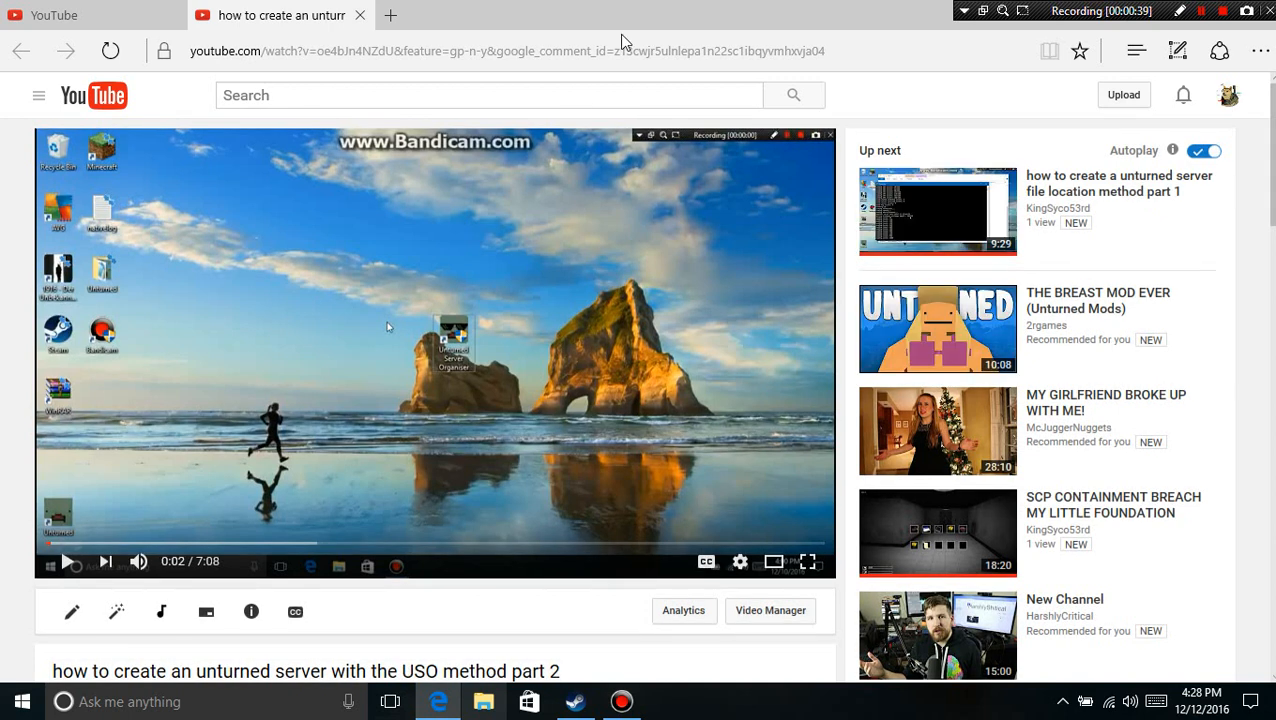
scroll(down, 3)
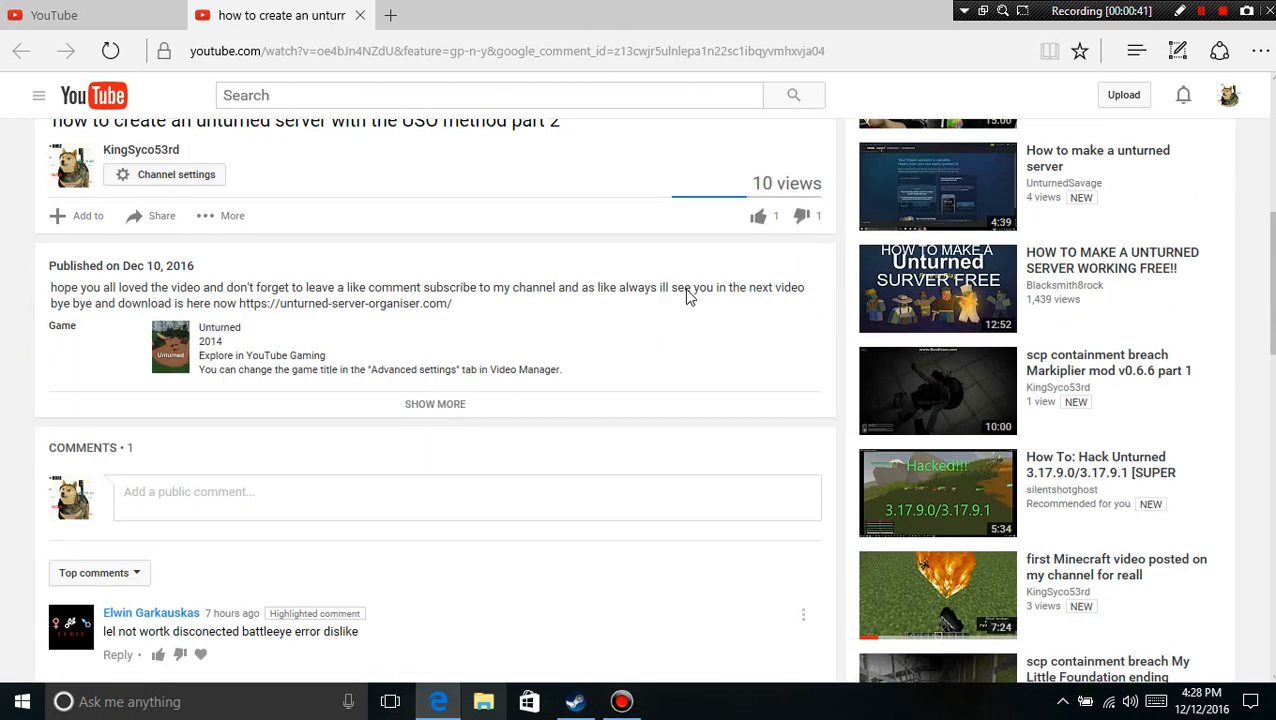
scroll(up, 3)
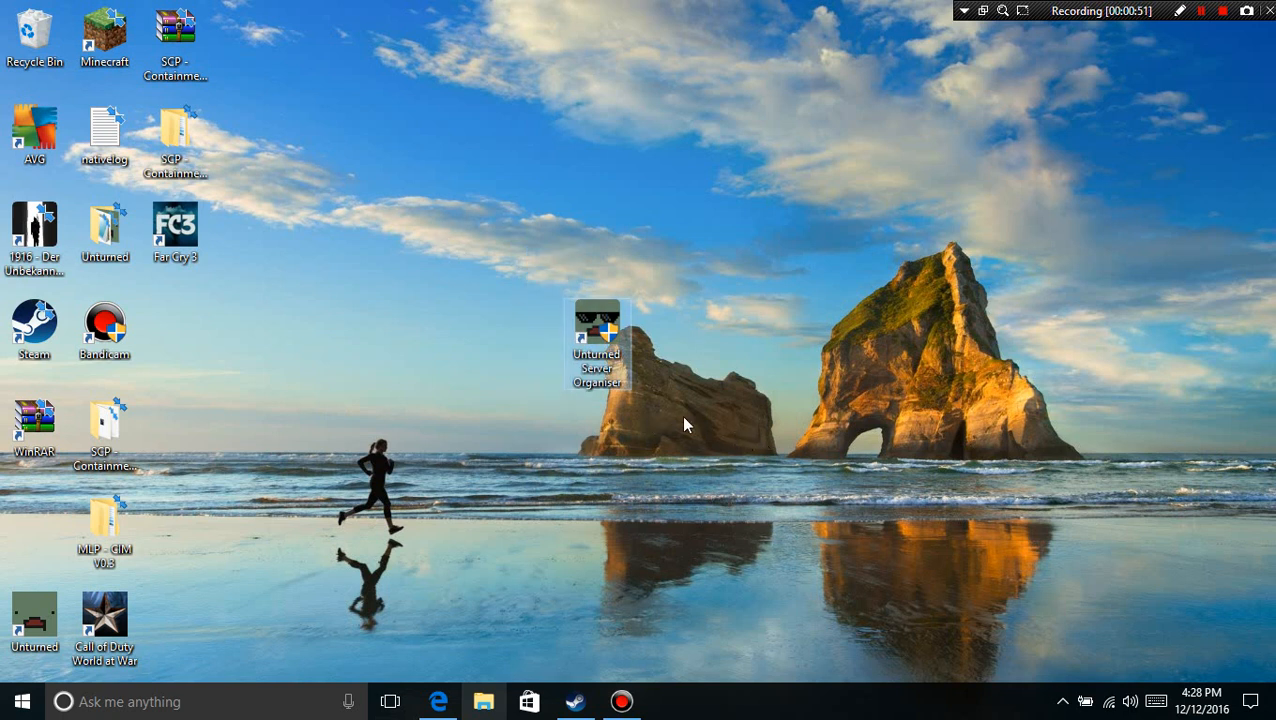
mouse_move(684, 470)
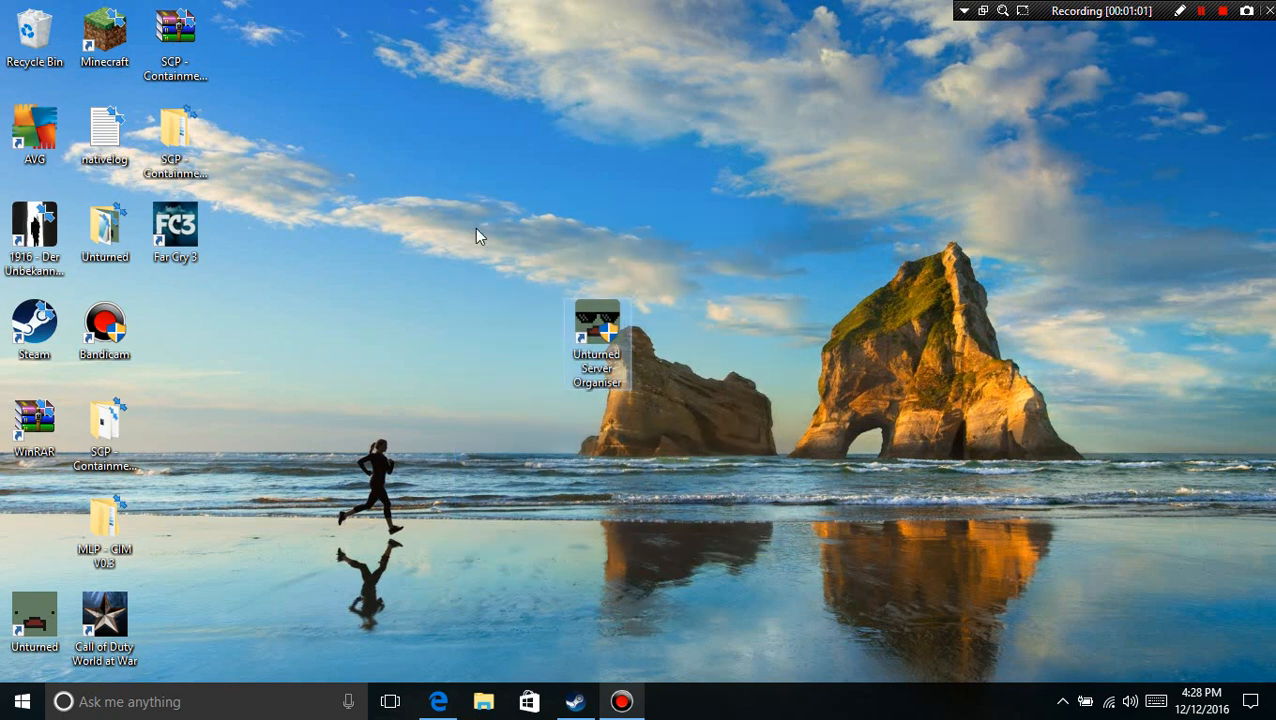
mouse_move(596, 330)
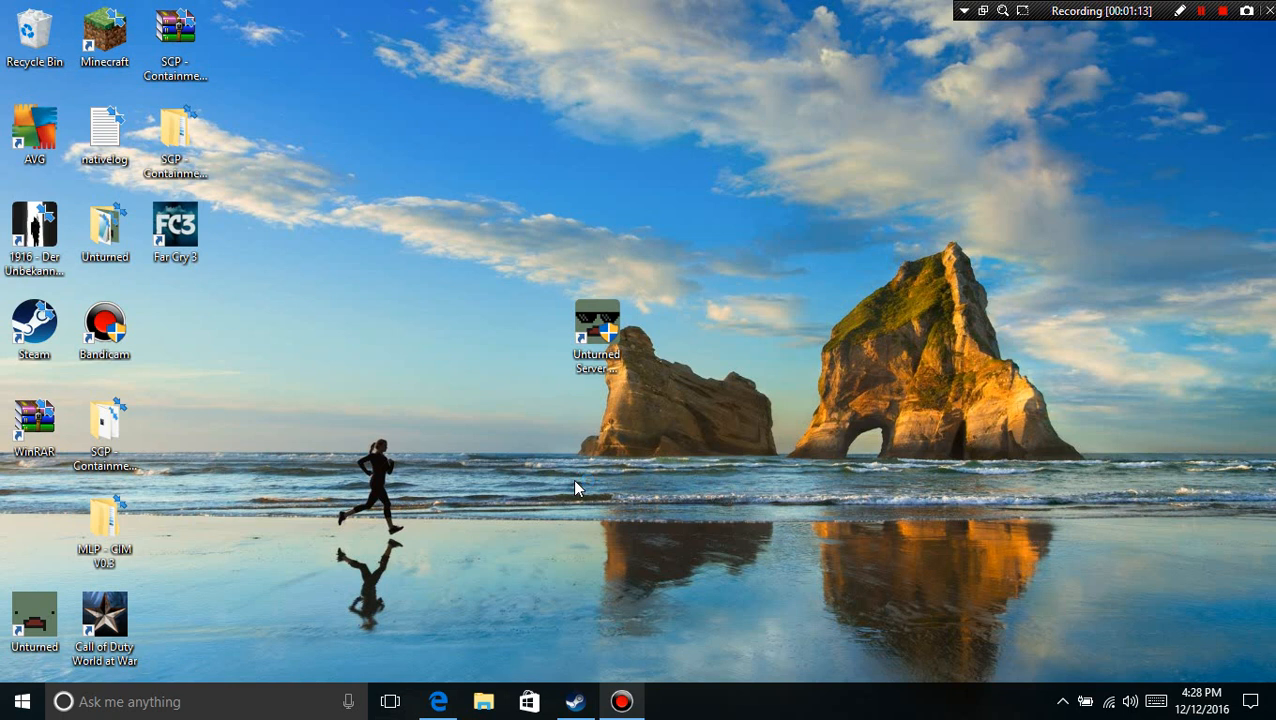
Step: Launch Unturned Server Organizer from the desktop and select the Washington server
double_click(596, 330)
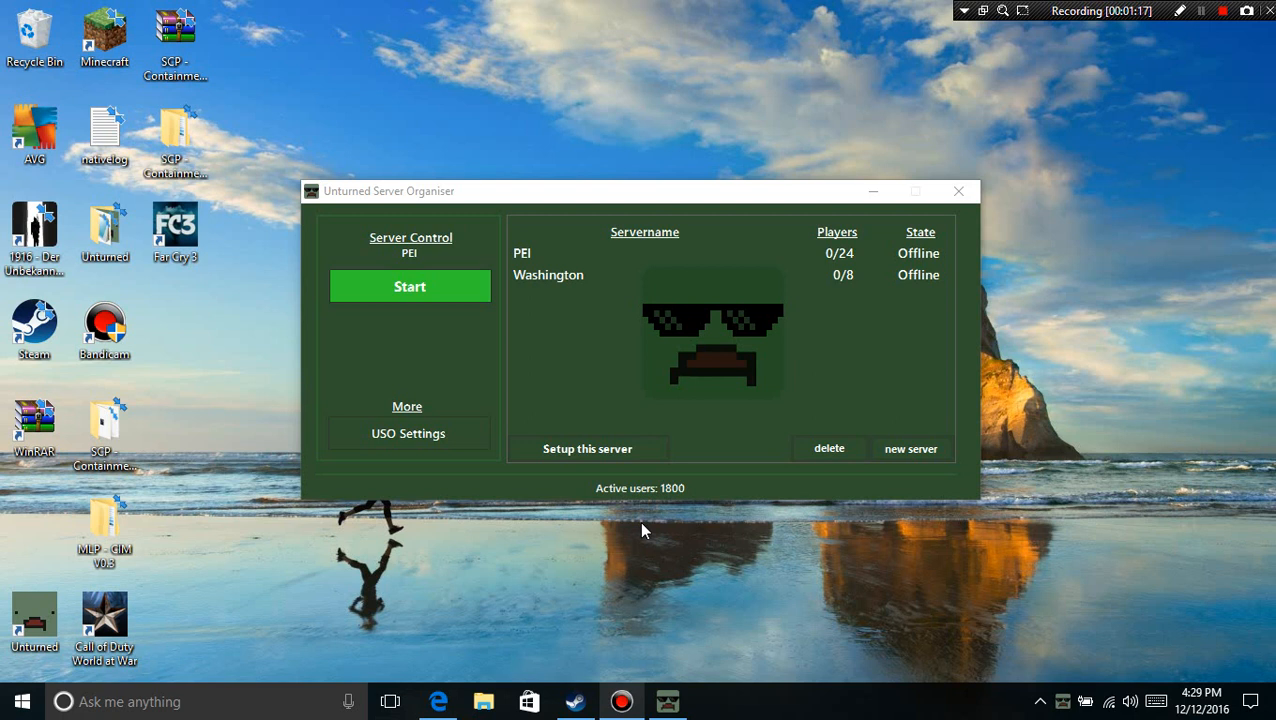
mouse_move(548, 192)
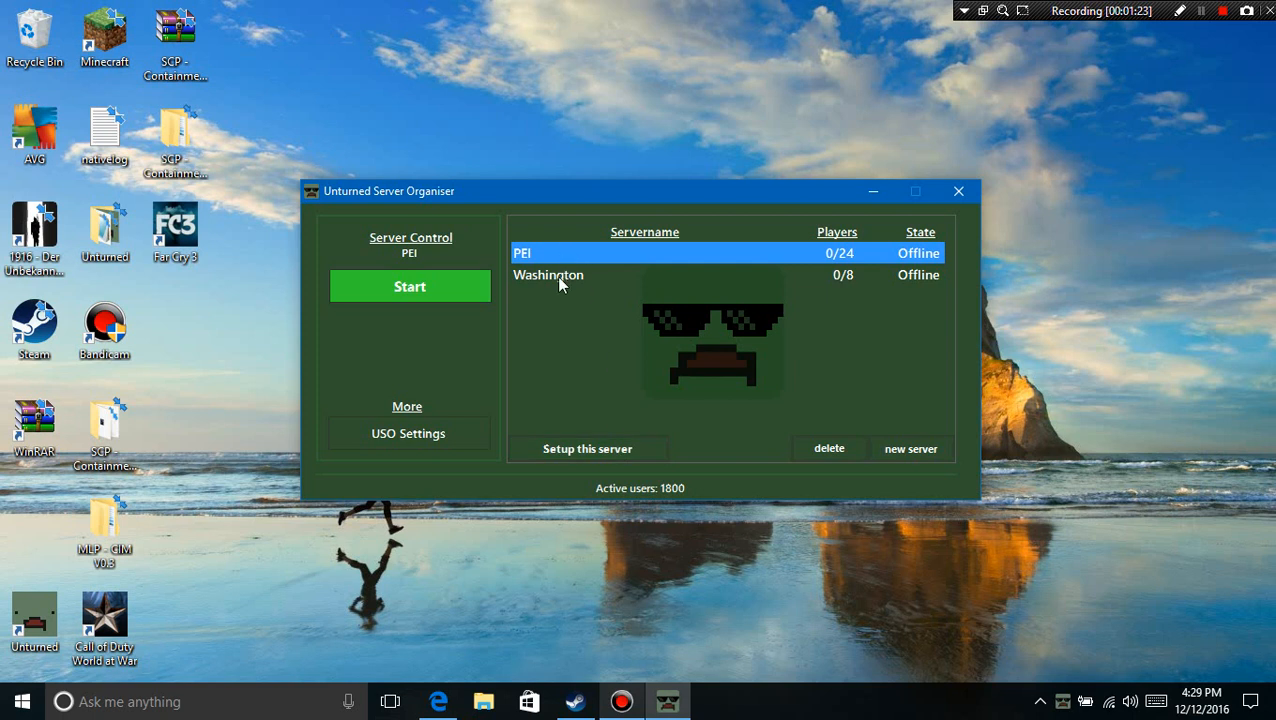
click(548, 274)
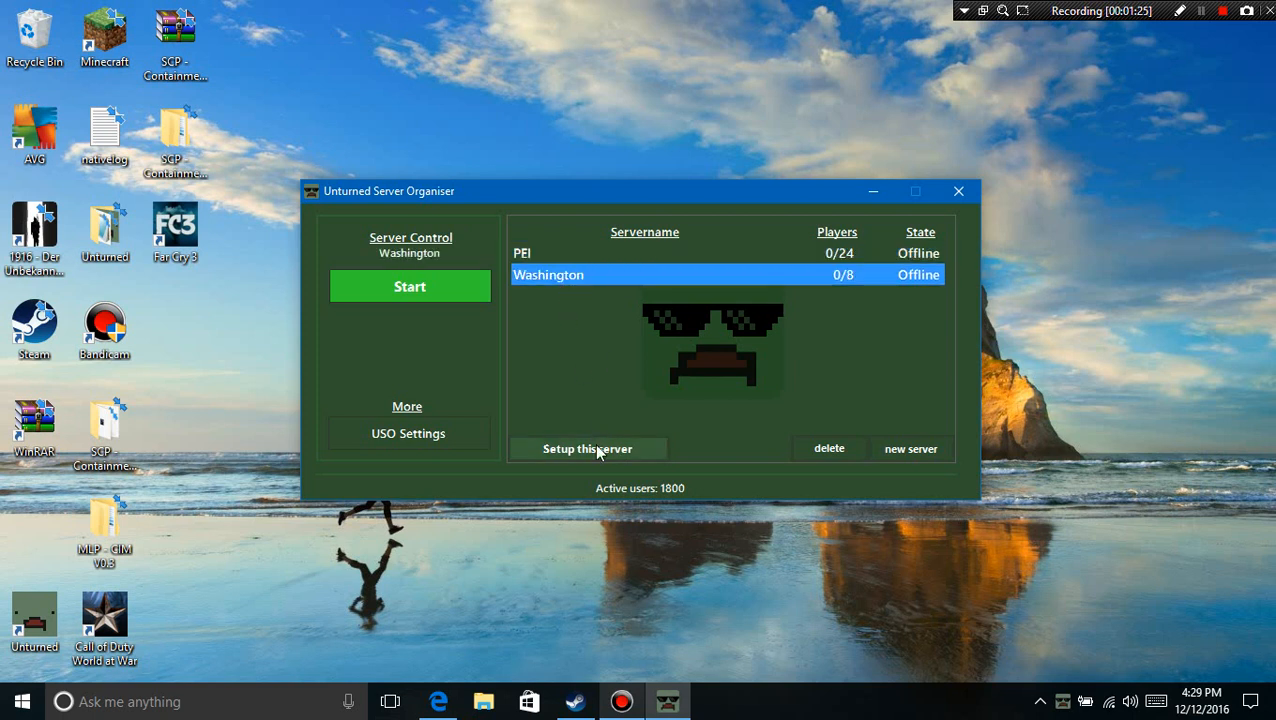
click(588, 448)
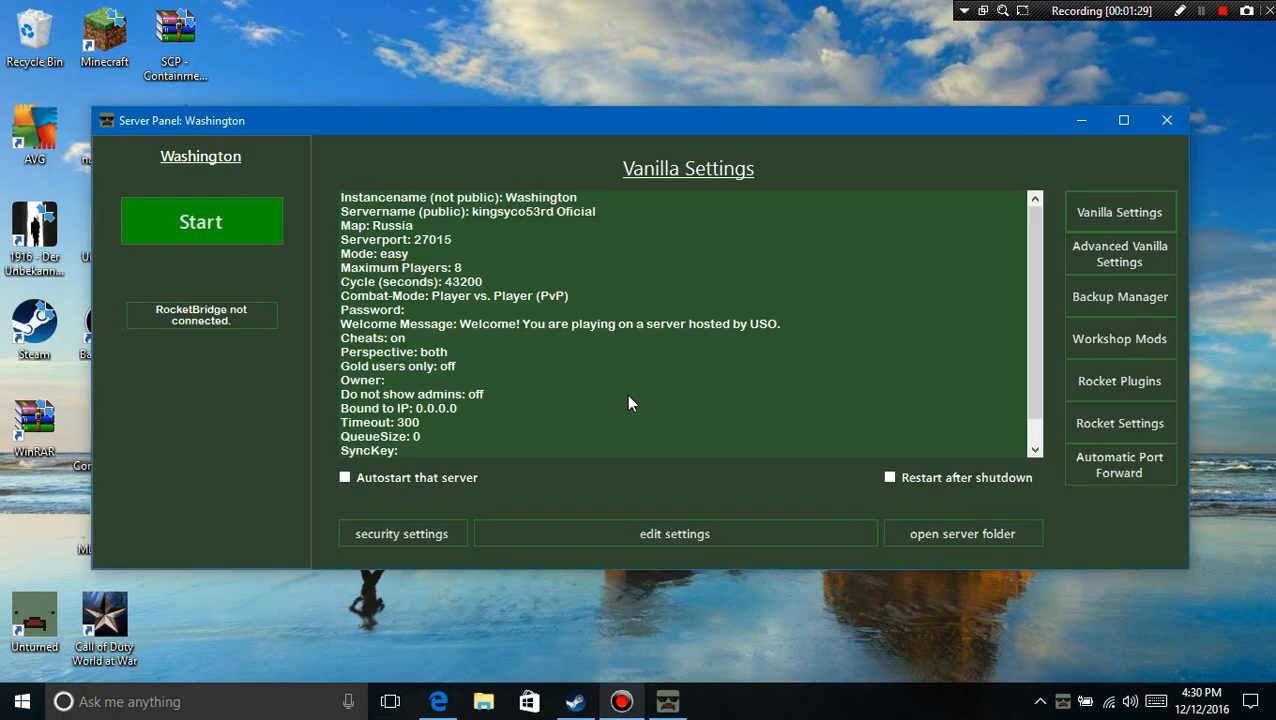
mouse_move(572, 344)
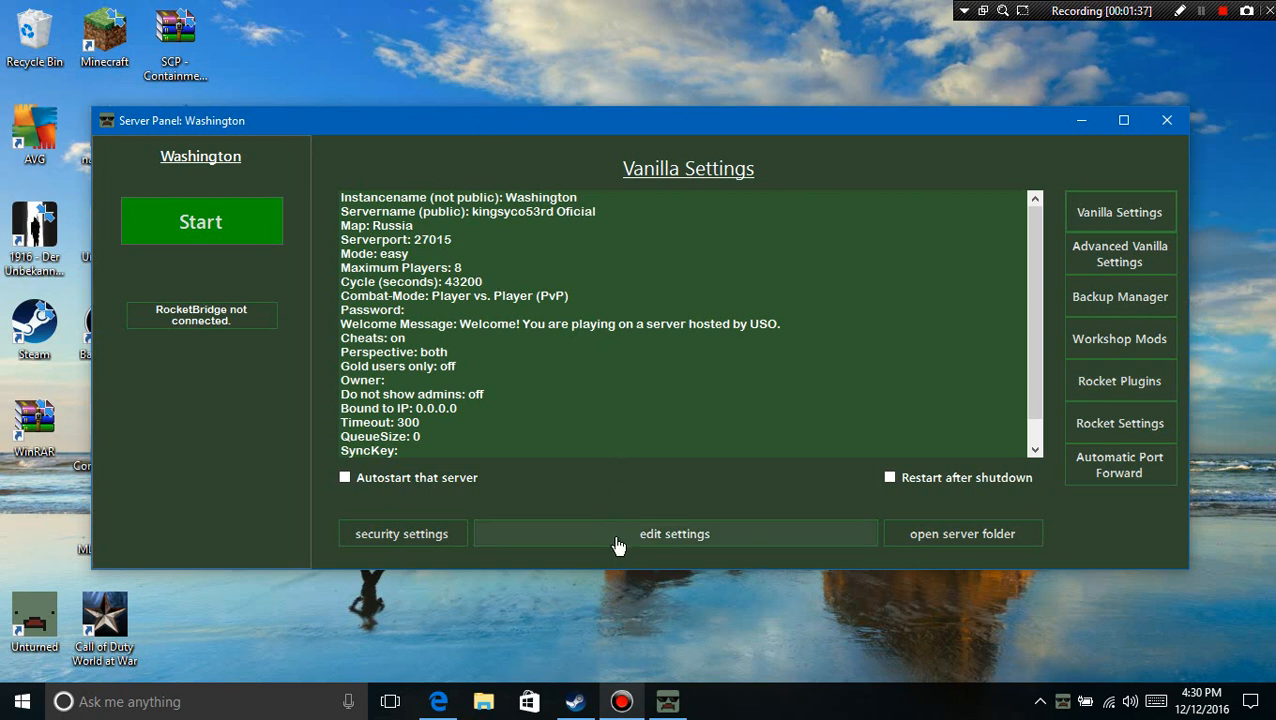
mouse_move(788, 544)
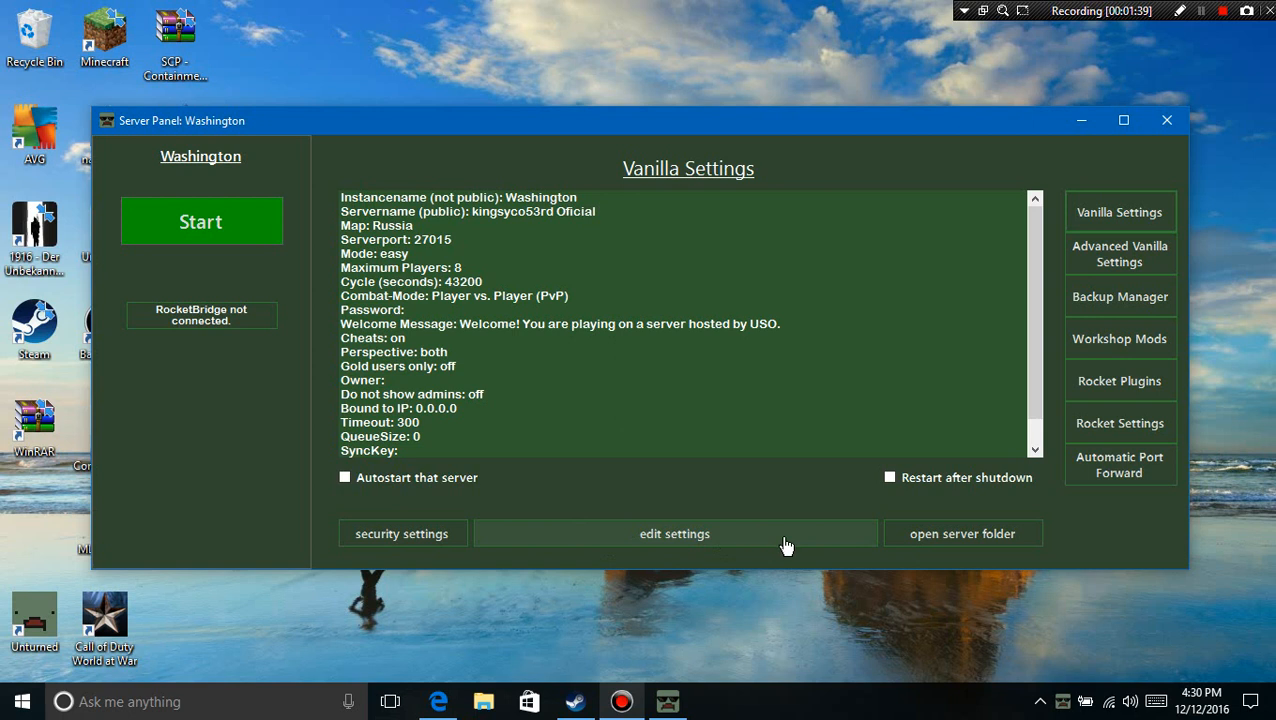
mouse_move(958, 550)
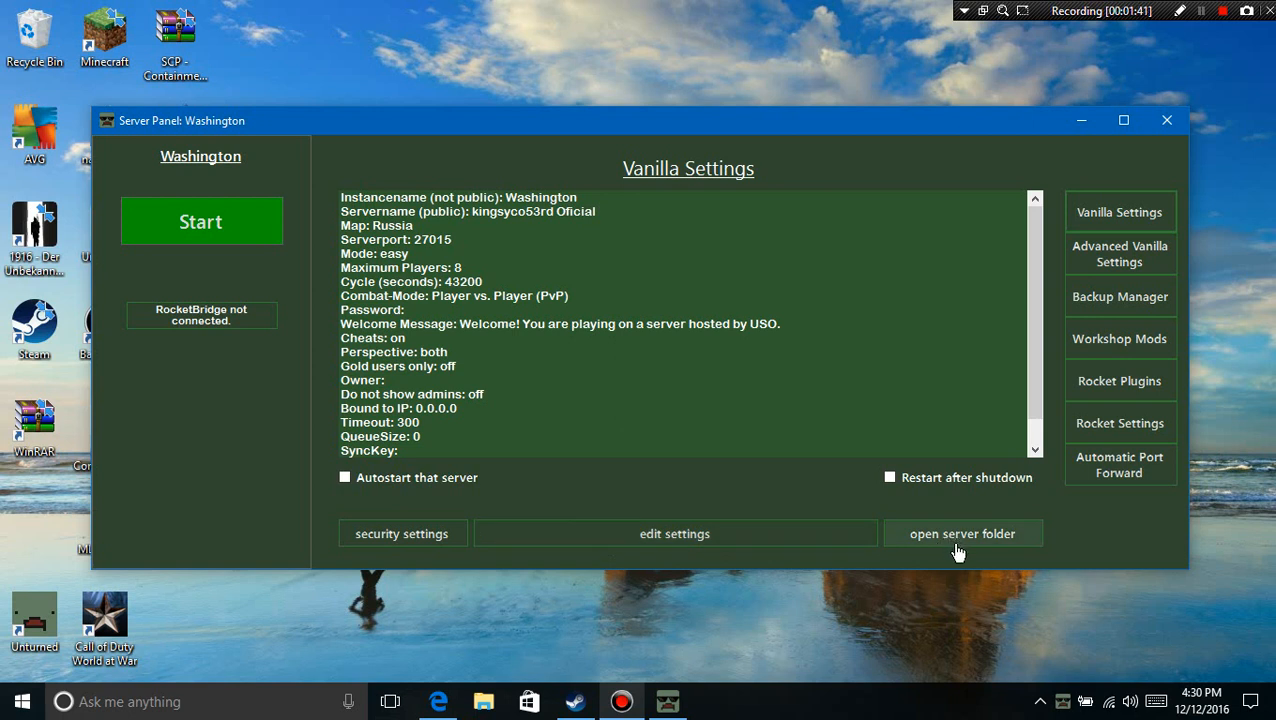
mouse_move(676, 540)
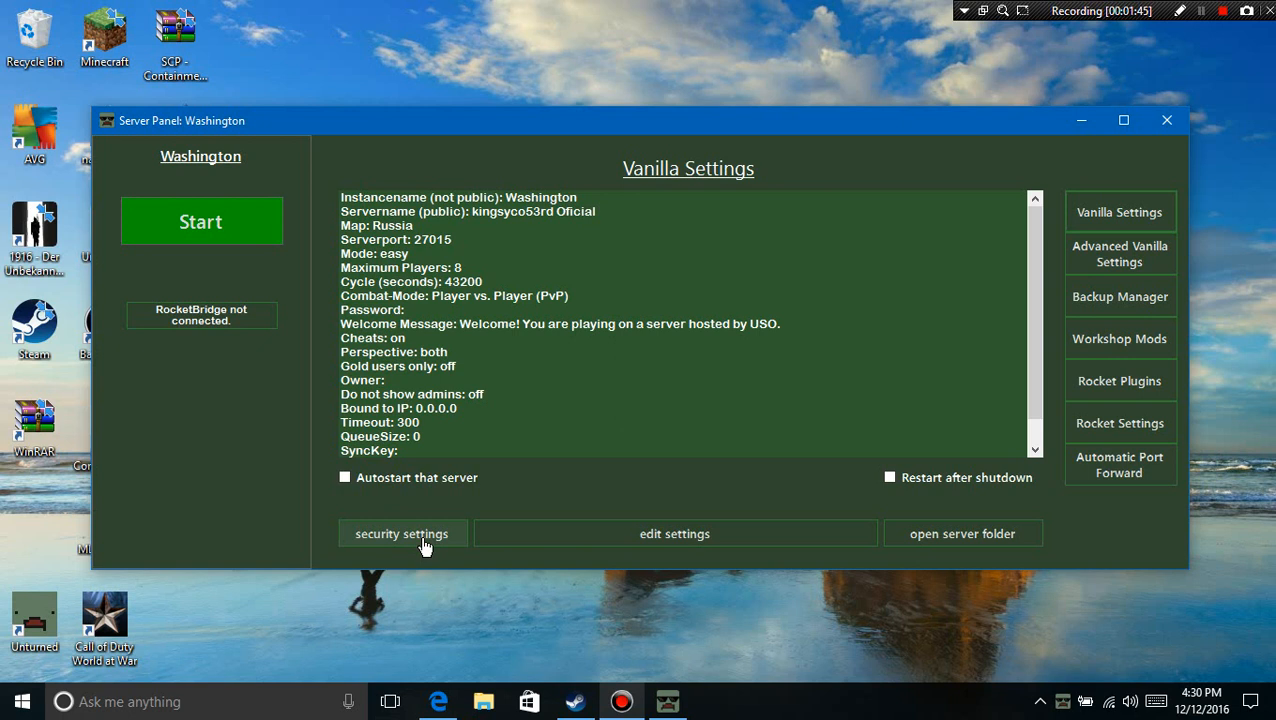
mouse_move(200, 220)
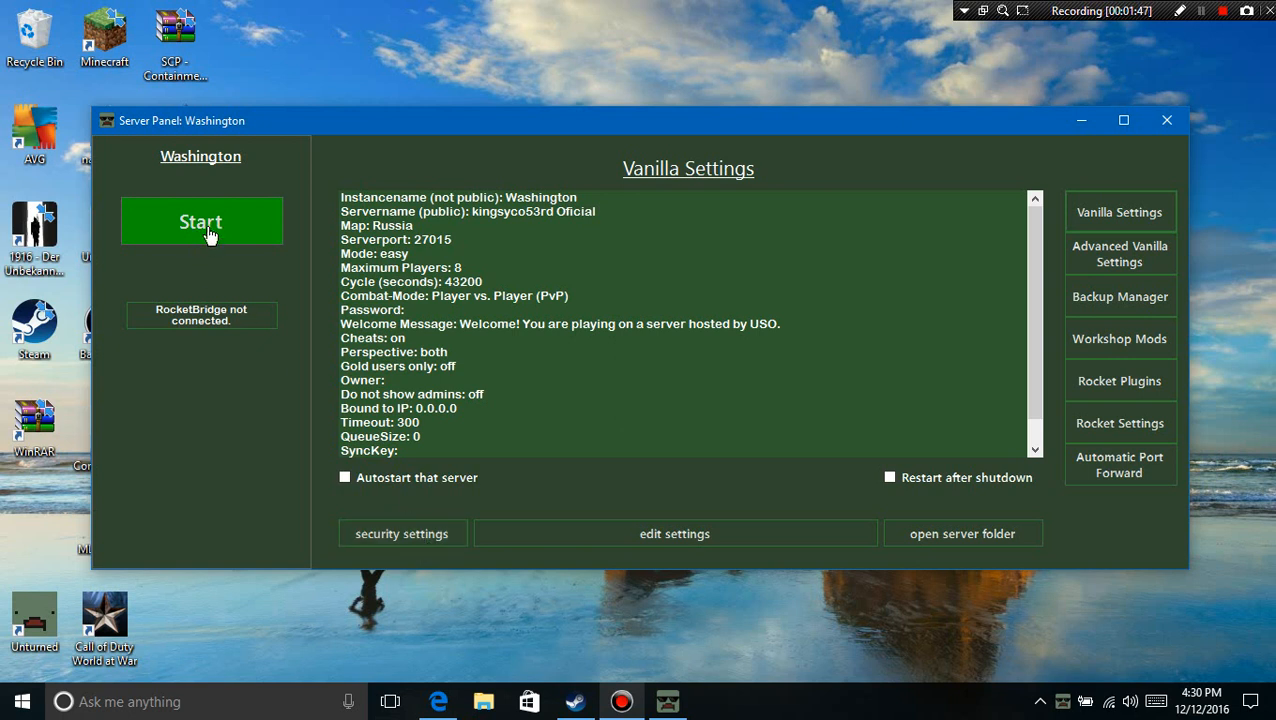
mouse_move(94, 232)
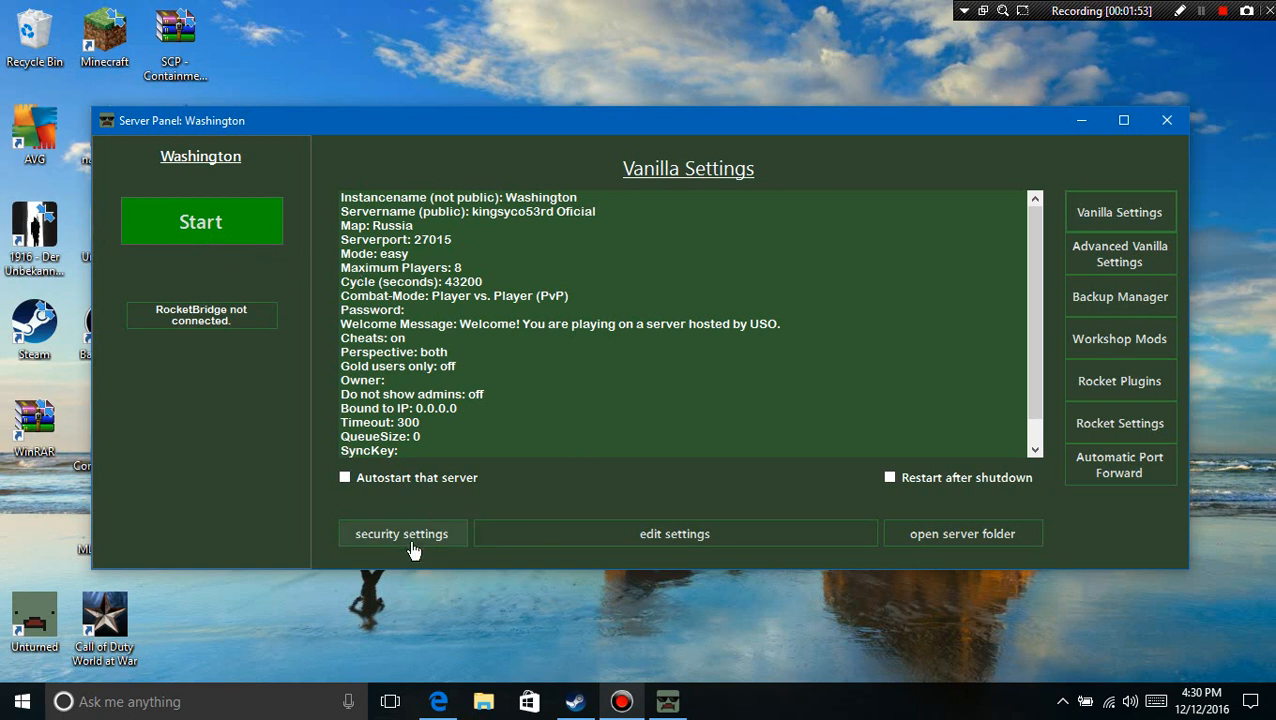
mouse_move(582, 558)
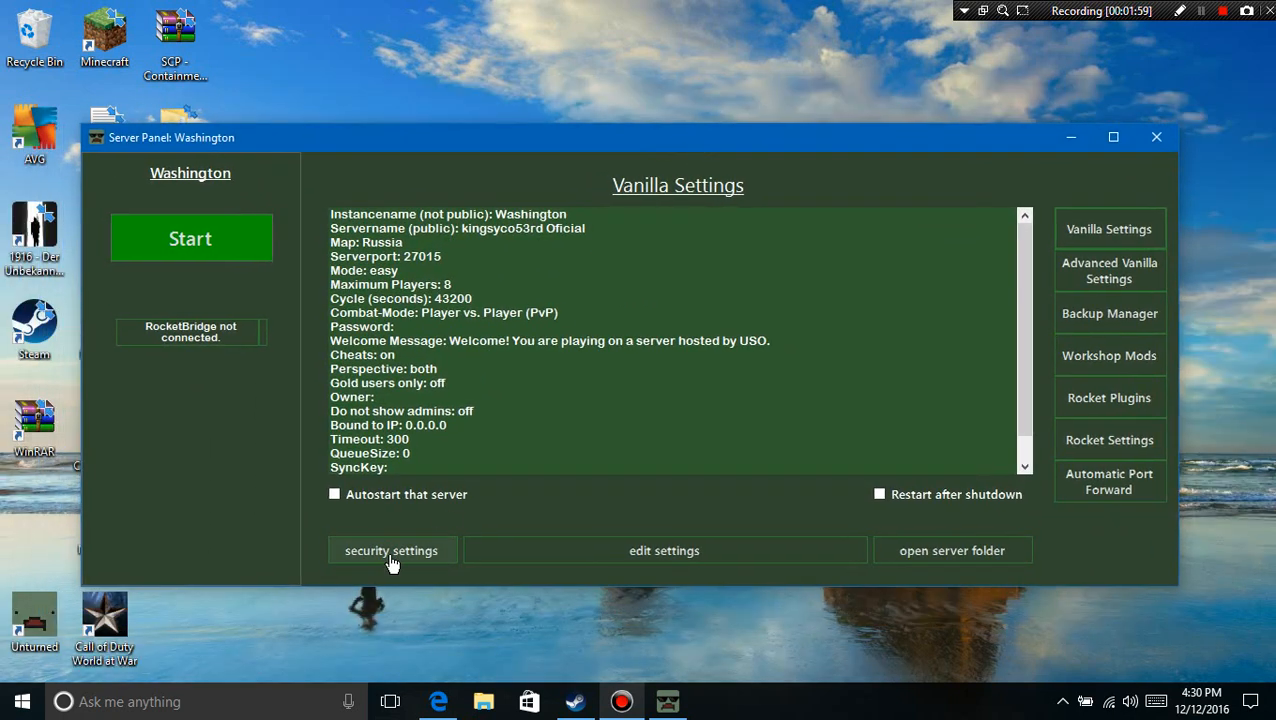
Step: In Washington's Security Settings, set Valve Anti Cheat and BattlEye to Disabled
click(392, 550)
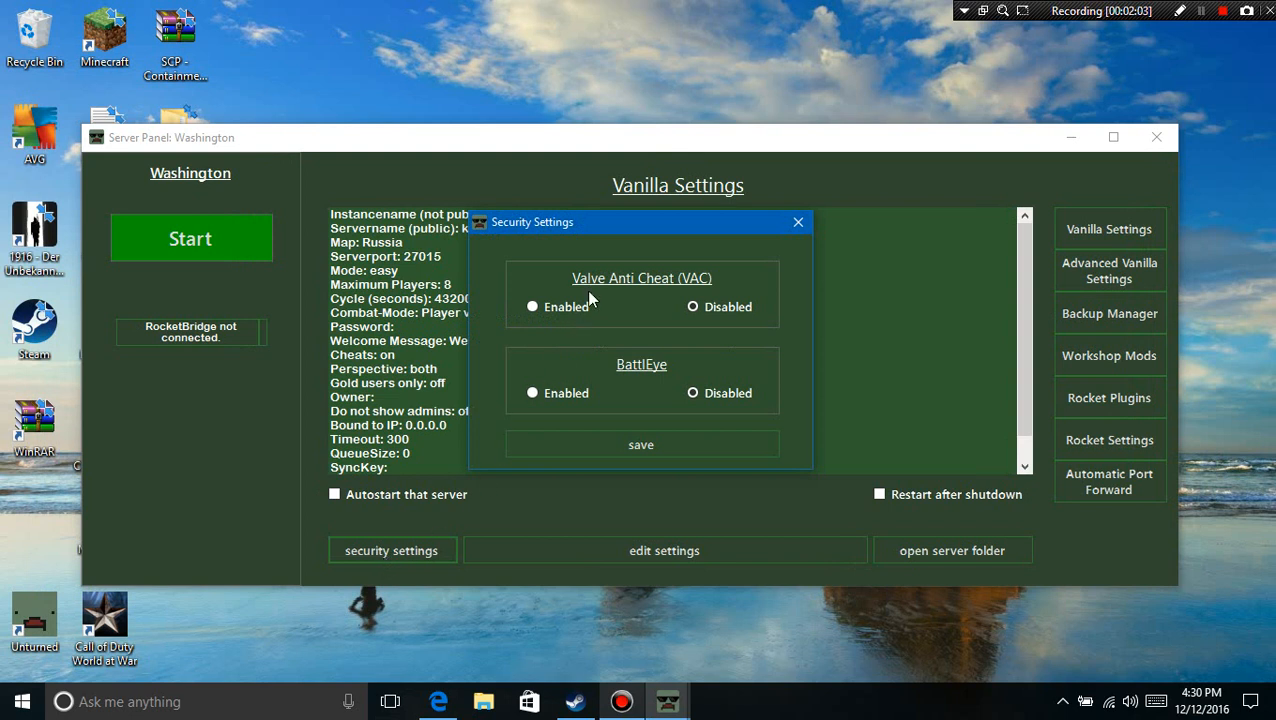
mouse_move(678, 296)
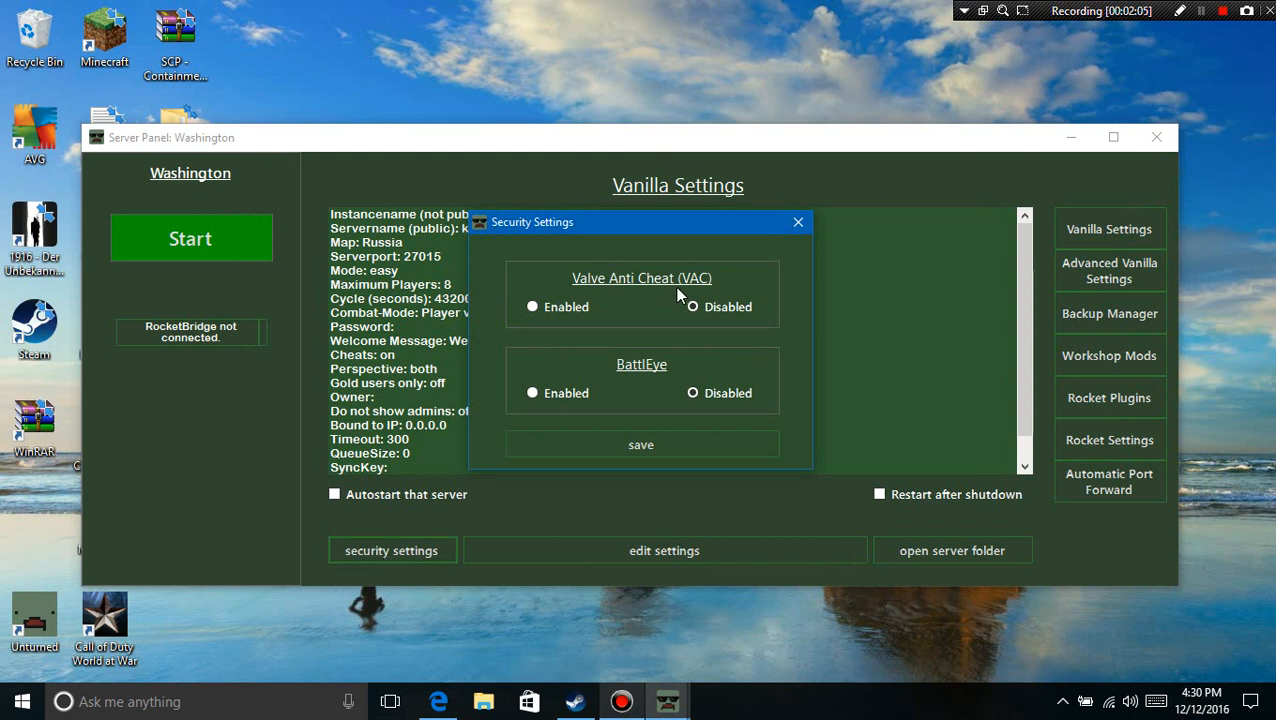
mouse_move(636, 288)
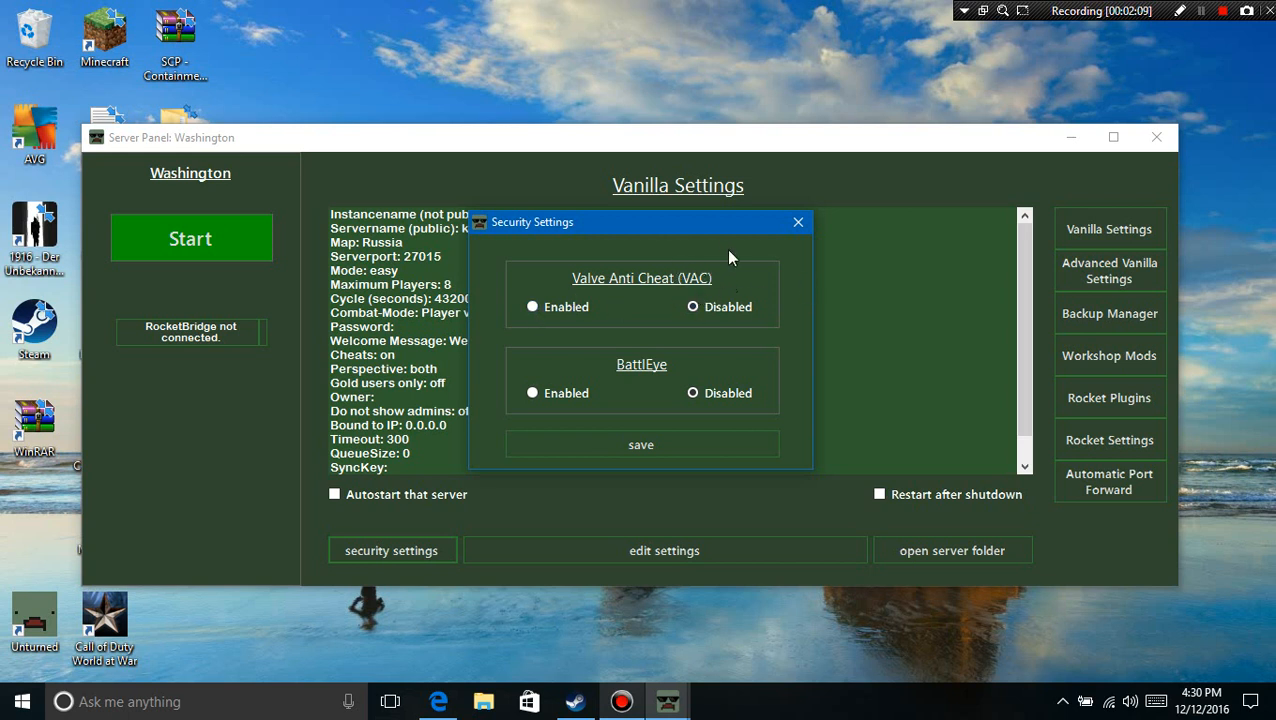
click(532, 308)
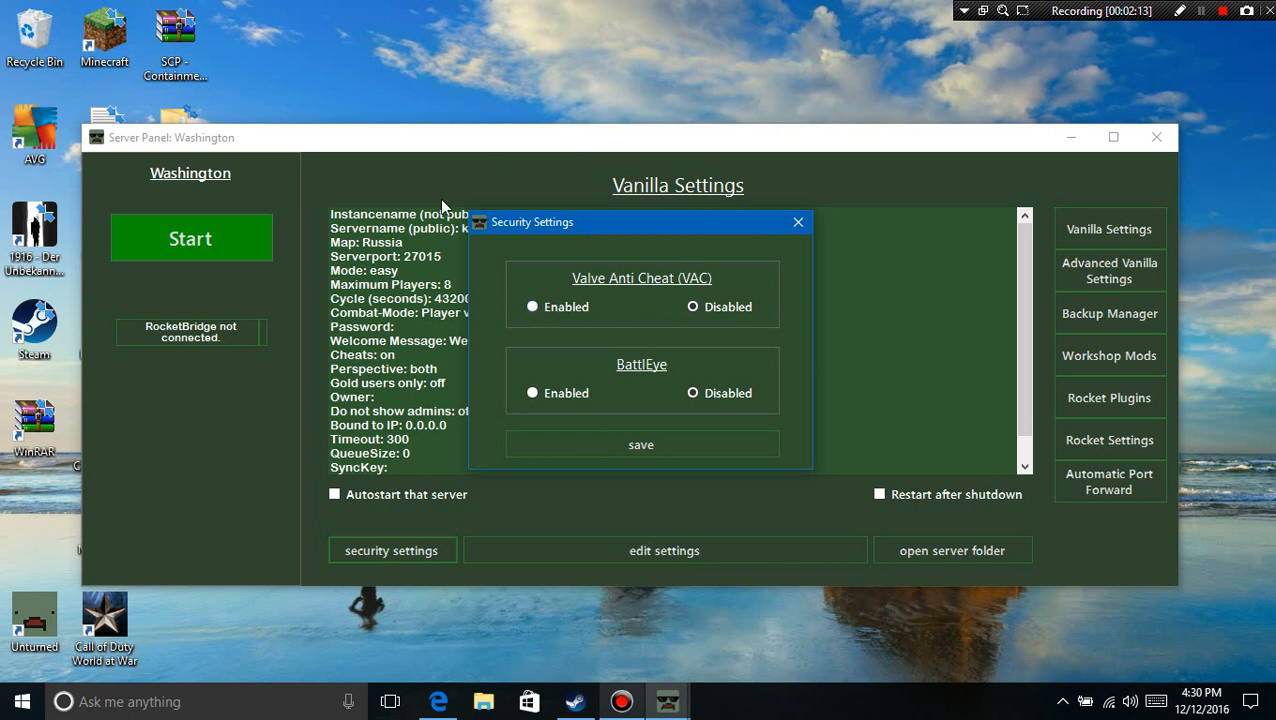
mouse_move(882, 382)
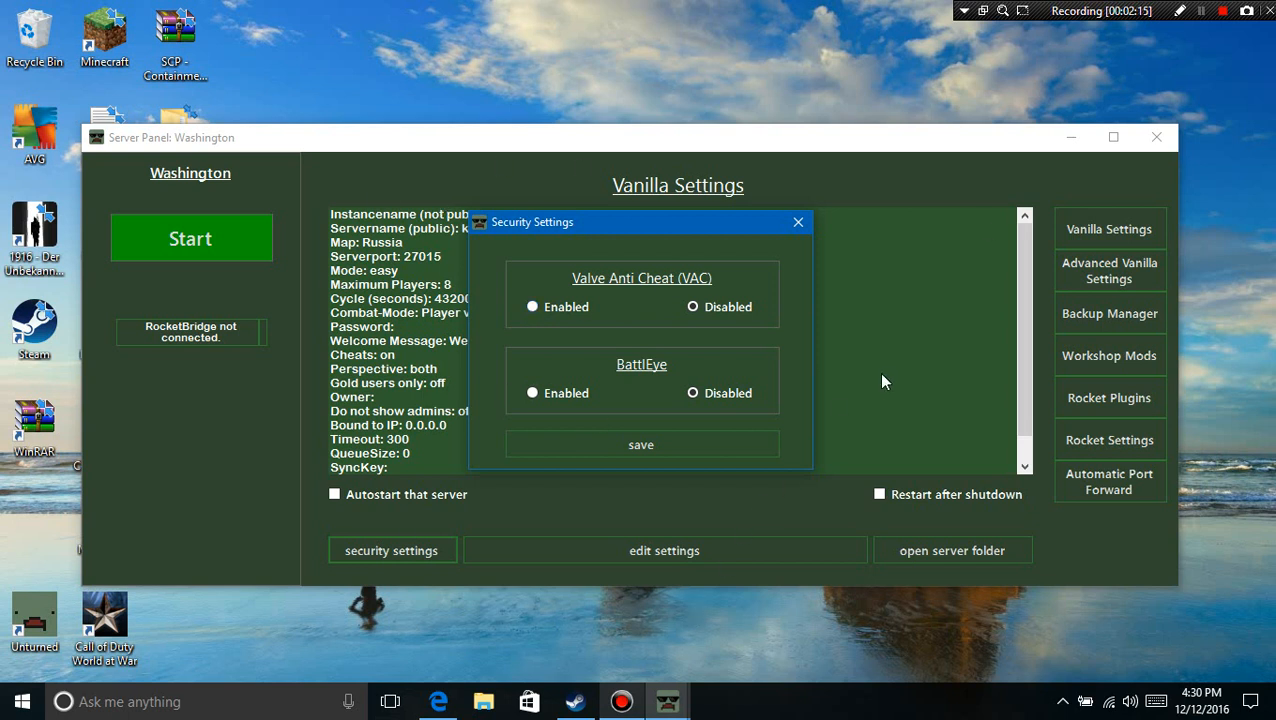
click(692, 308)
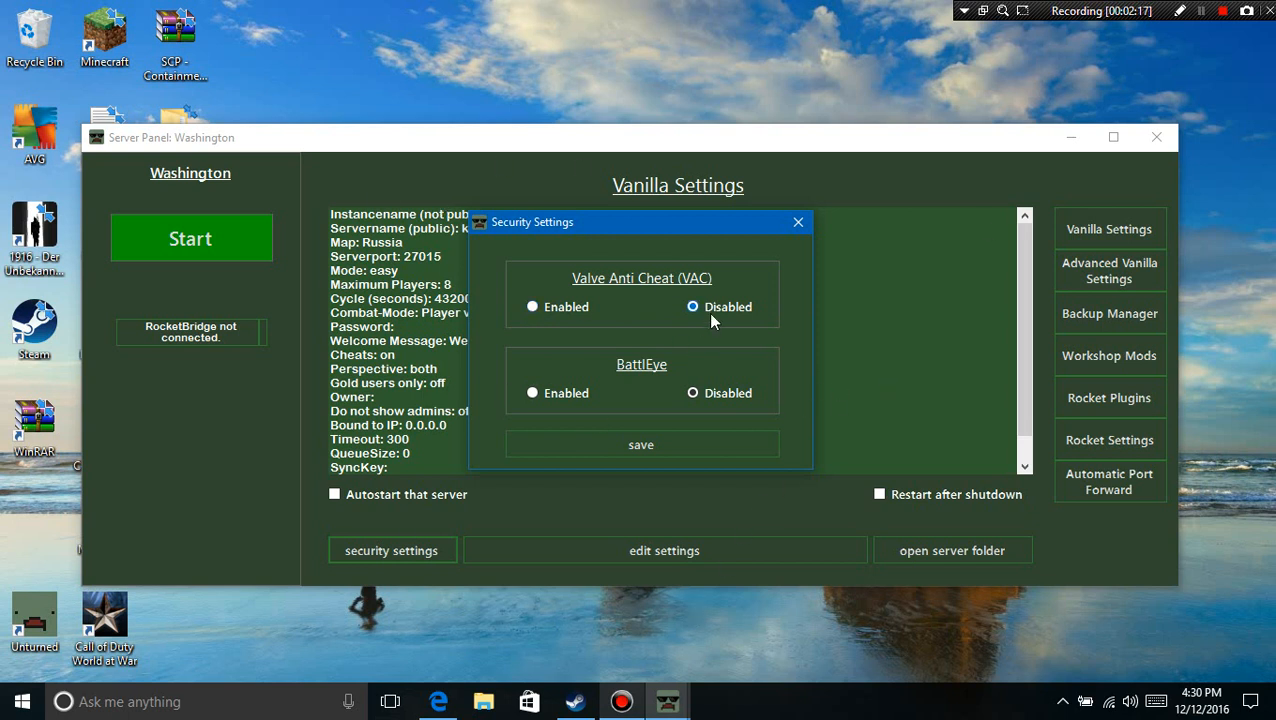
click(532, 308)
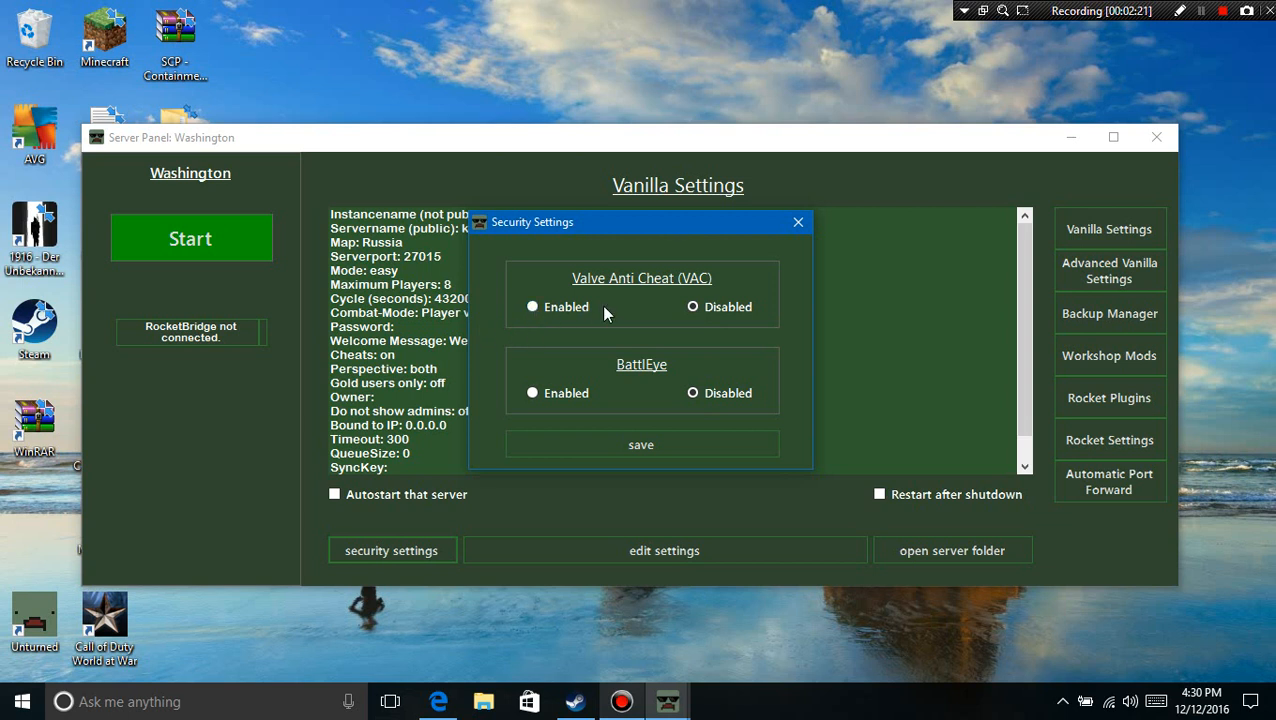
mouse_move(648, 326)
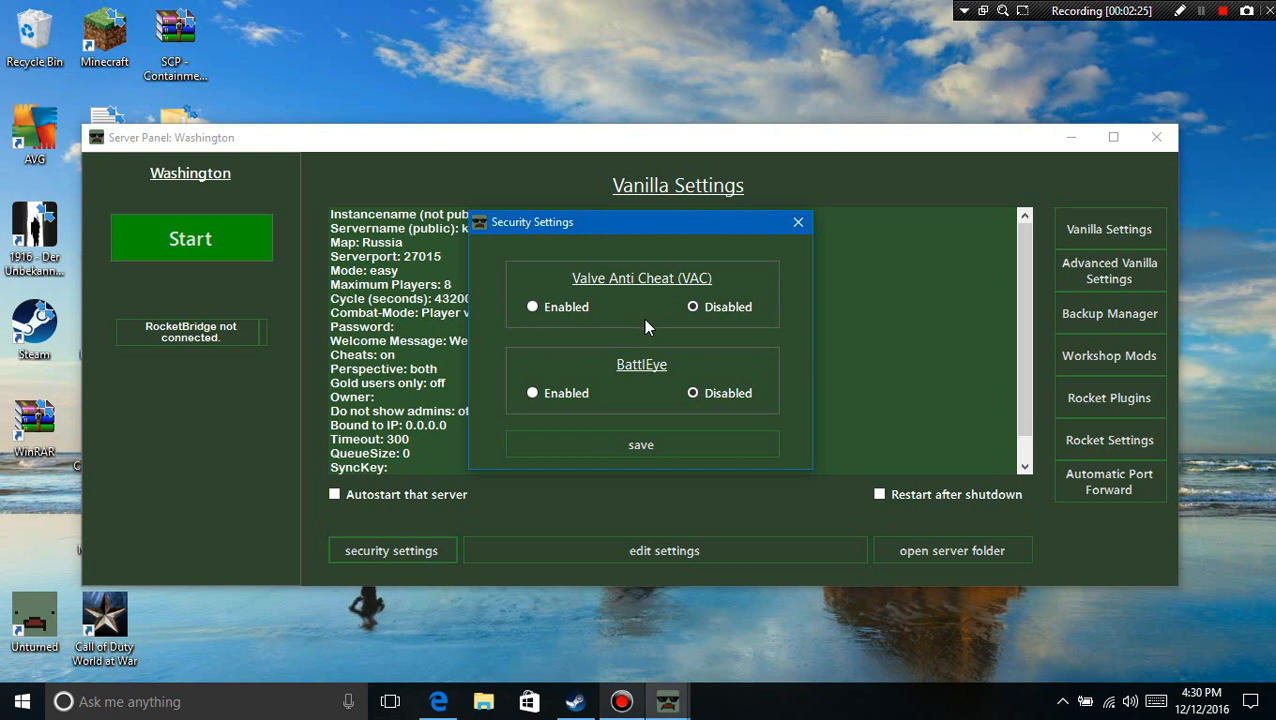
click(692, 308)
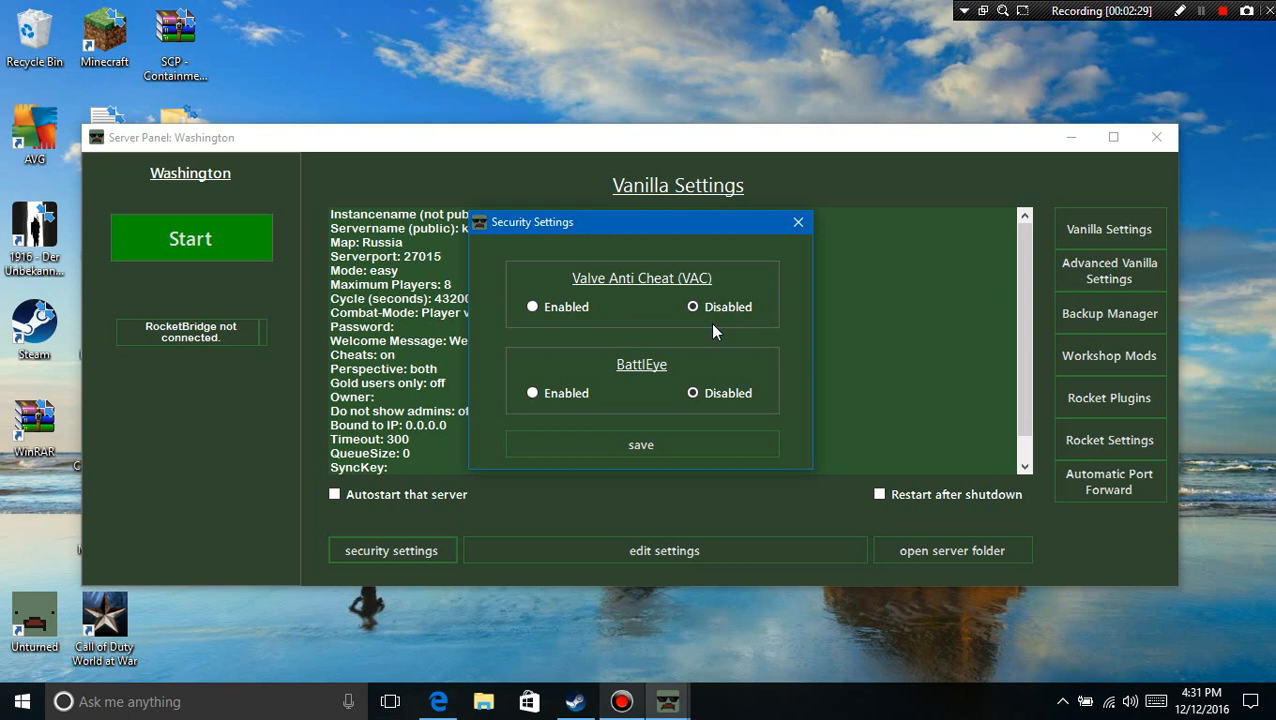
mouse_move(694, 336)
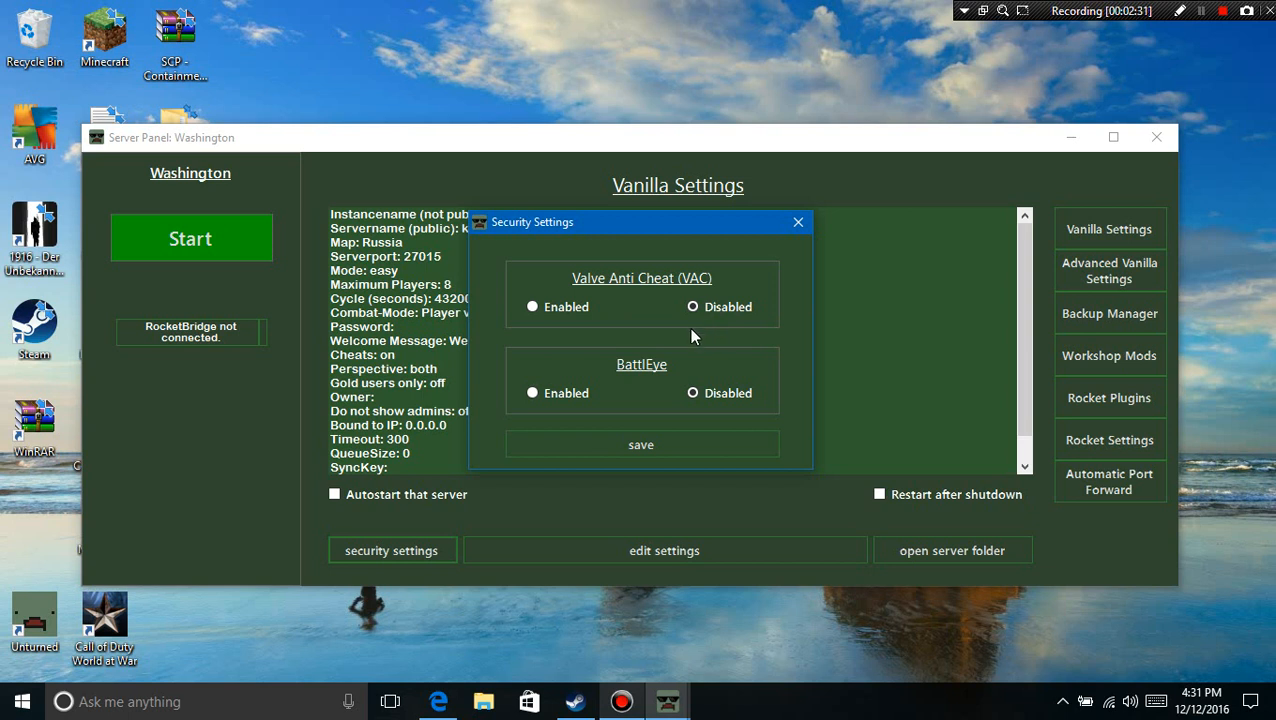
mouse_move(816, 370)
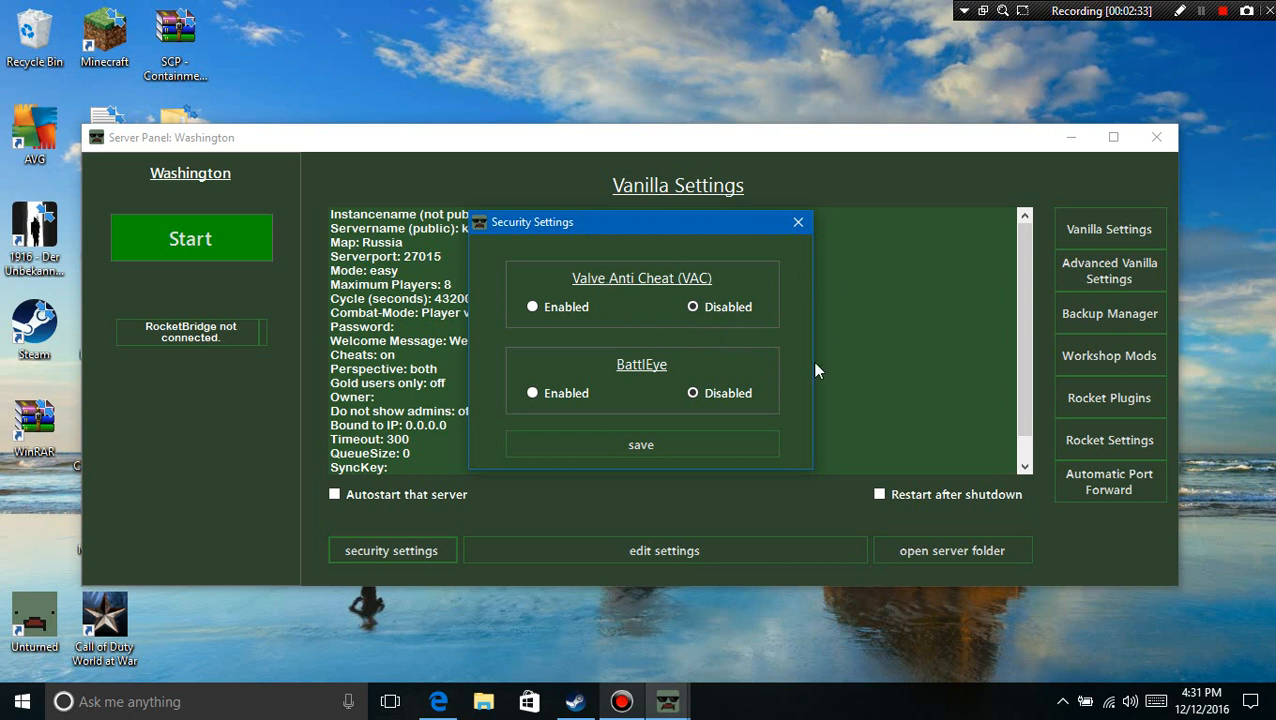
mouse_move(726, 340)
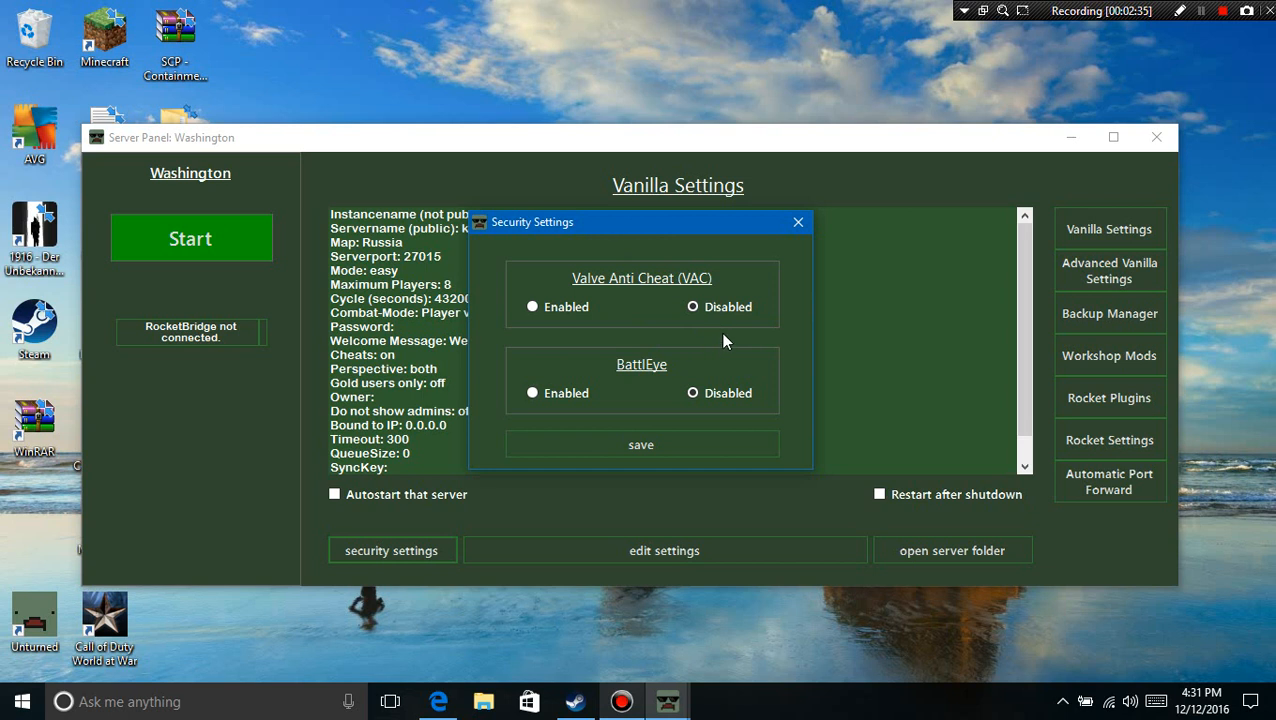
mouse_move(750, 328)
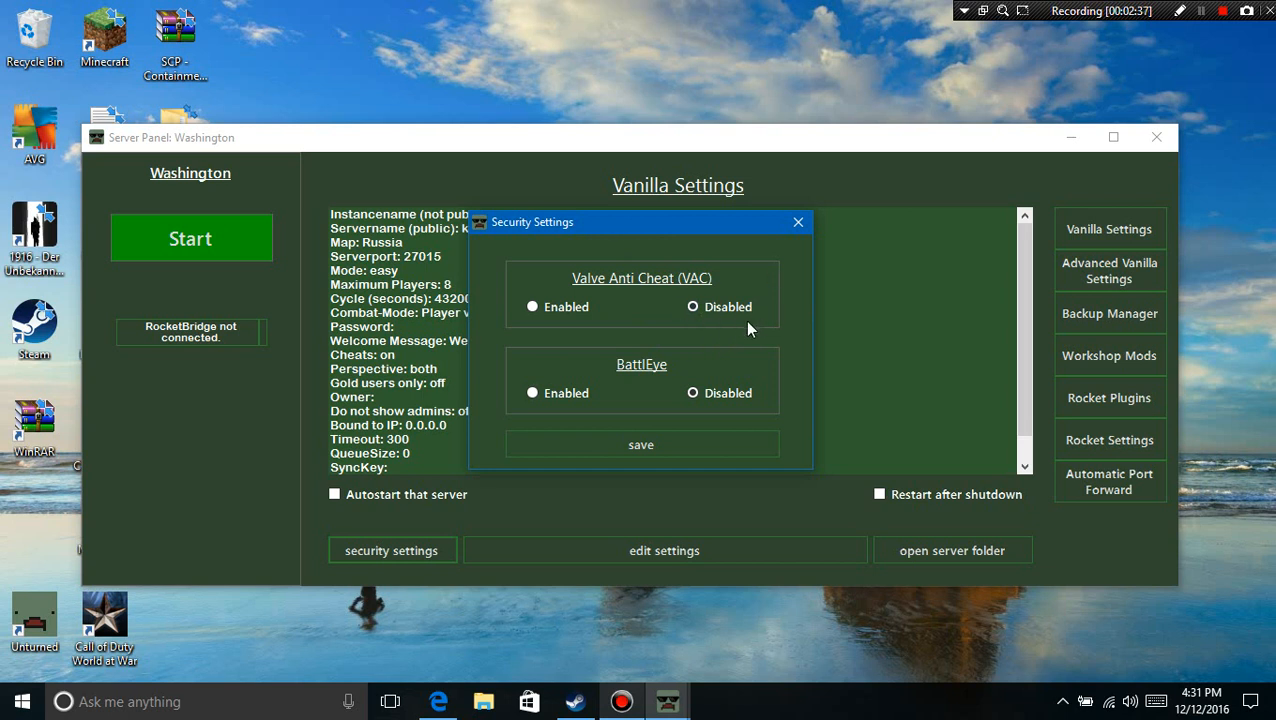
Step: Toggle BattlEye back to Disabled, confirm VAC stays disabled, and close the Server Panel
click(532, 392)
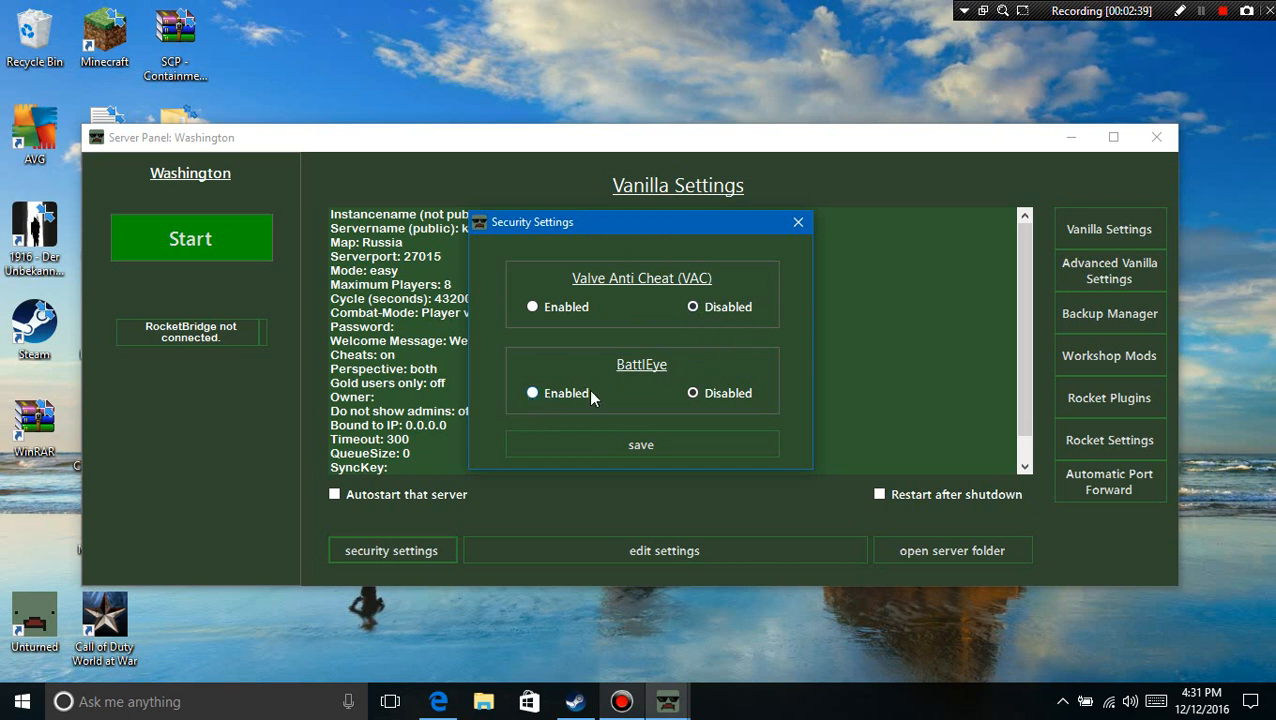
click(692, 392)
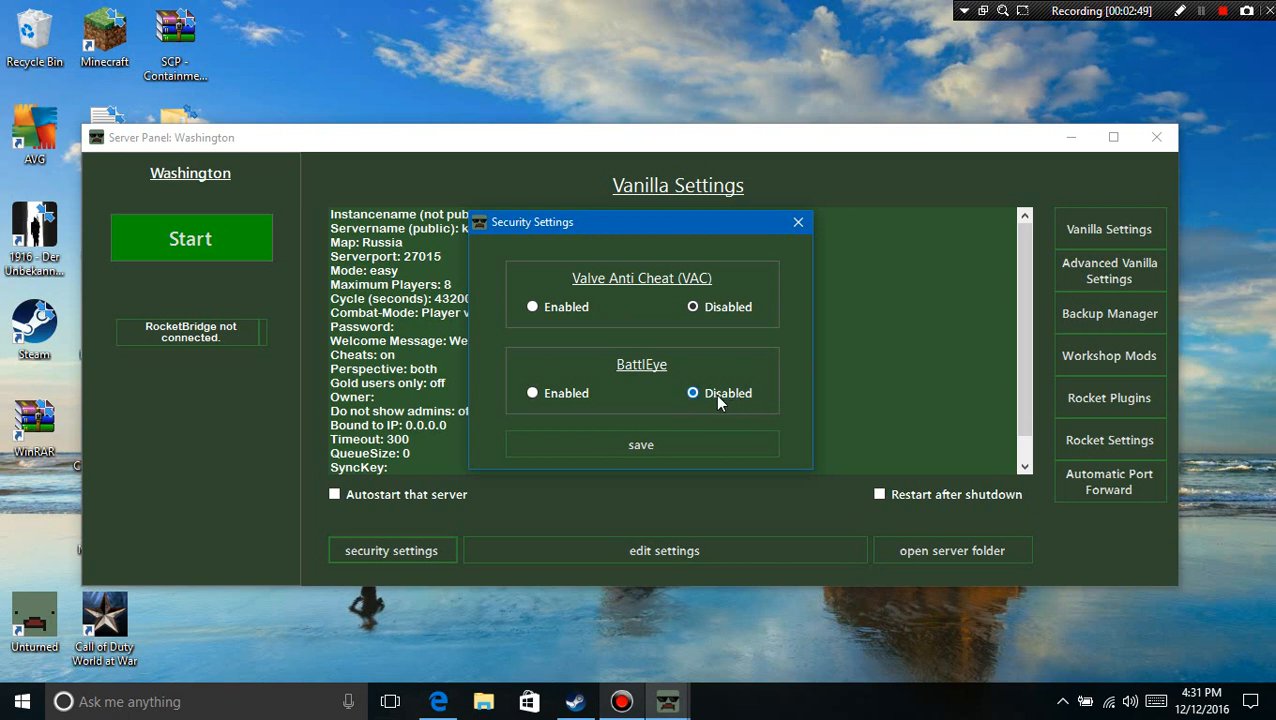
mouse_move(736, 404)
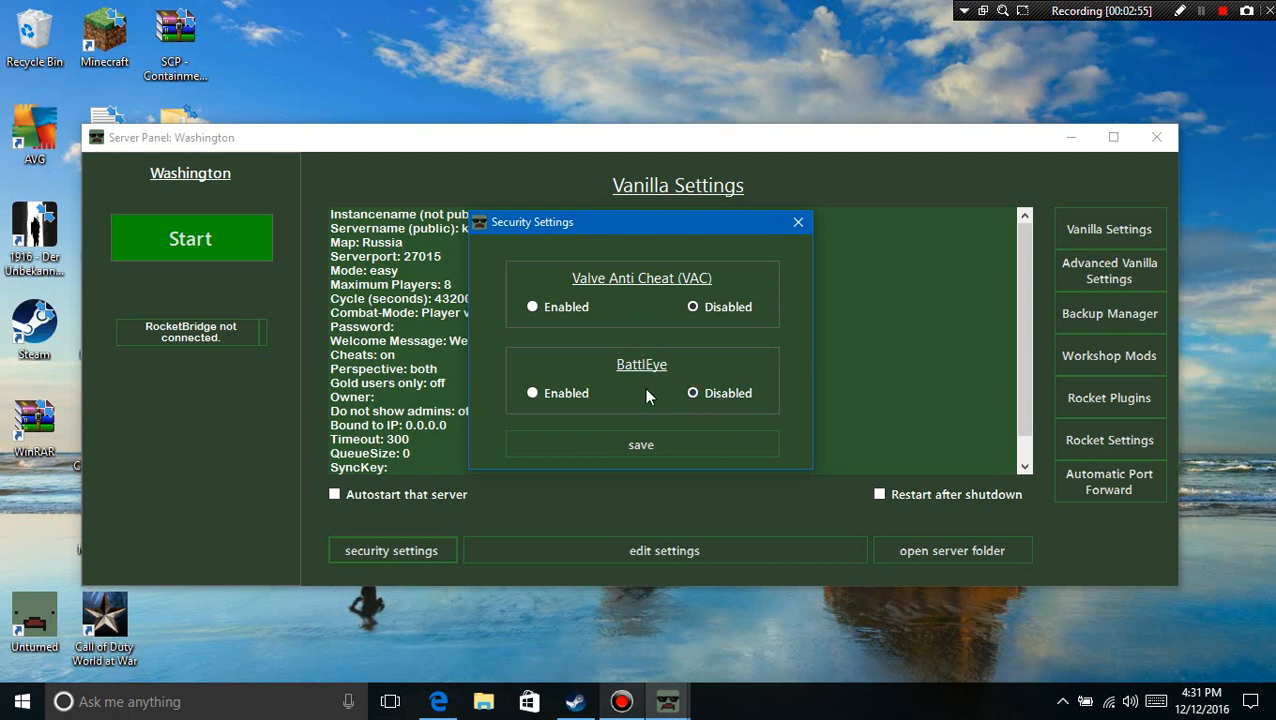
click(692, 392)
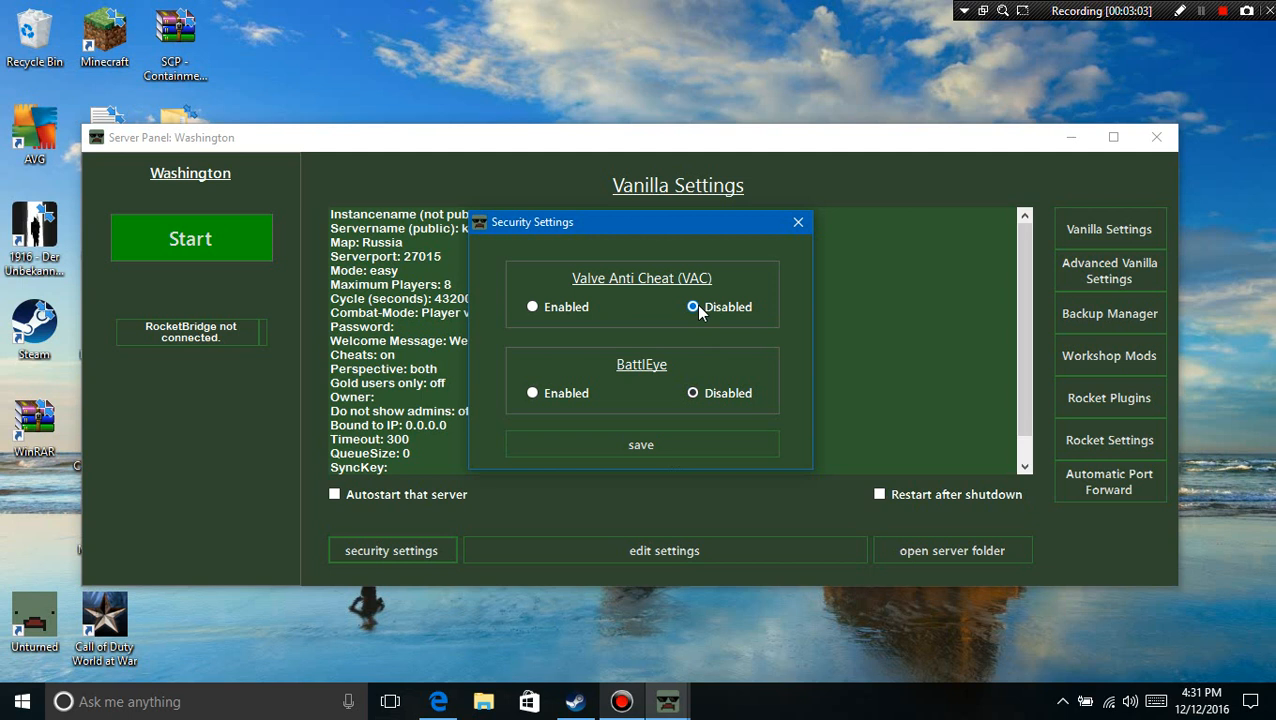
click(692, 392)
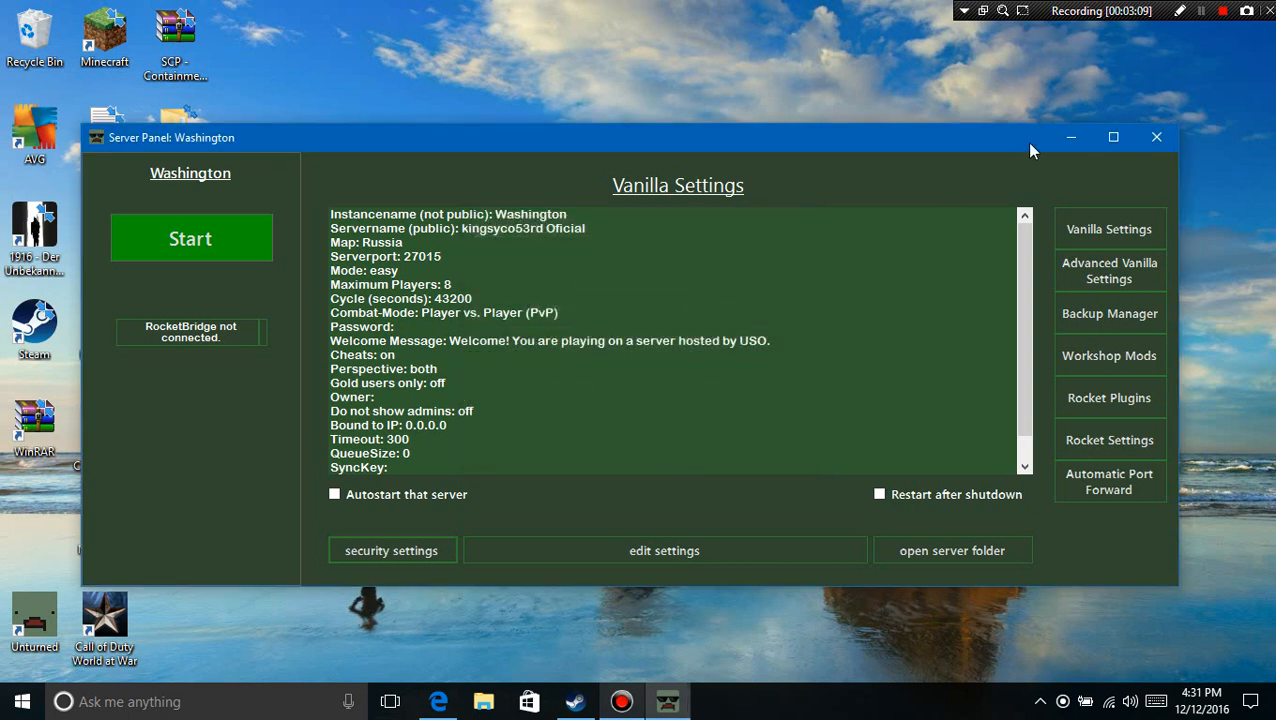
click(1156, 136)
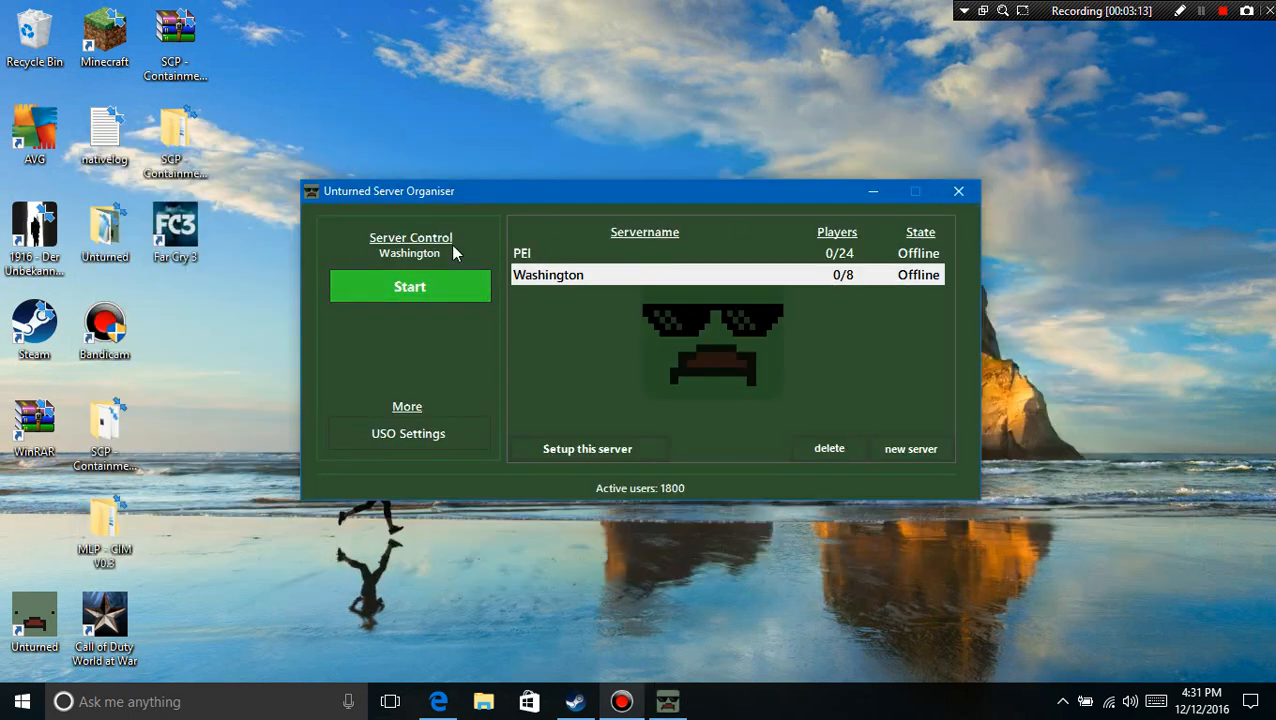
Step: For the PEI server, disable Valve Anti Cheat in Security Settings, save, and close the panel
click(520, 252)
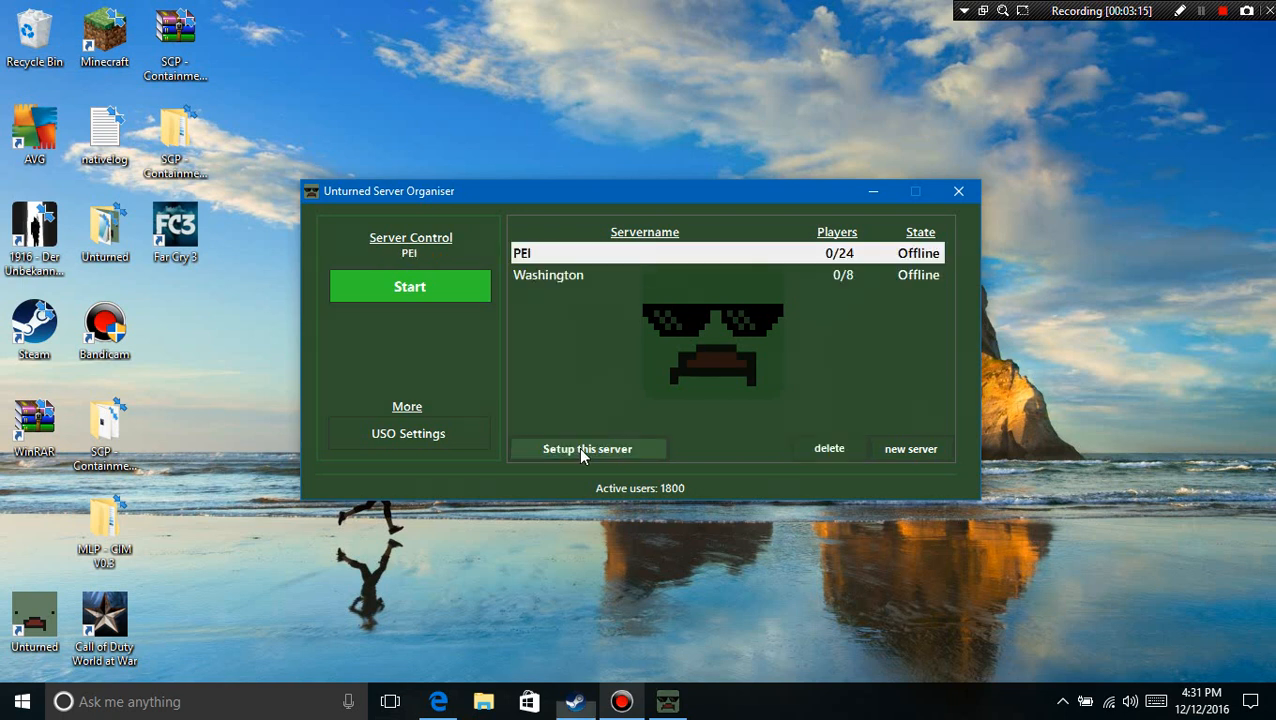
click(588, 448)
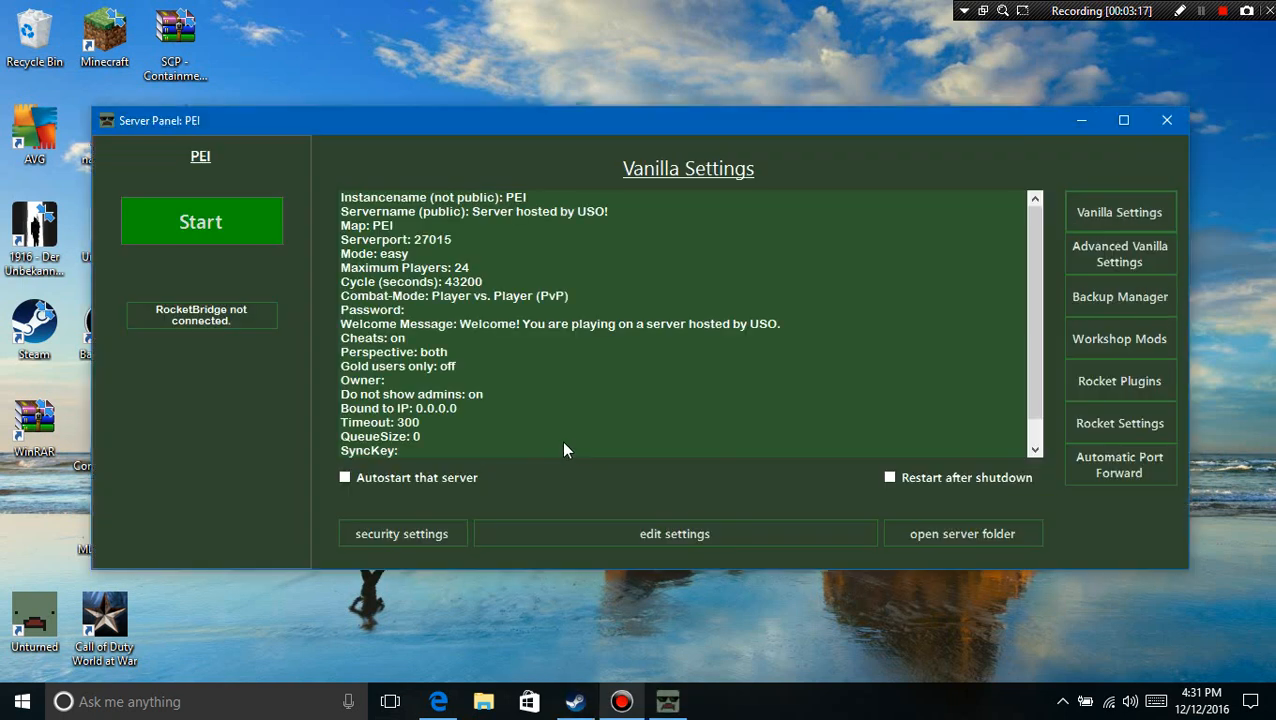
click(402, 532)
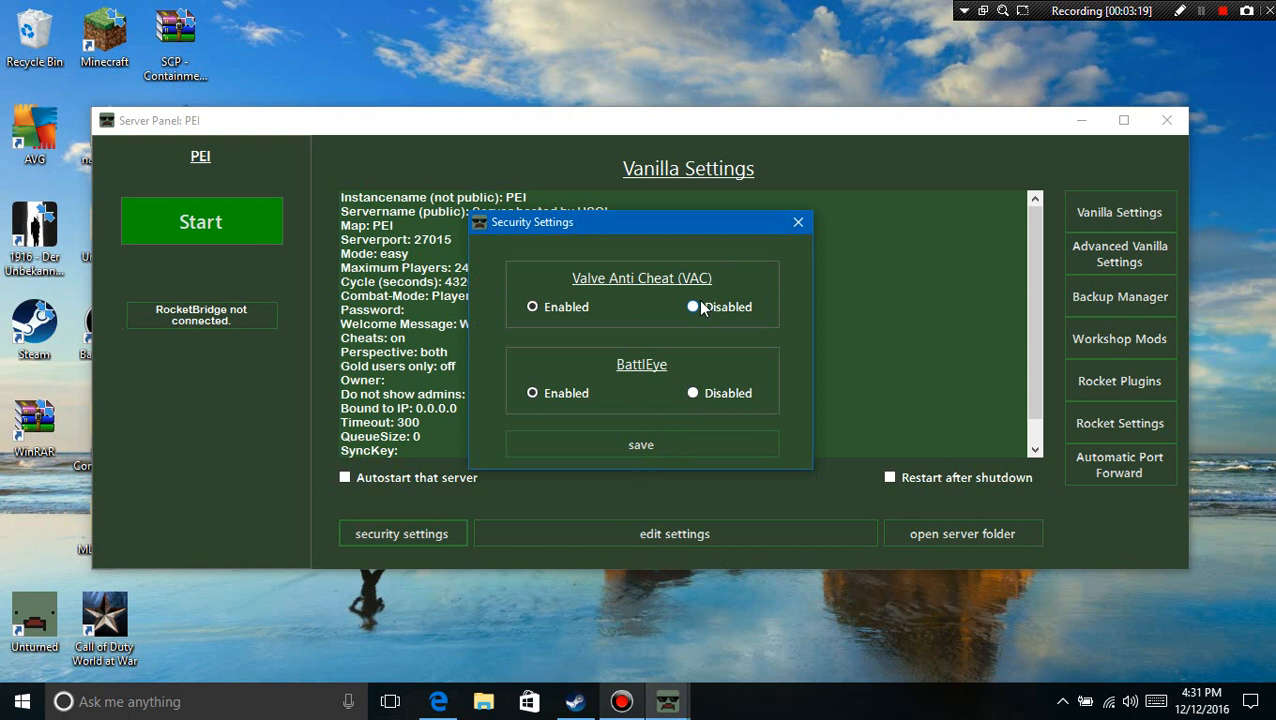
click(692, 306)
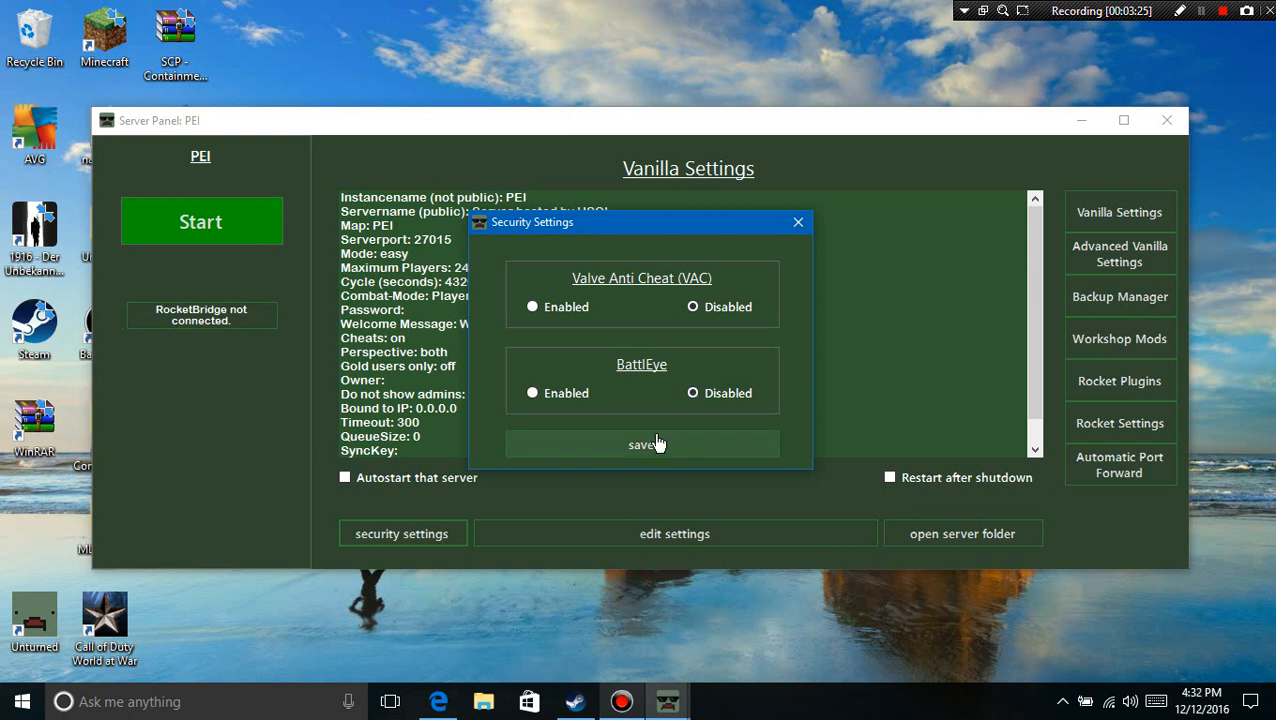
click(640, 444)
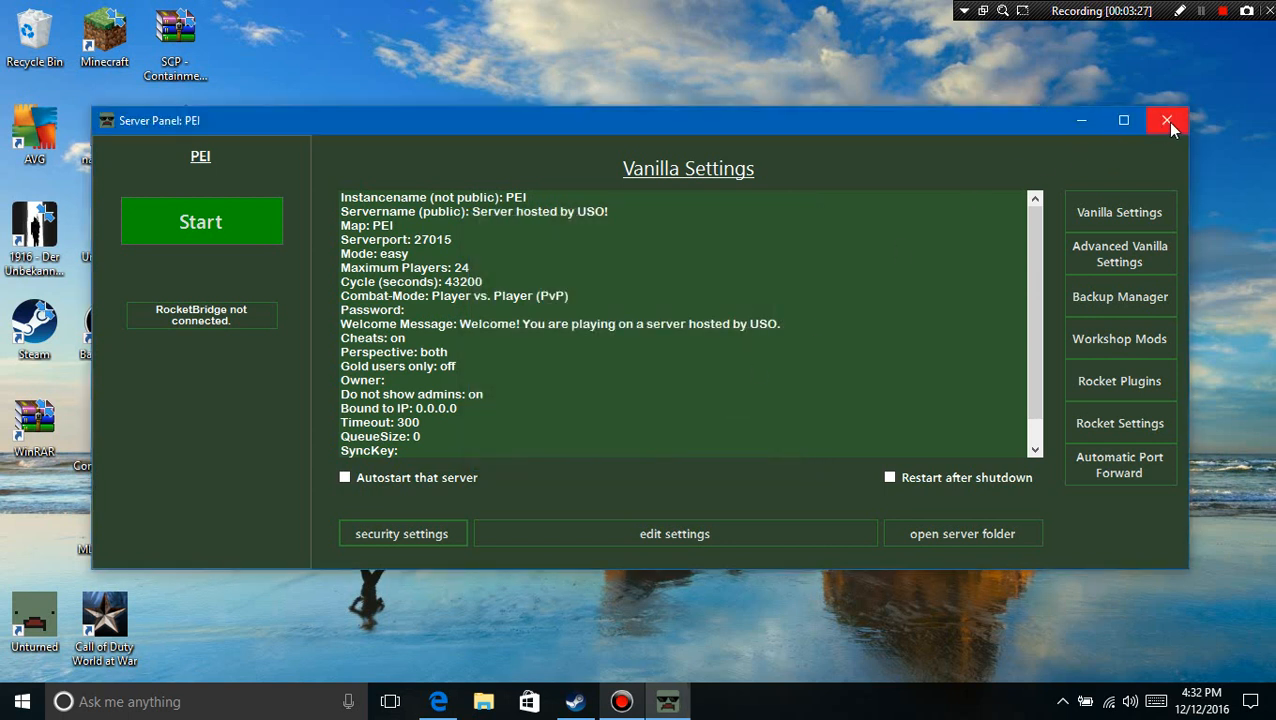
click(1168, 120)
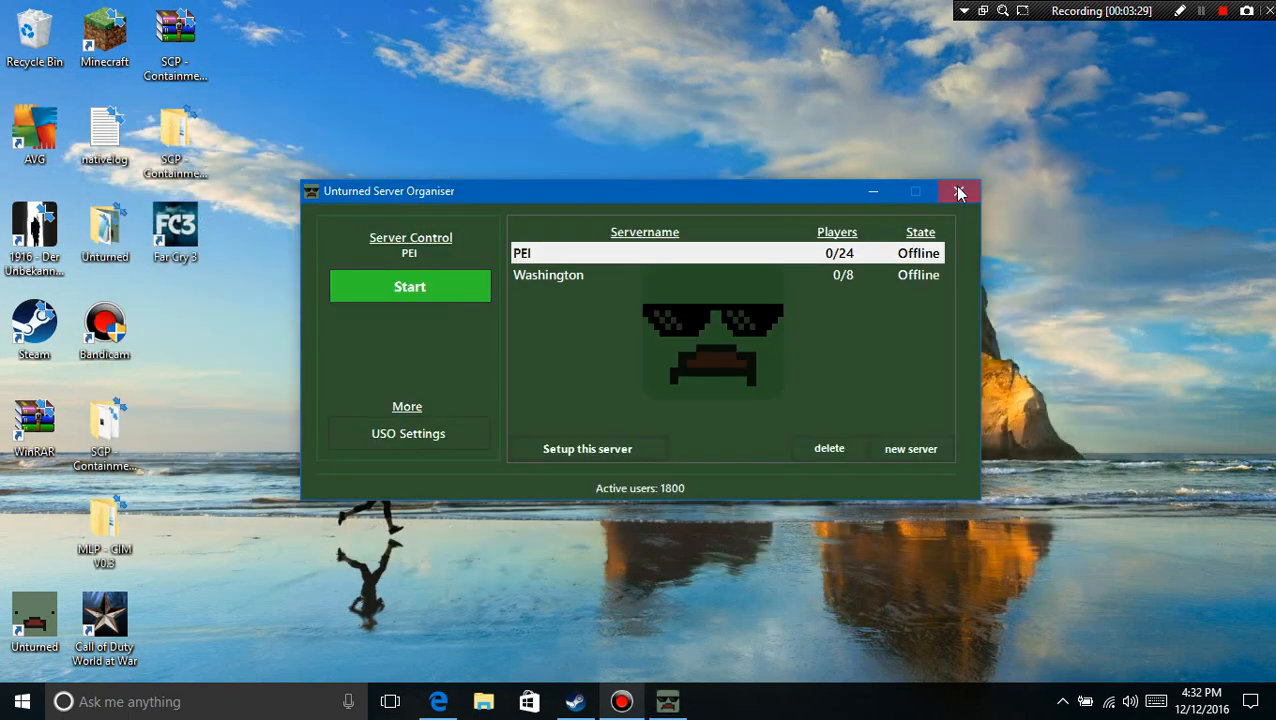
Step: Close Unturned Server Organizer and drag the Unturned folder further right on the desktop
click(958, 192)
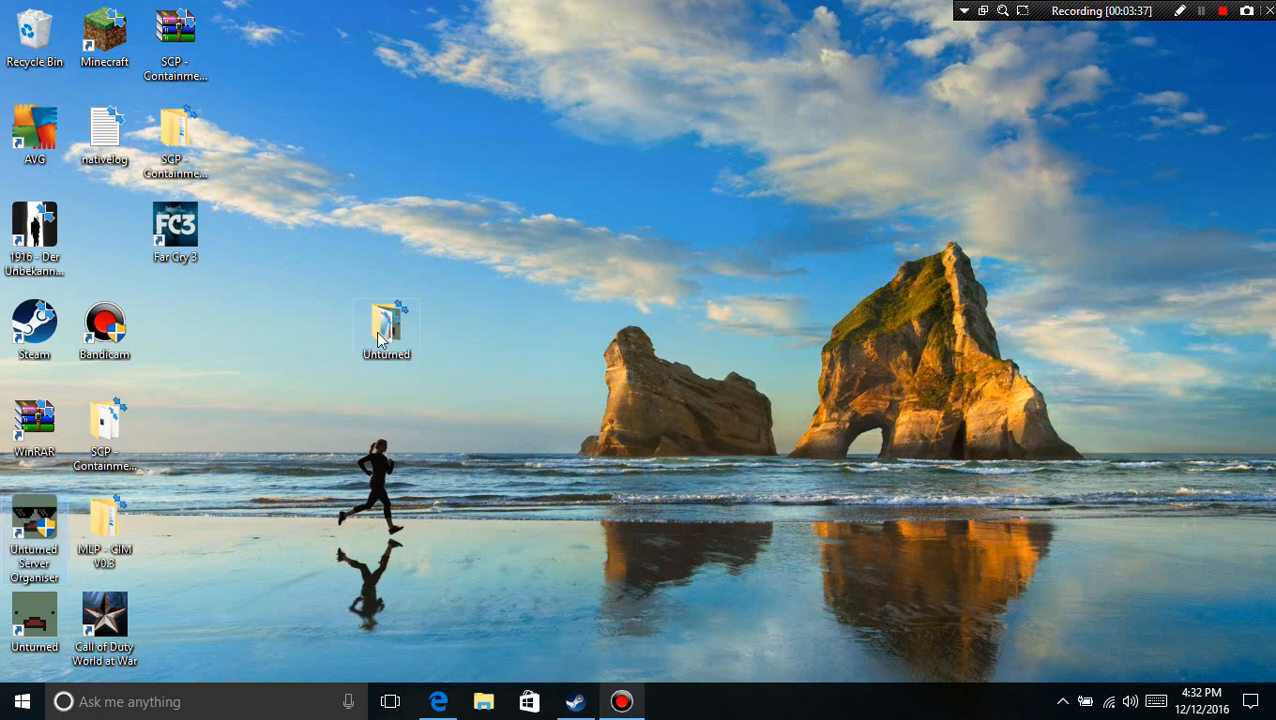
drag(386, 330, 596, 330)
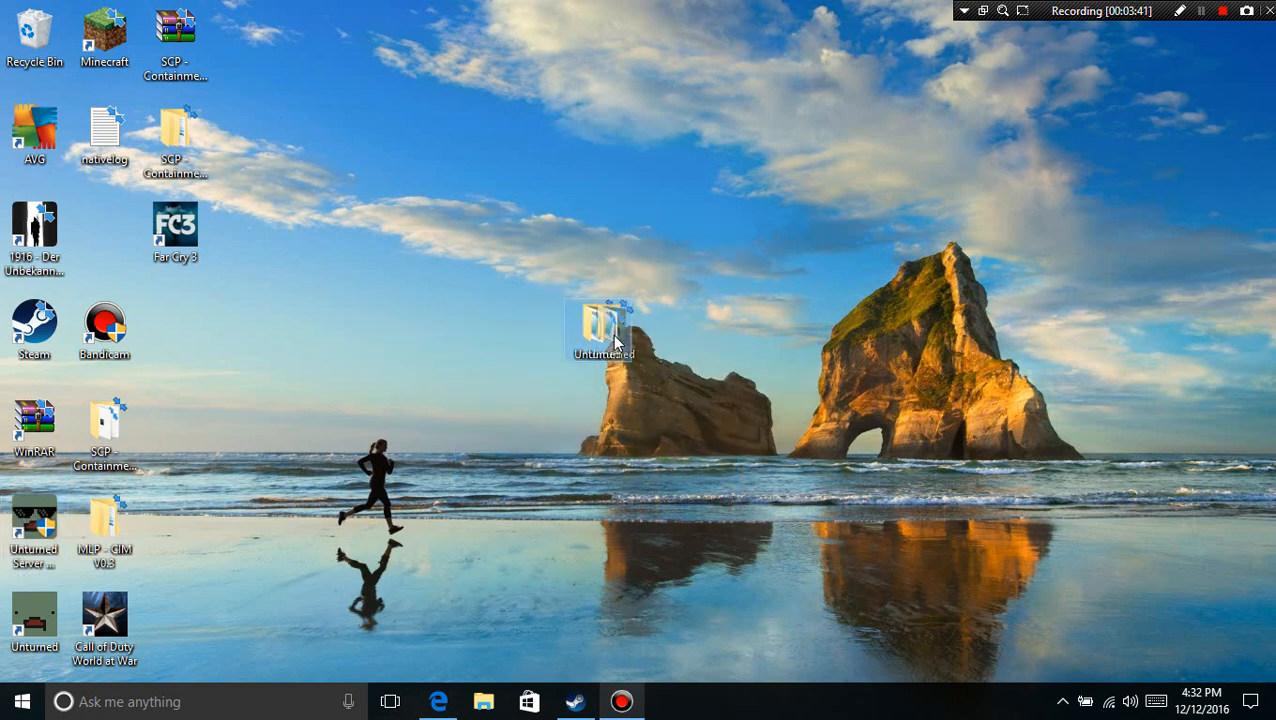
Step: Open Unturned > Servers > Blueberries and open its Config file in Notepad
double_click(600, 324)
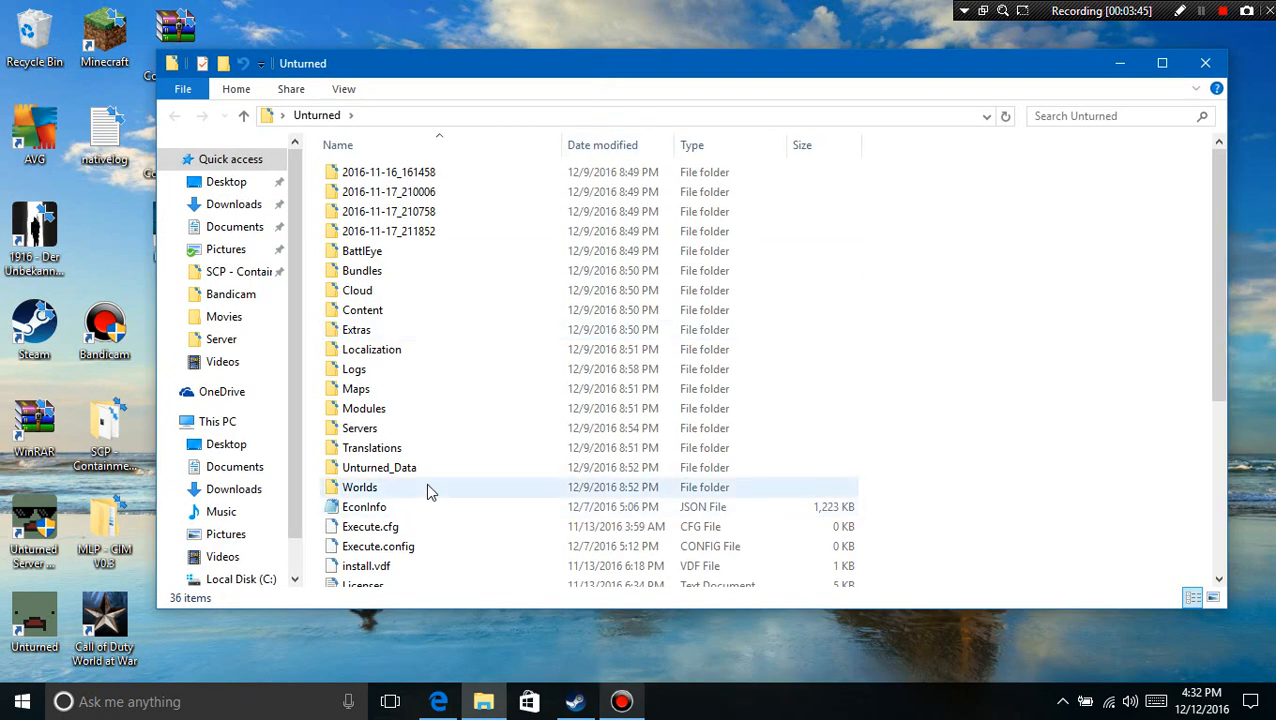
scroll(down, 3)
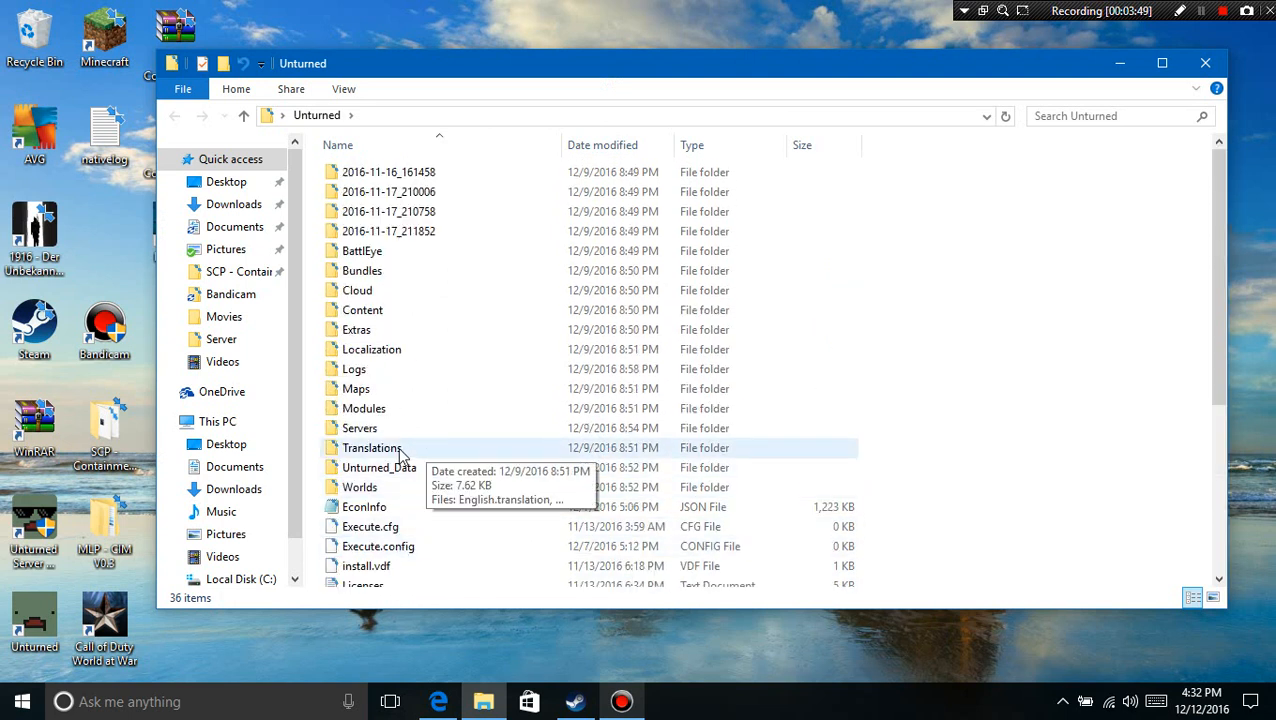
mouse_move(390, 428)
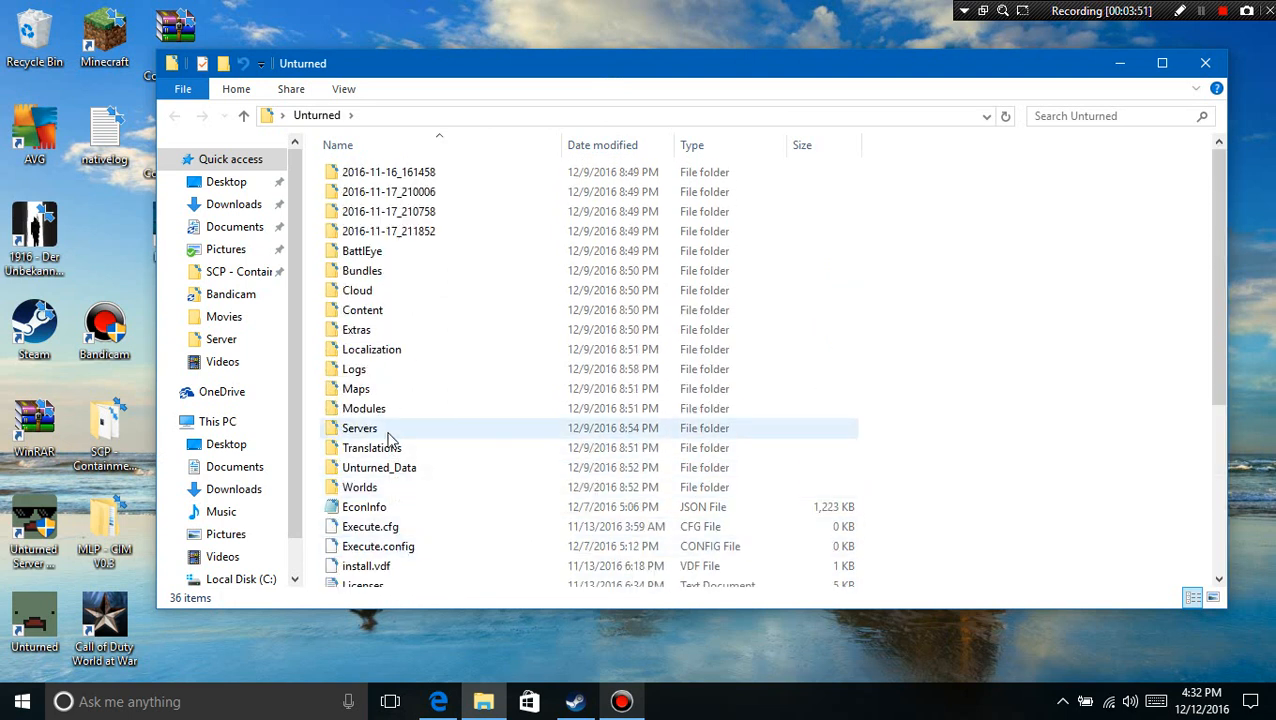
double_click(360, 428)
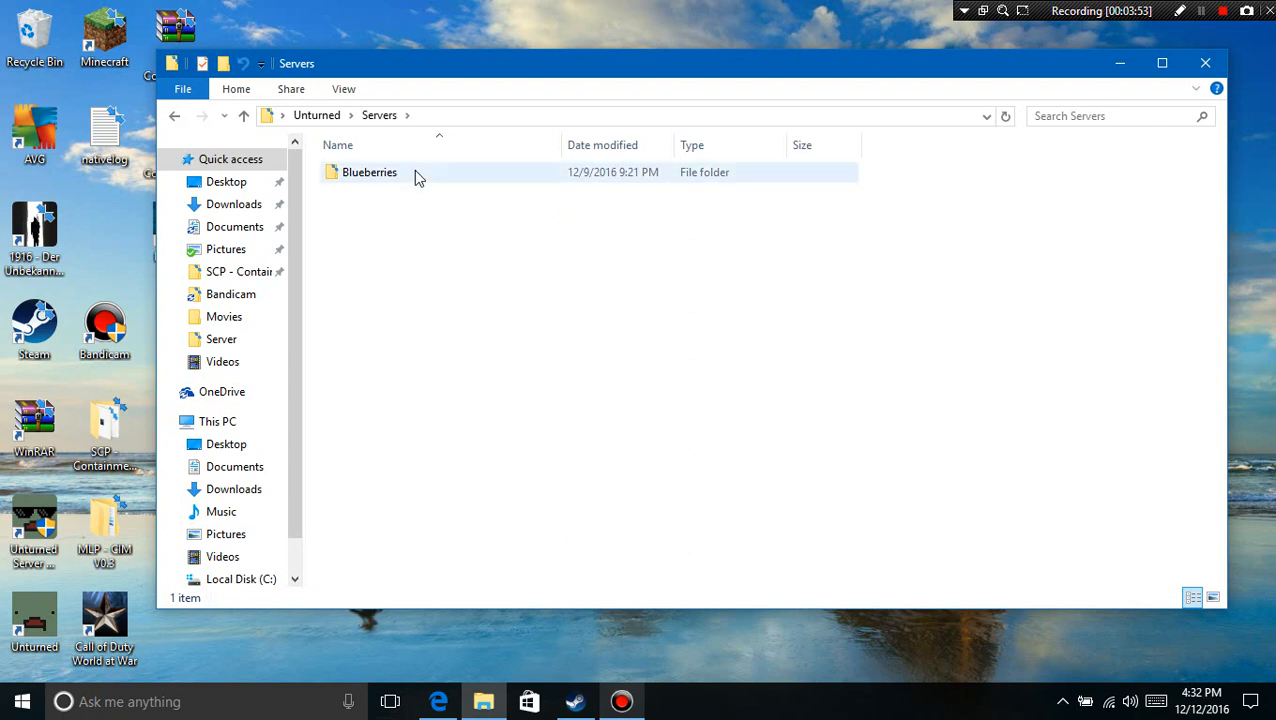
click(368, 172)
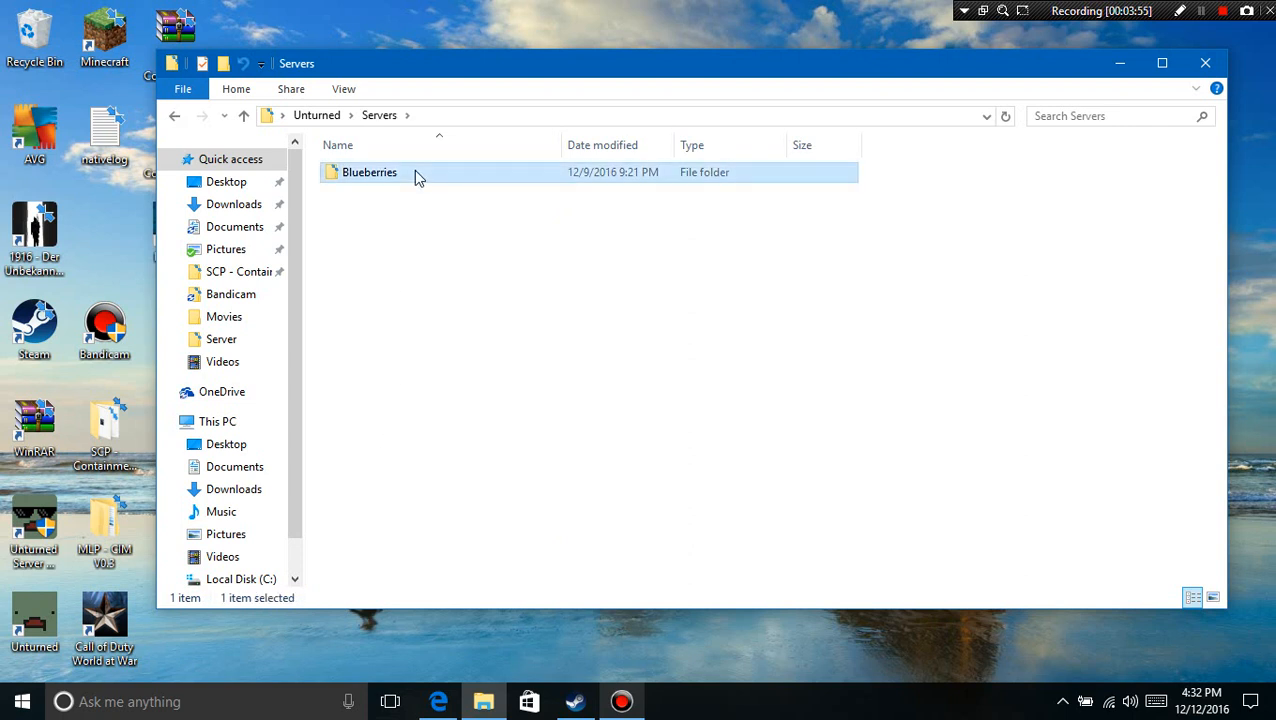
double_click(368, 172)
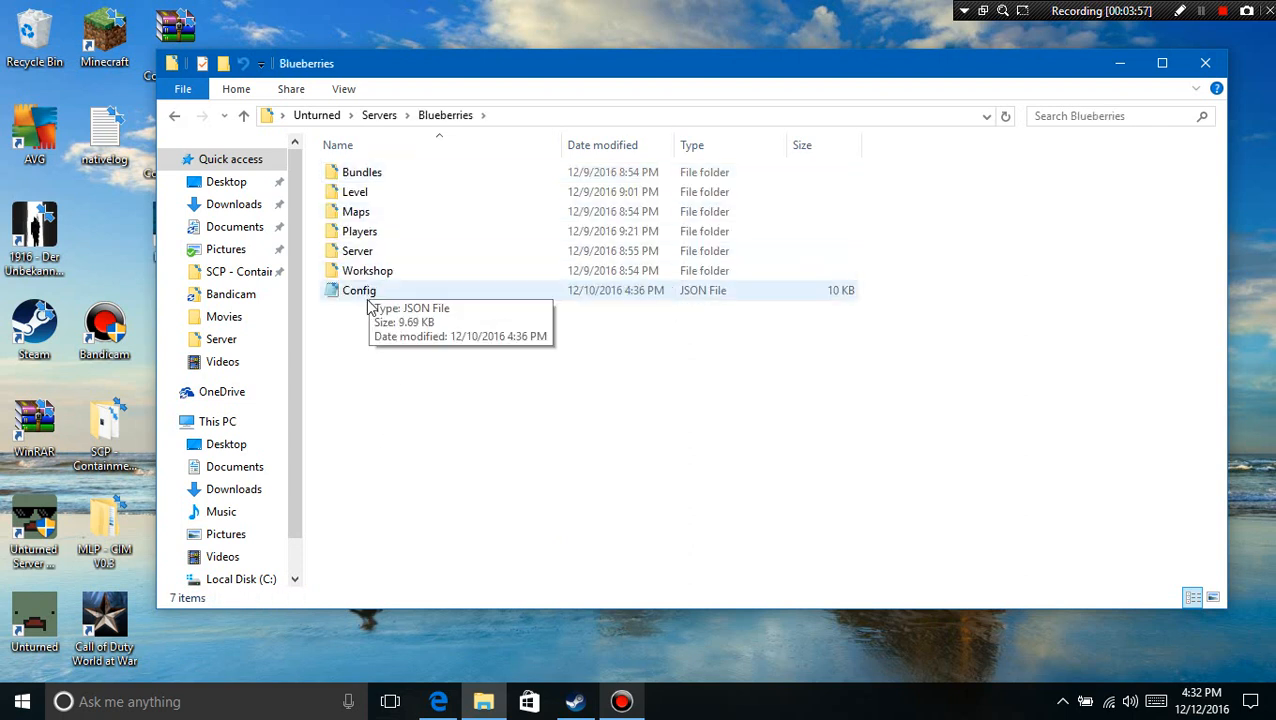
mouse_move(376, 300)
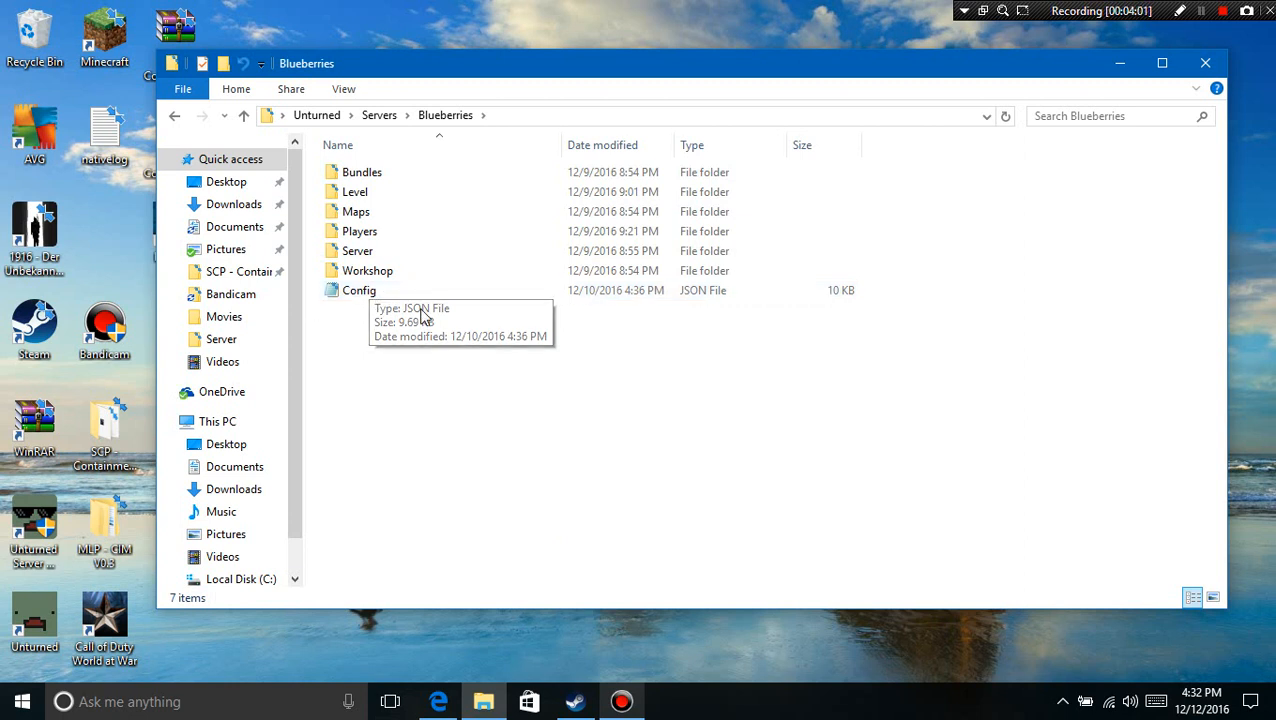
double_click(358, 290)
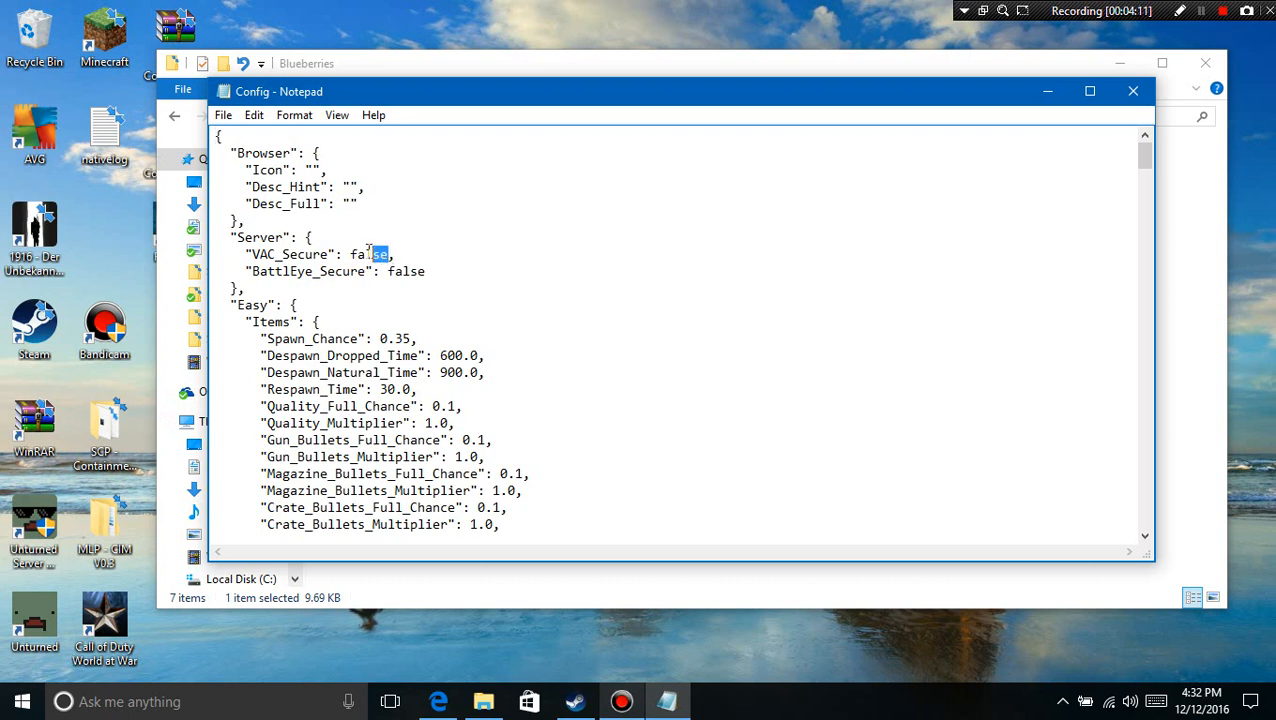
Step: Check the VAC_Secure and BattlEye_Secure values, then open the Server folder's Commands file
double_click(368, 254)
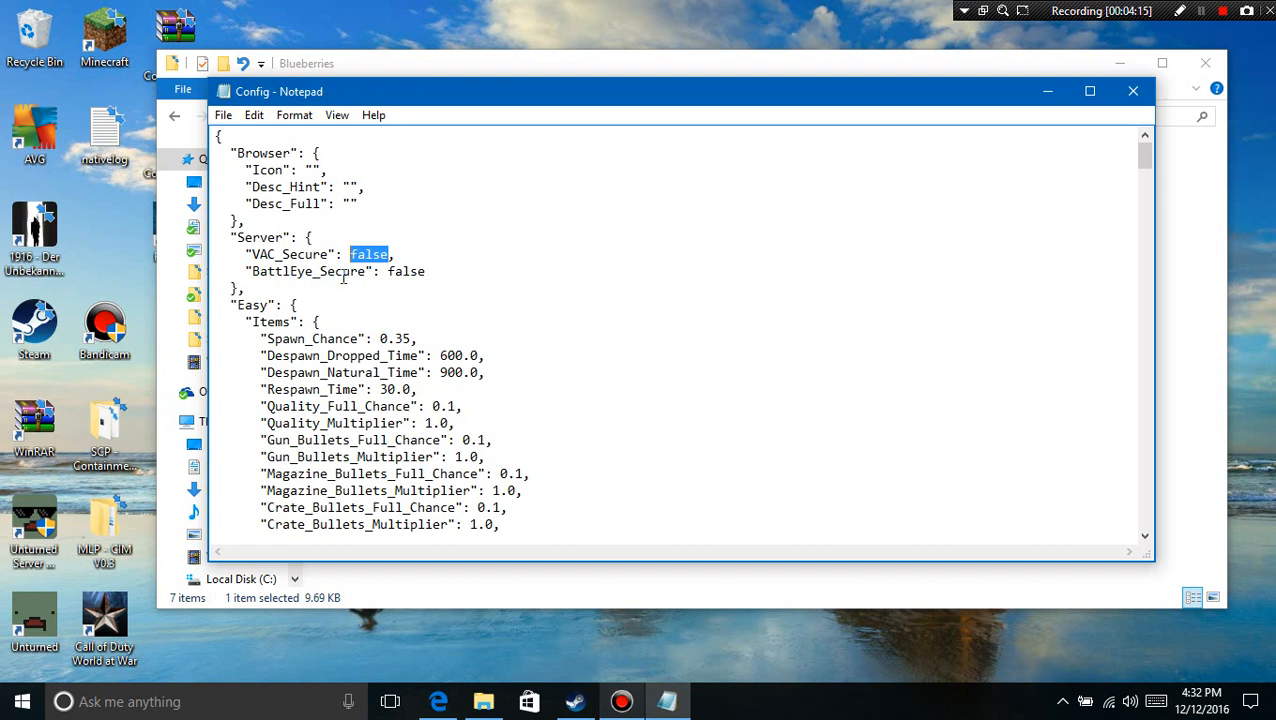
double_click(406, 272)
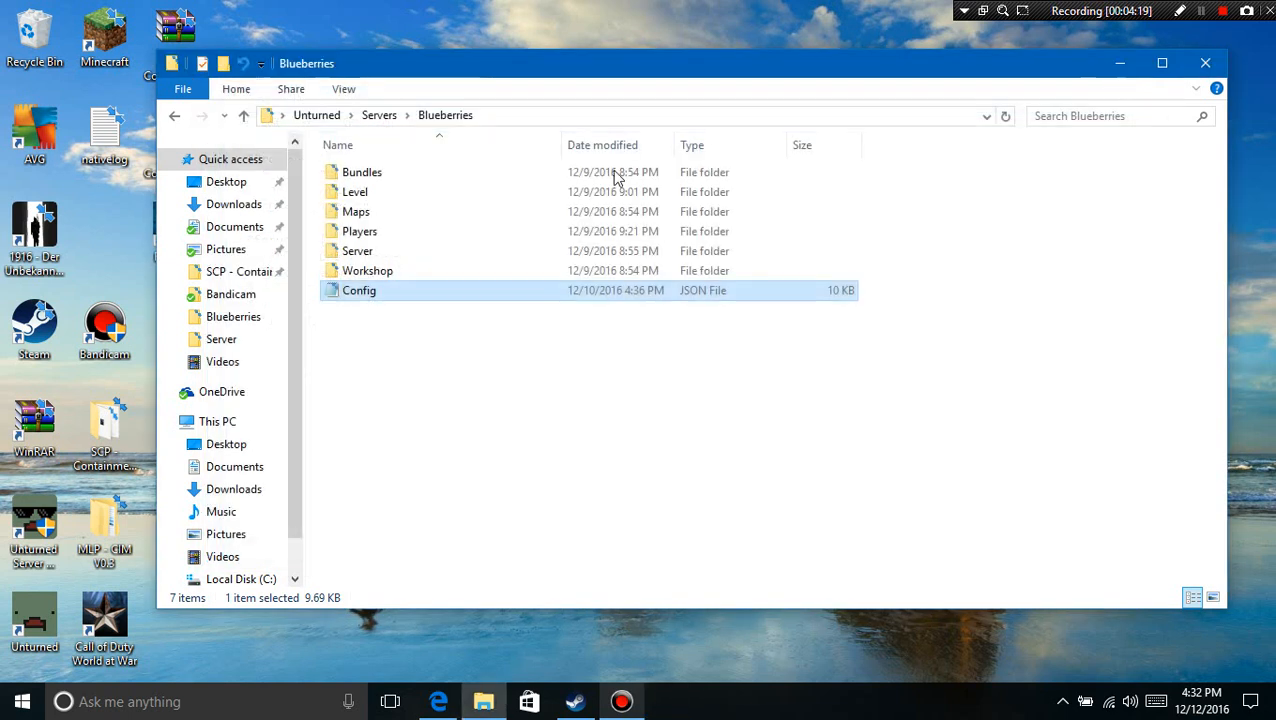
click(356, 252)
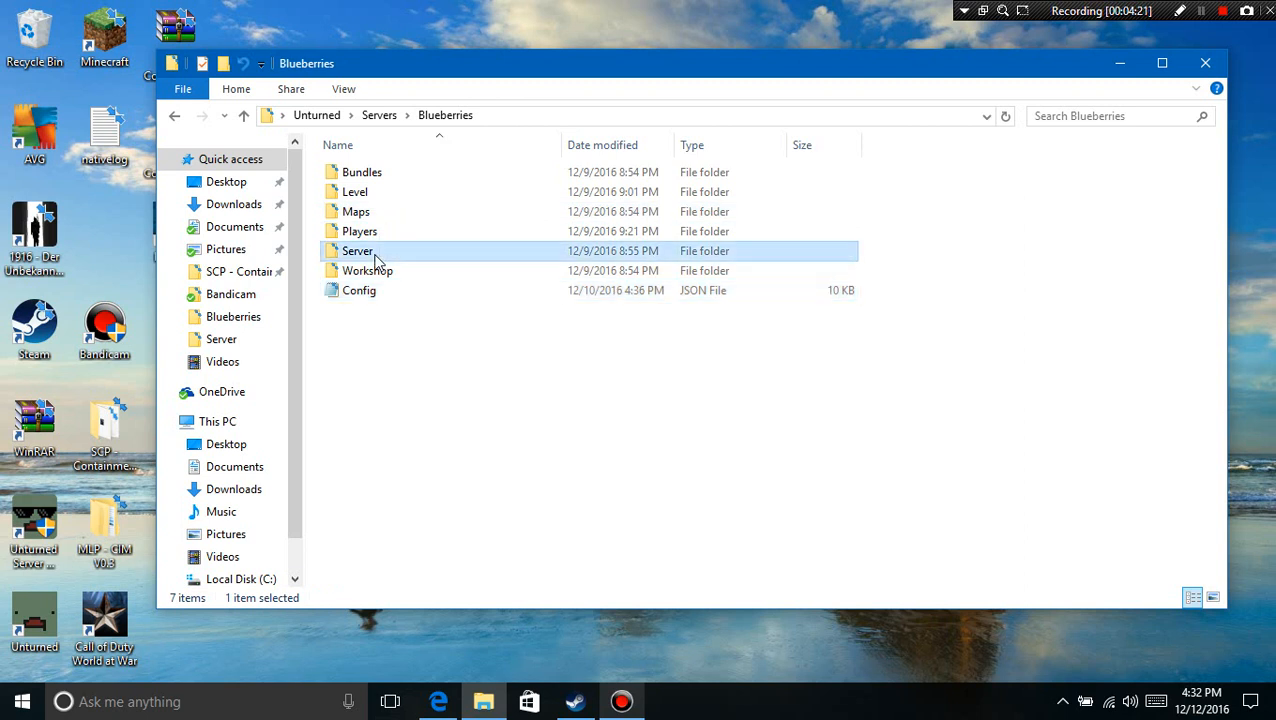
double_click(356, 250)
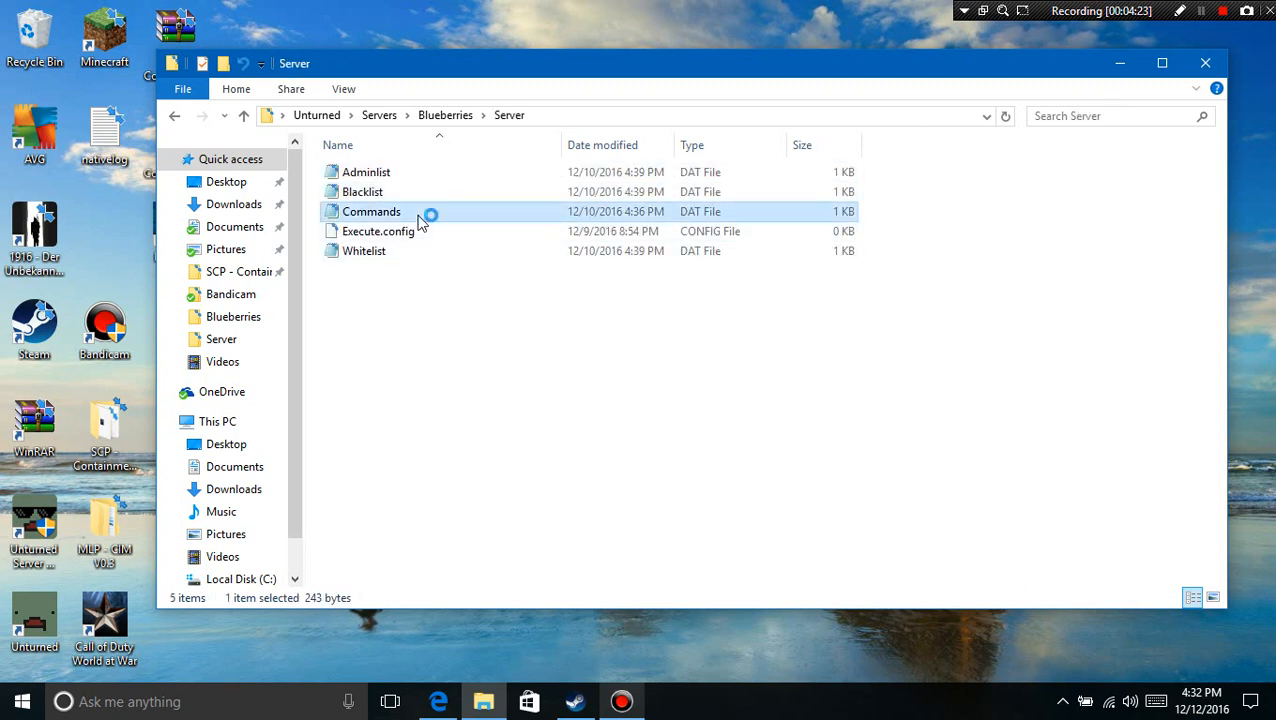
double_click(372, 212)
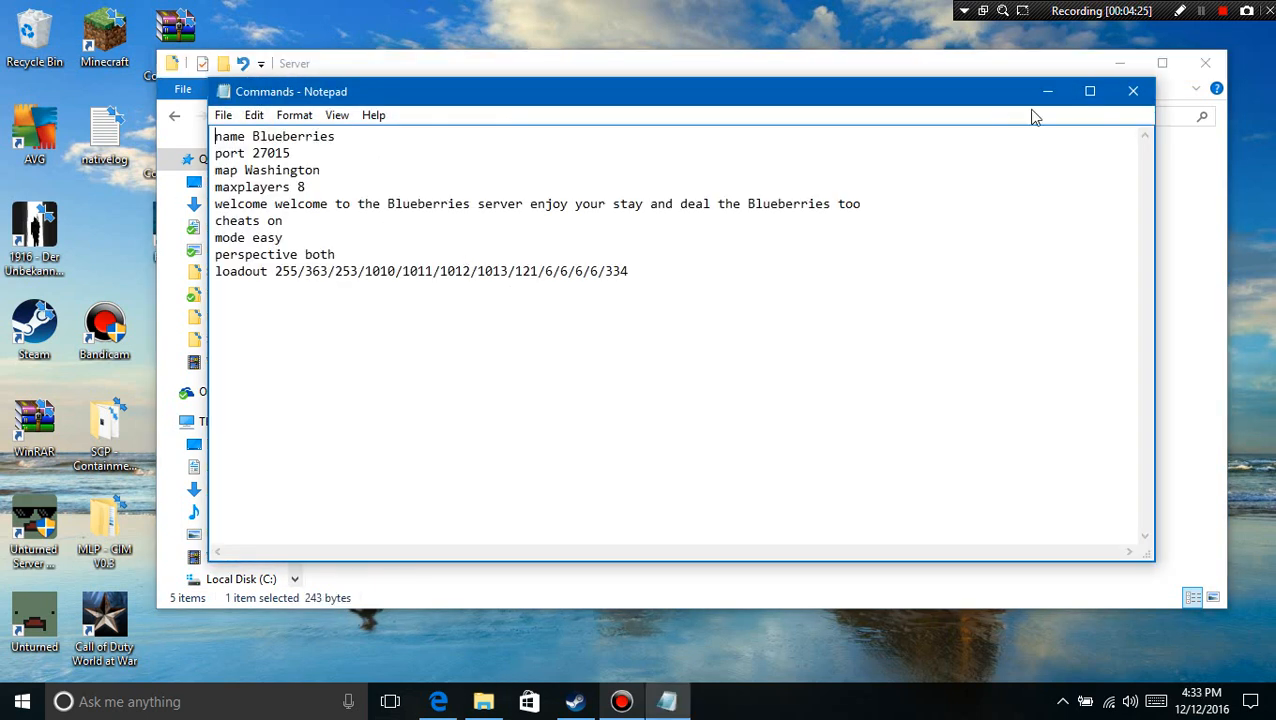
click(1132, 92)
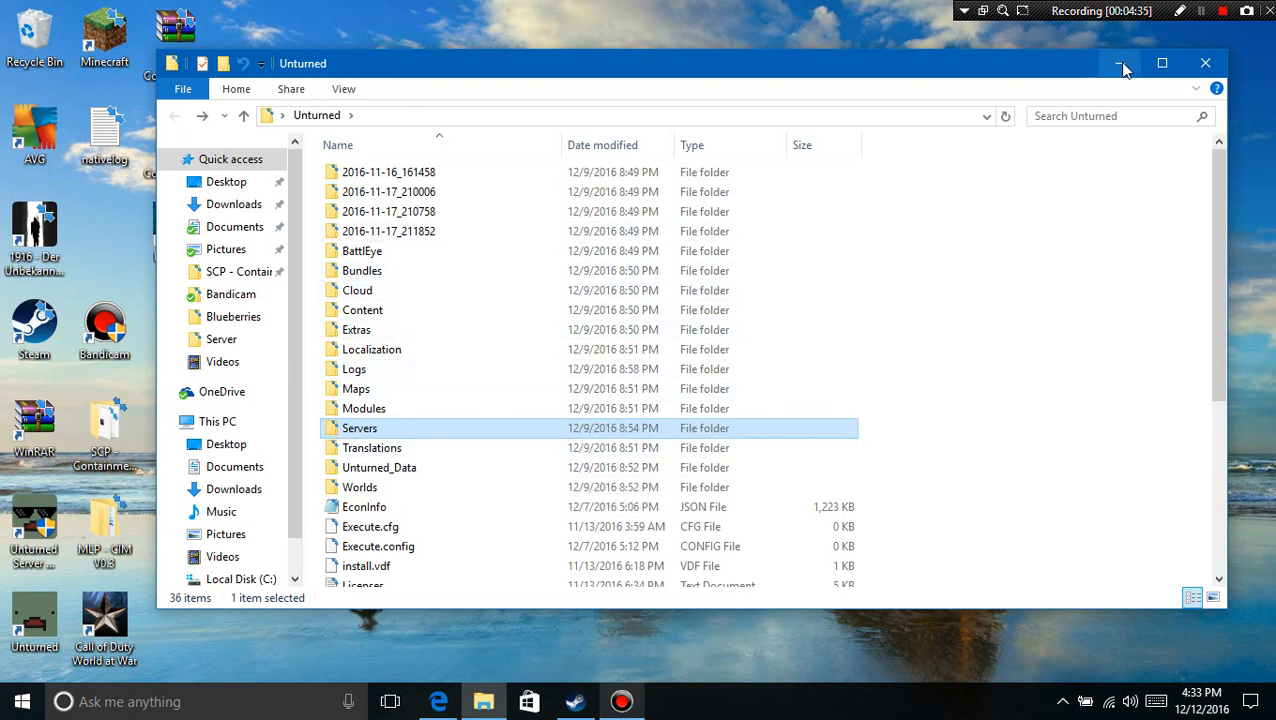
mouse_move(970, 72)
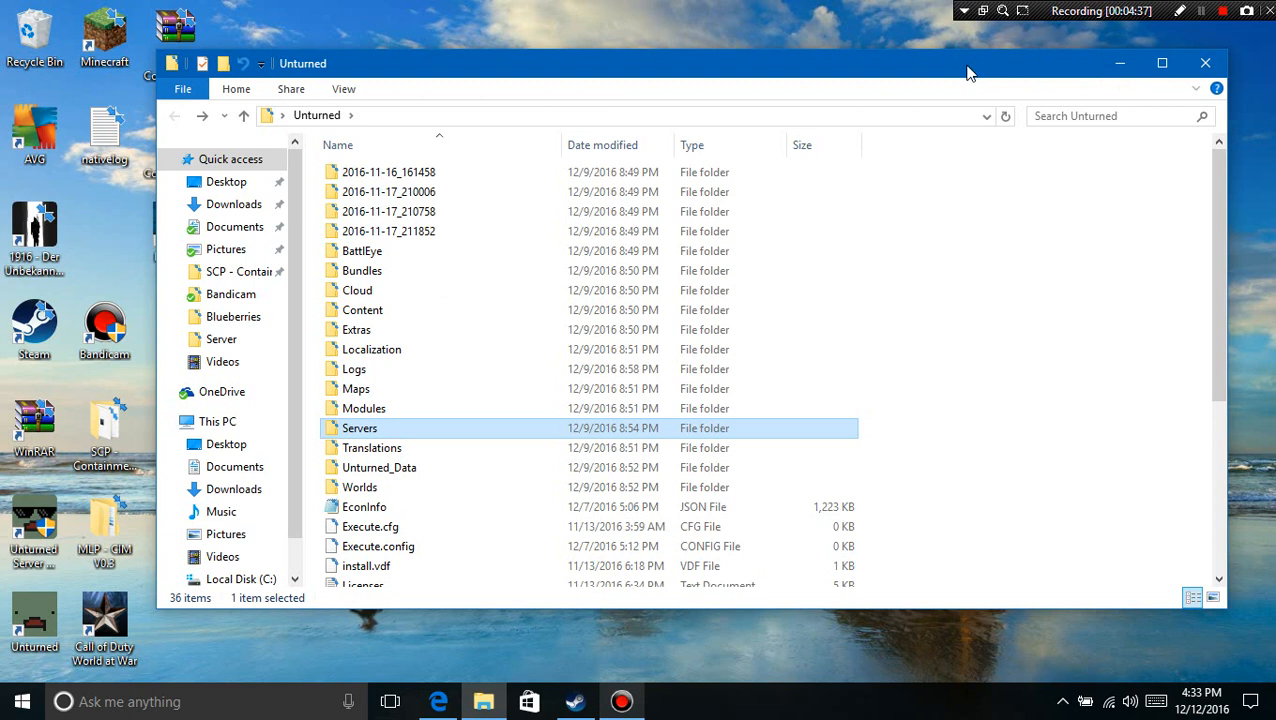
mouse_move(916, 28)
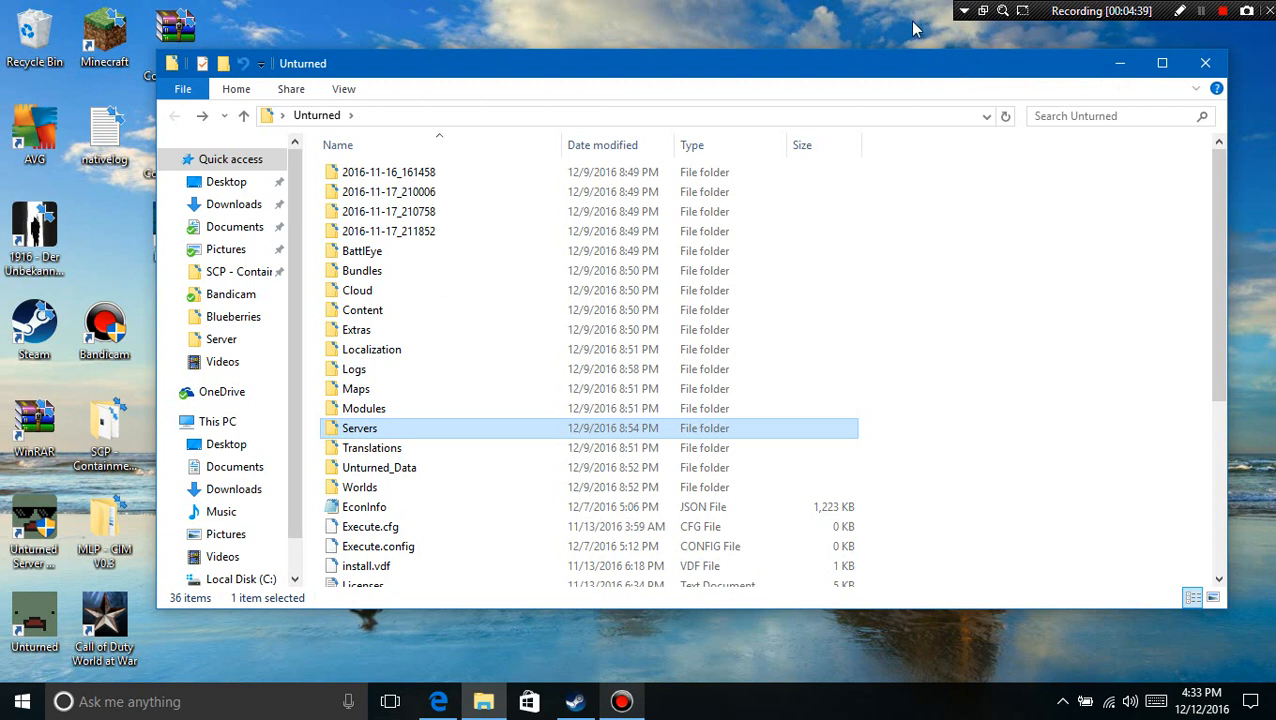
mouse_move(918, 84)
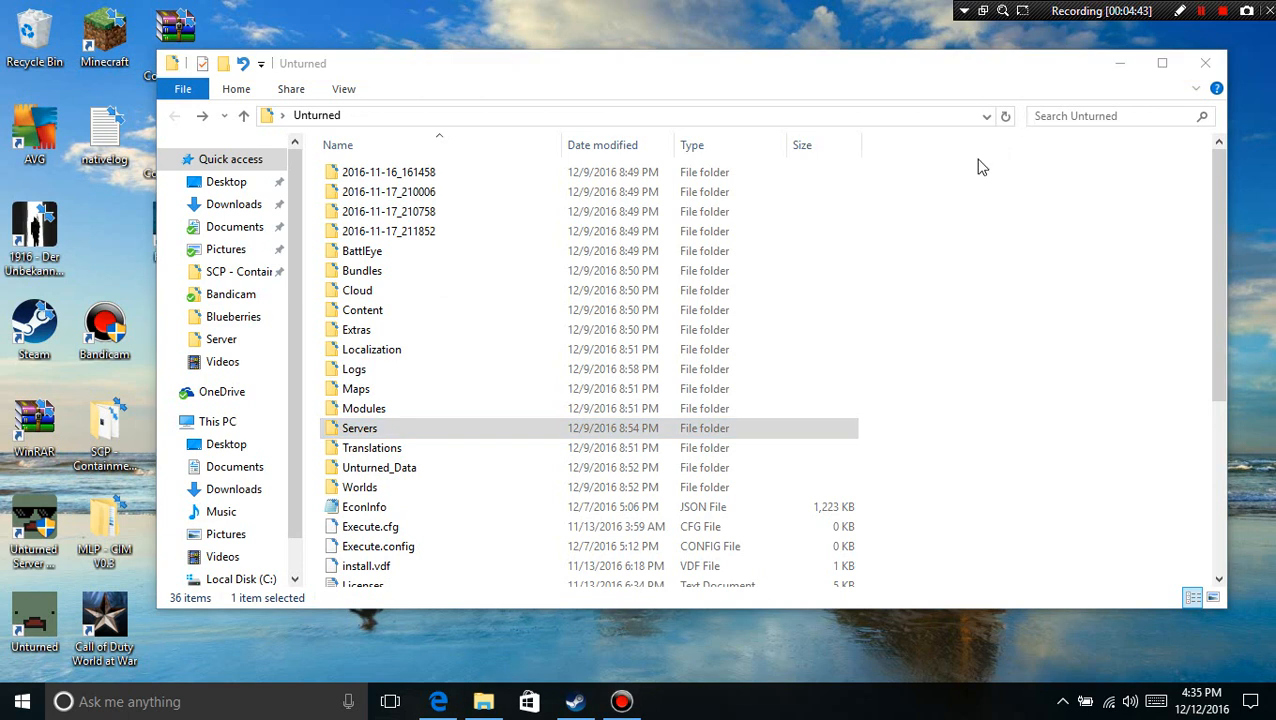
mouse_move(700, 290)
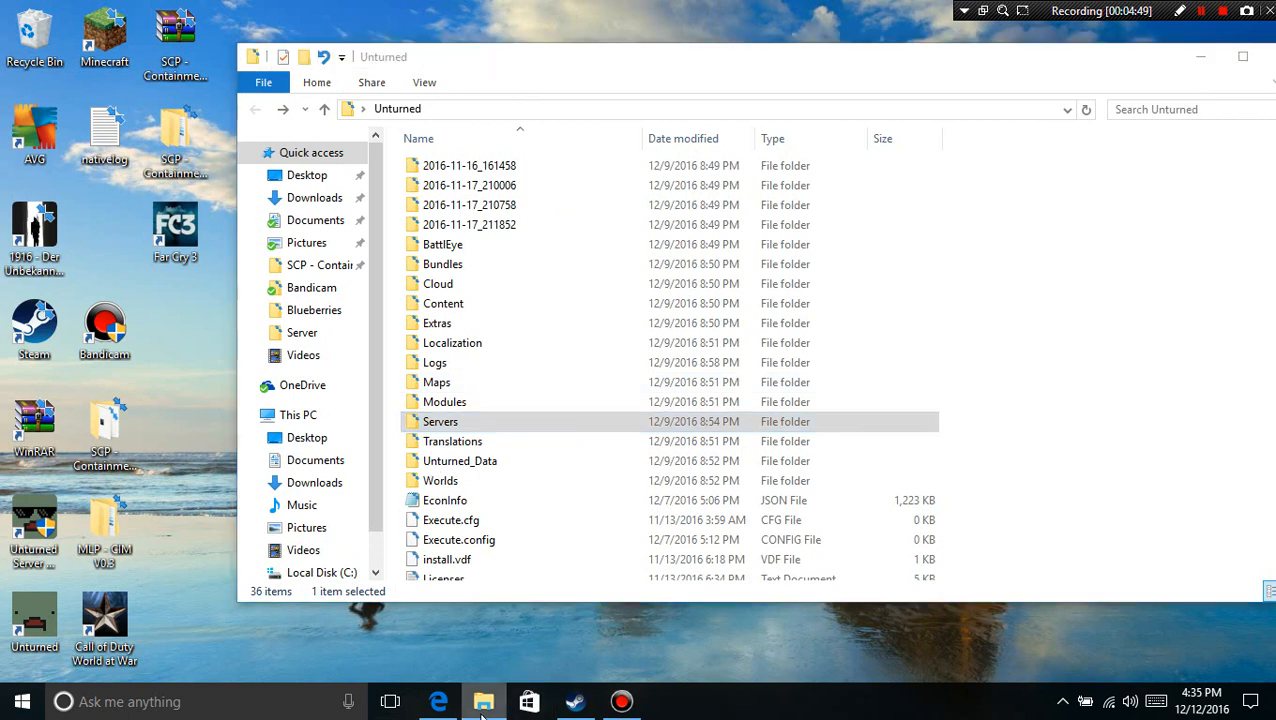
Step: Bring up File Explorer's taskbar jump list of pinned and frequent folders
right_click(484, 700)
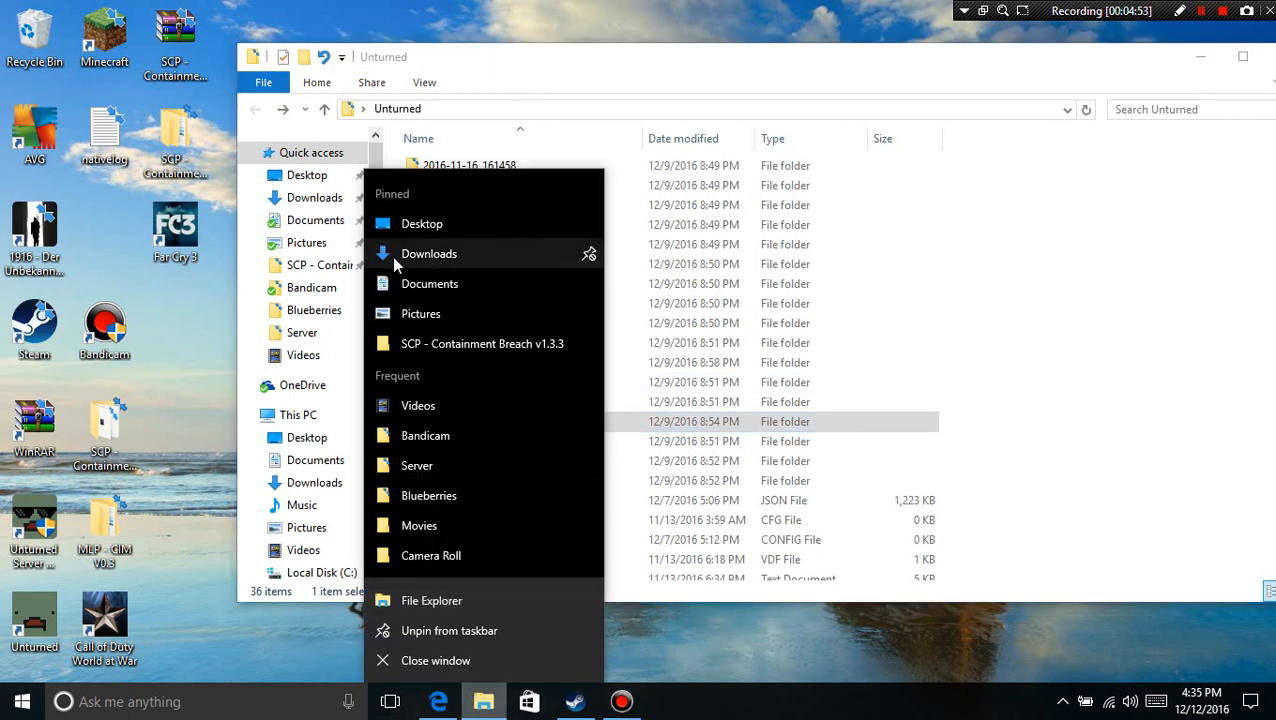
Step: Open Downloads in a new window and open the Rocket.Unturned_1085 (2) zip archive in WinRAR
click(428, 252)
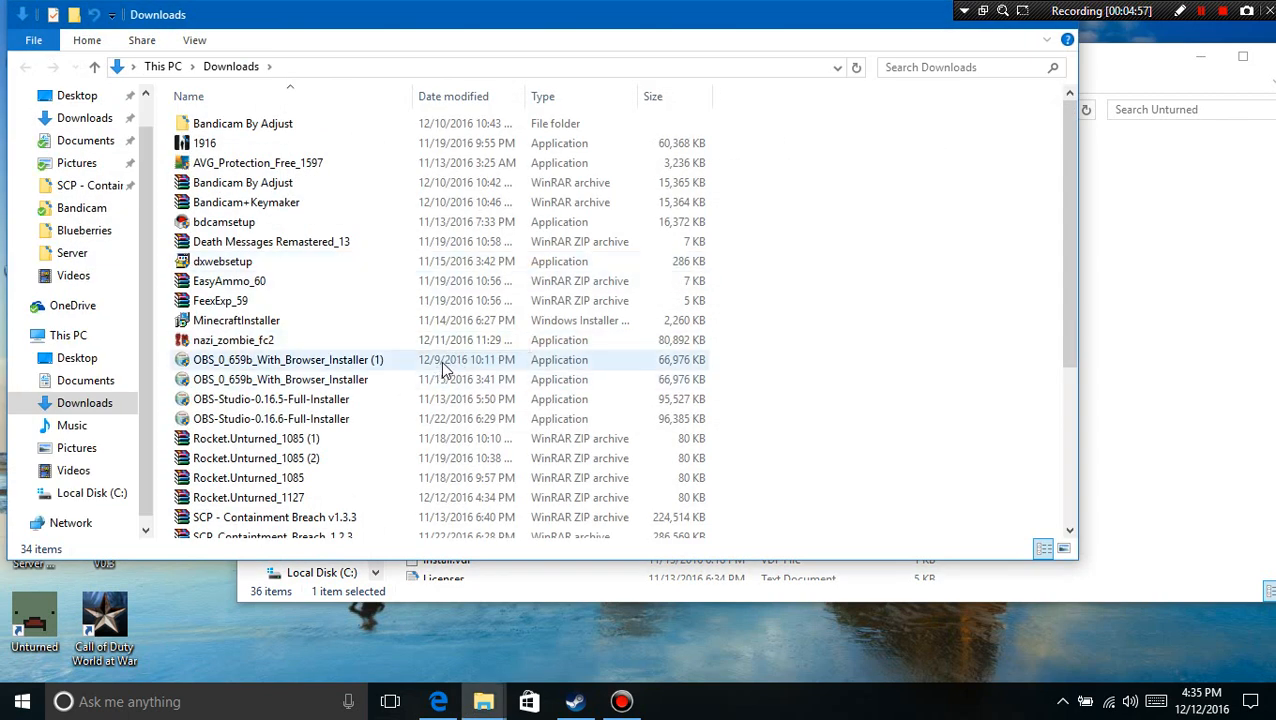
scroll(down, 3)
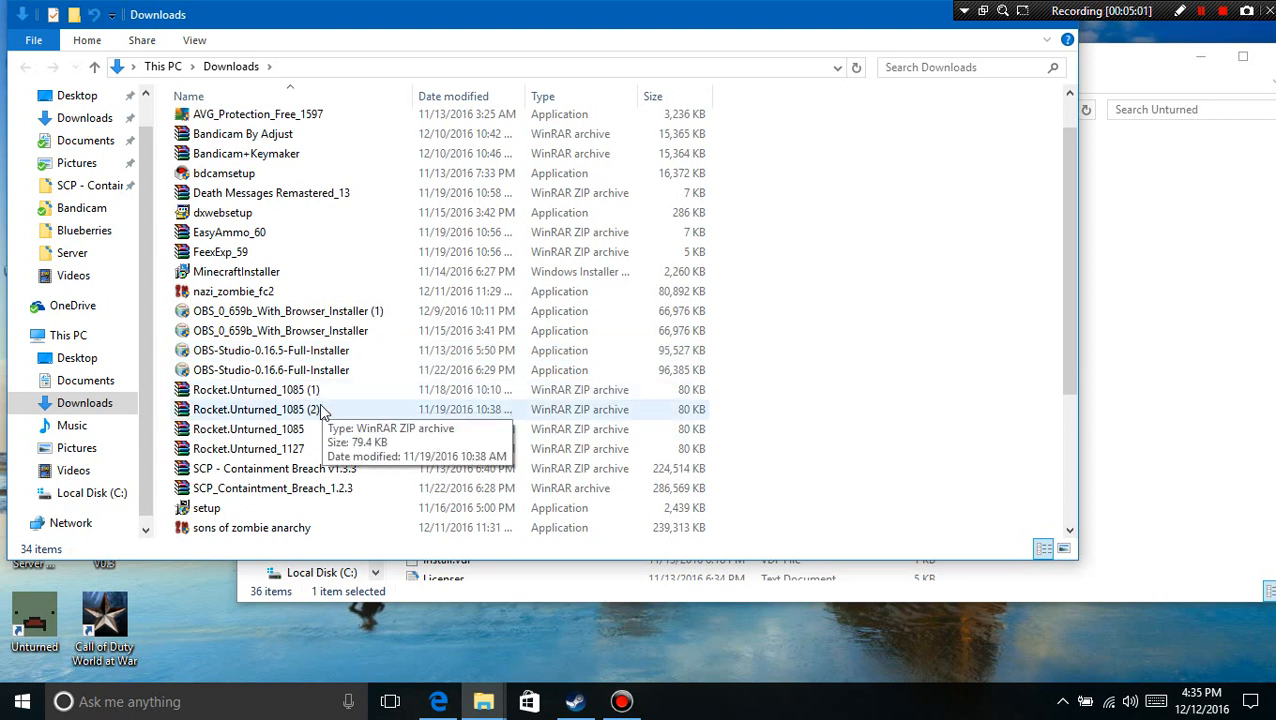
scroll(down, 3)
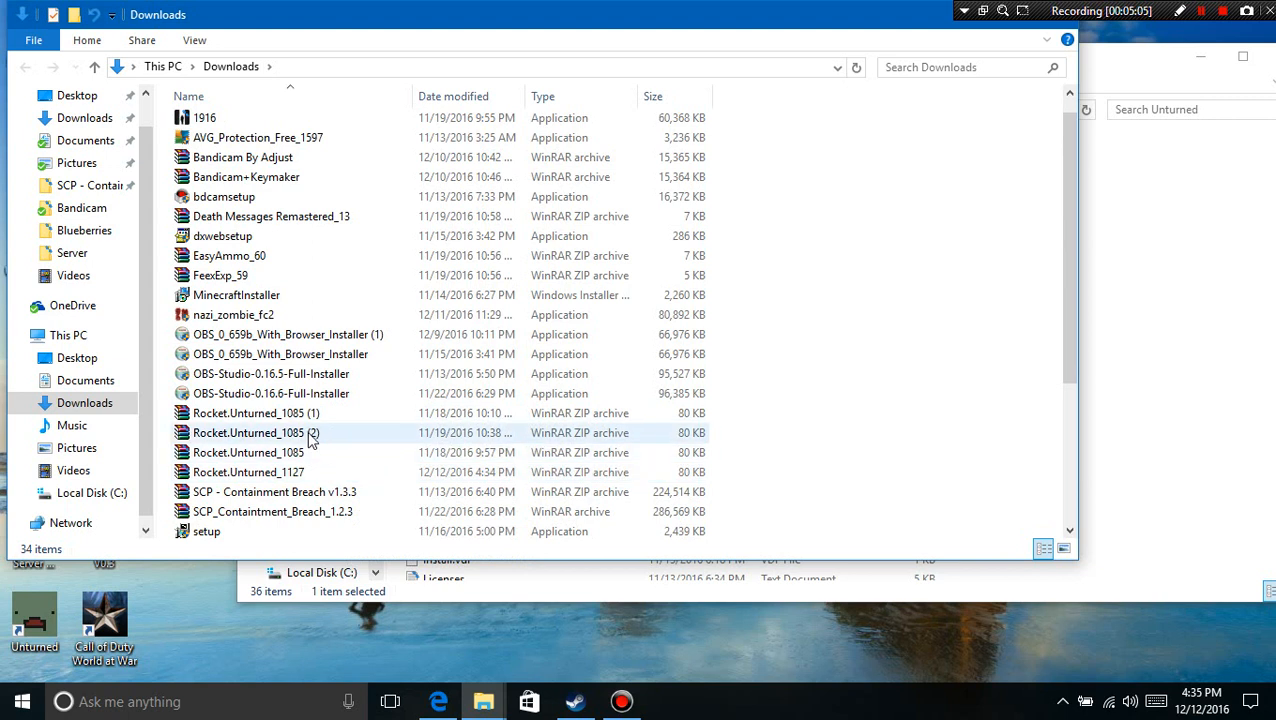
click(250, 432)
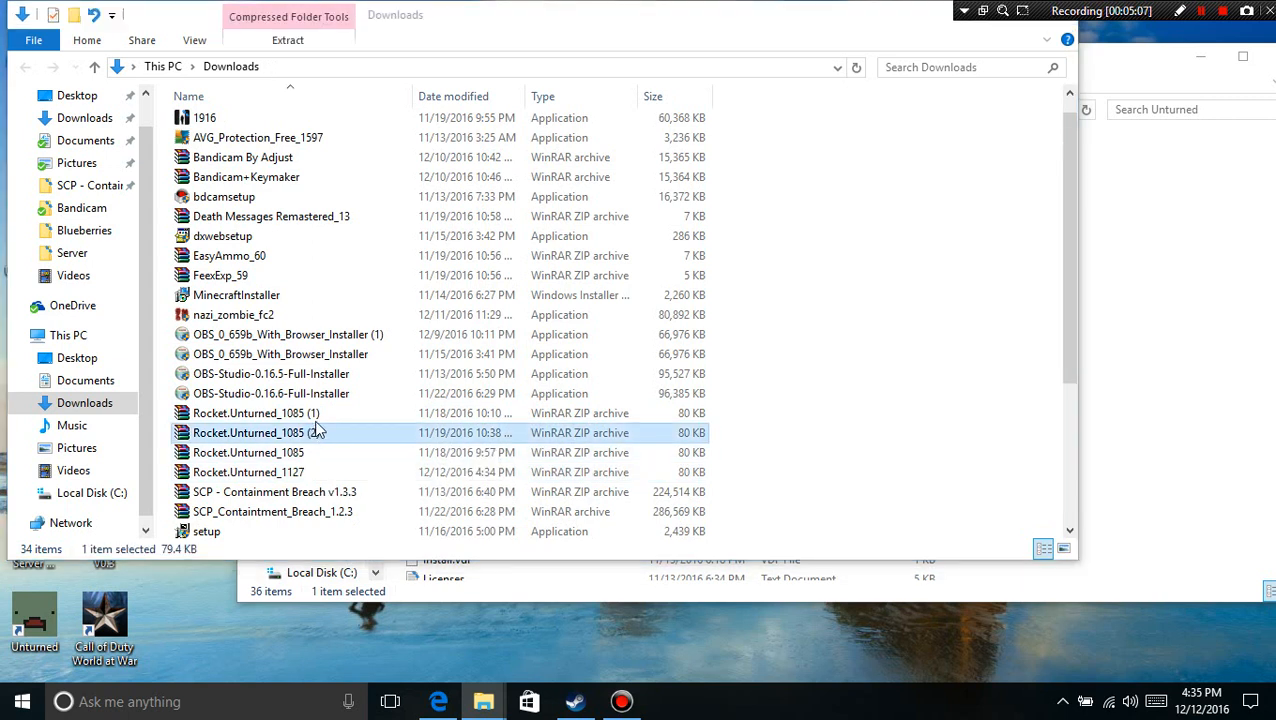
double_click(248, 432)
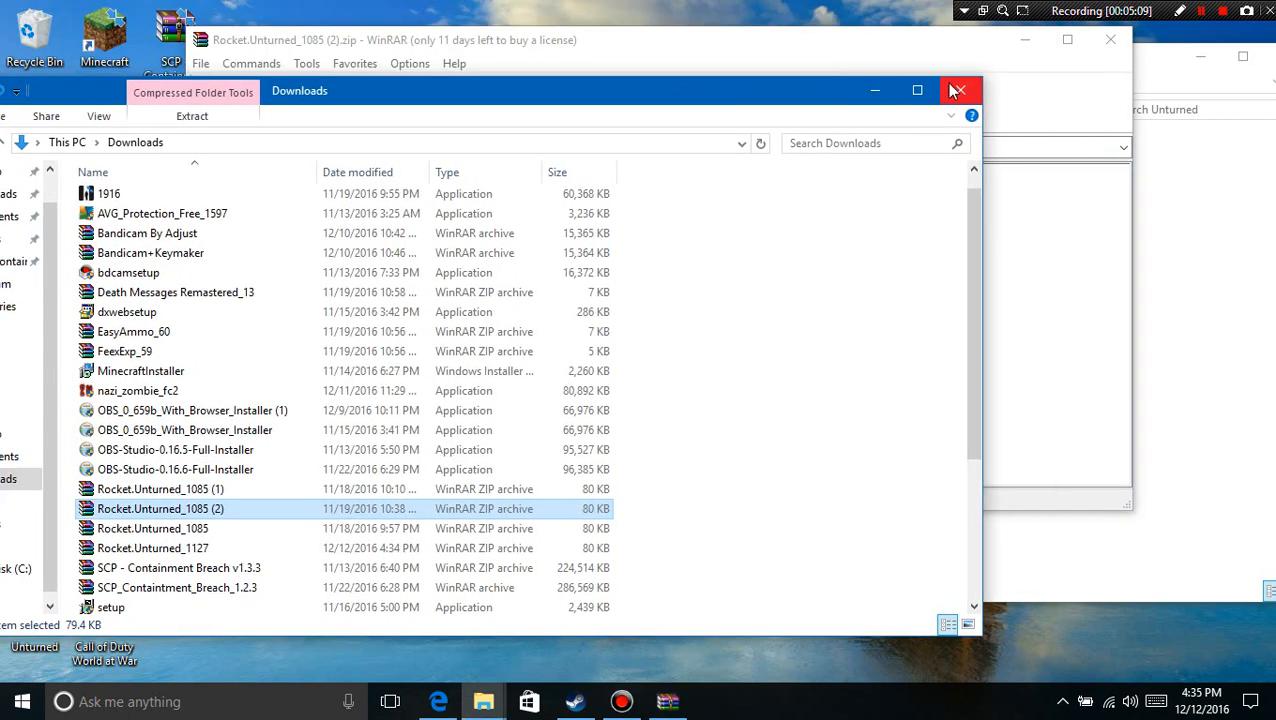
Step: Close Downloads and browse into the archive's Modules folder and the game's Unturned_Data folder
click(952, 90)
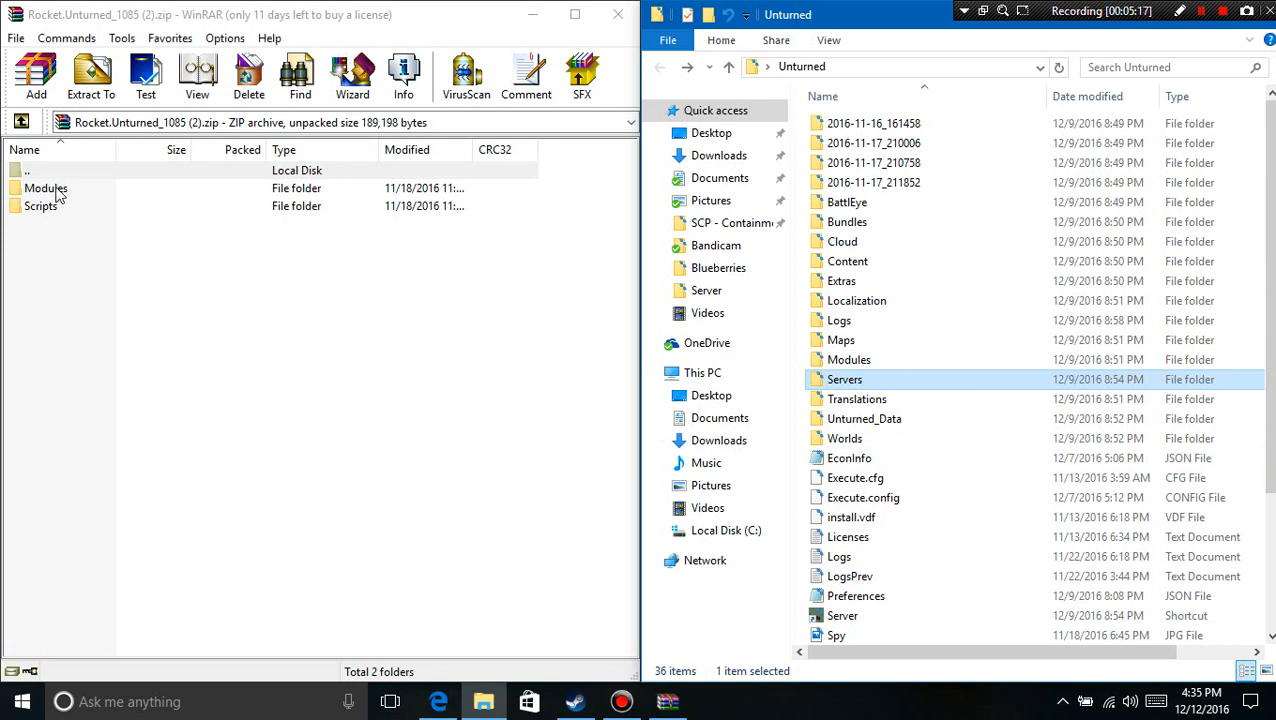
double_click(46, 188)
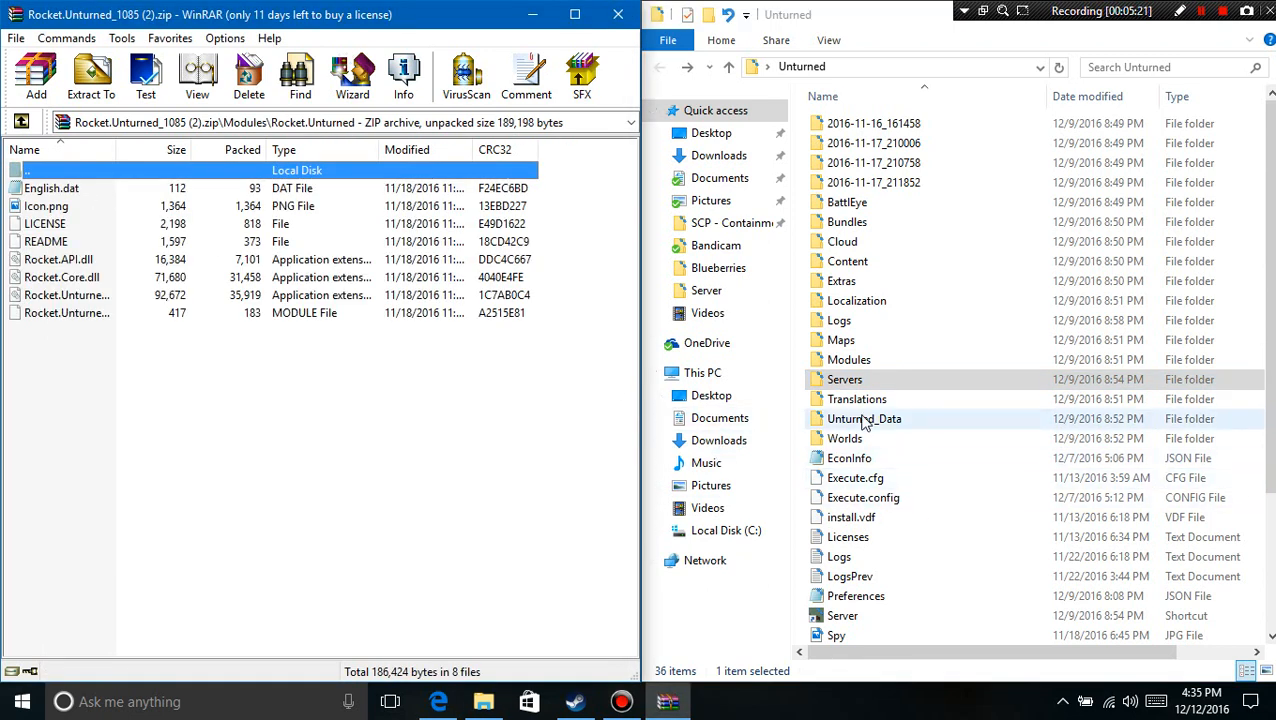
double_click(864, 418)
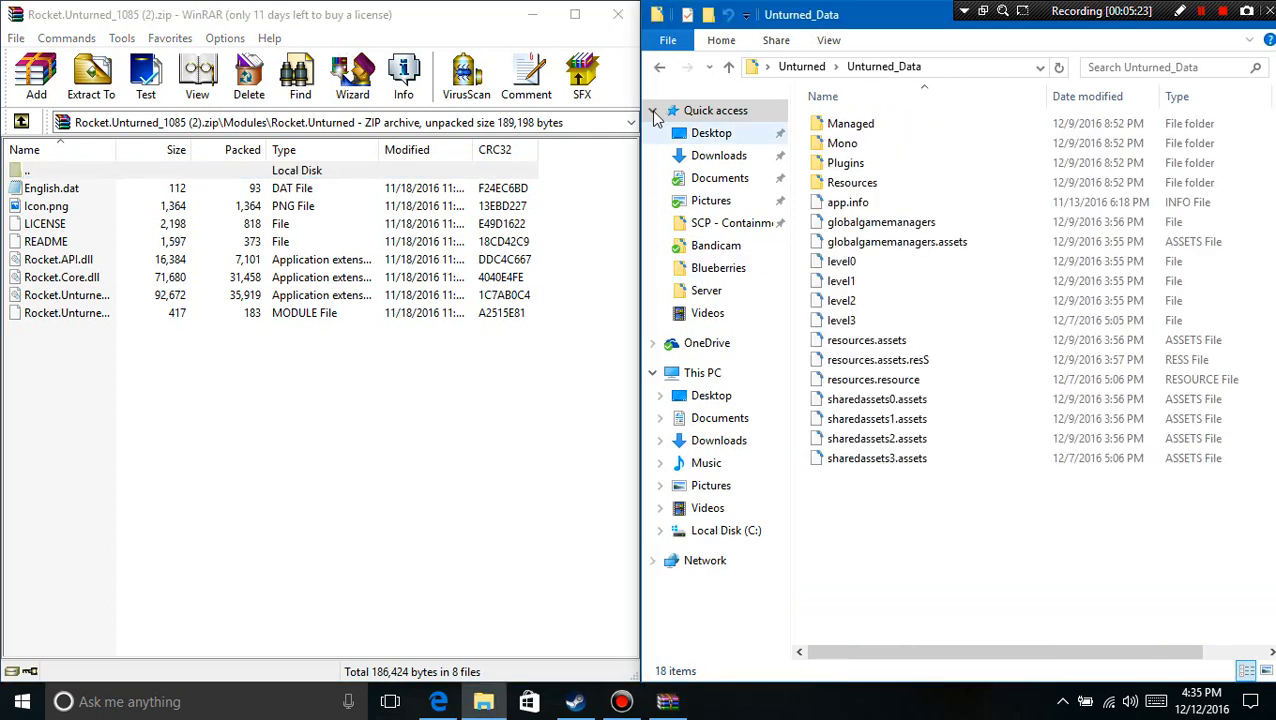
Step: Navigate Explorer to the game's Modules\Unturned folder ready to receive the Rocket files
click(658, 66)
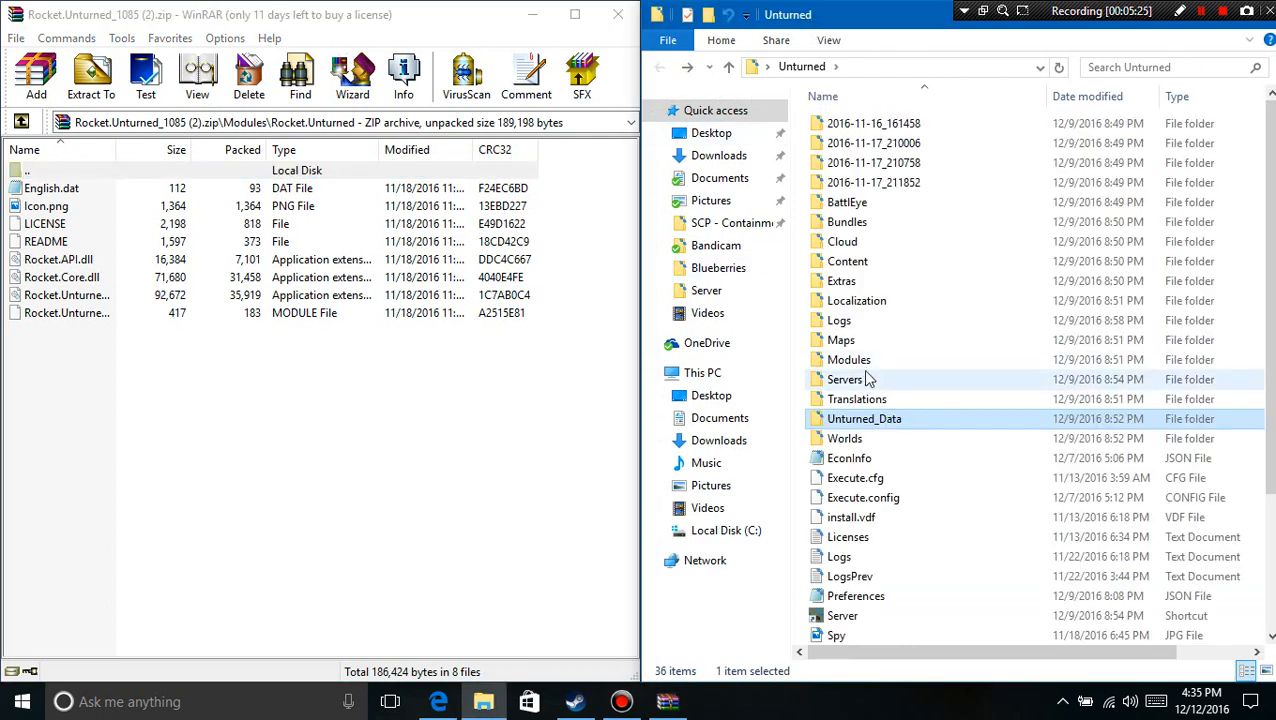
double_click(848, 360)
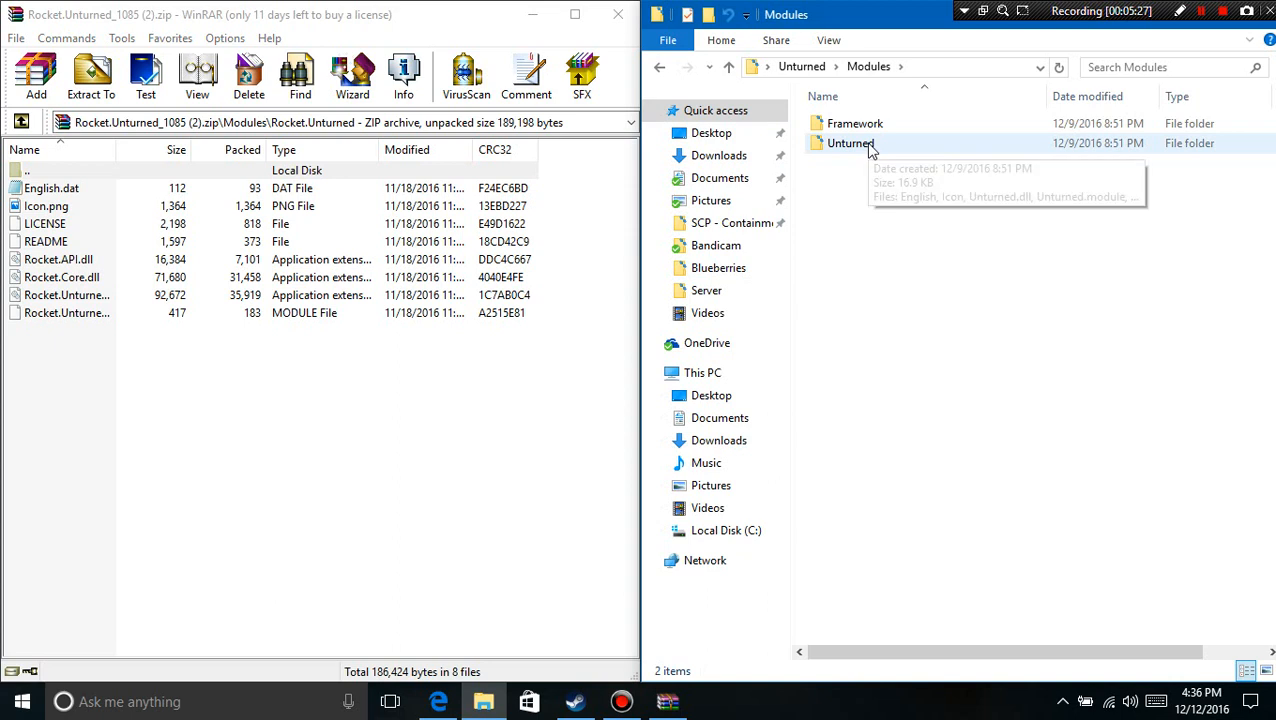
double_click(850, 144)
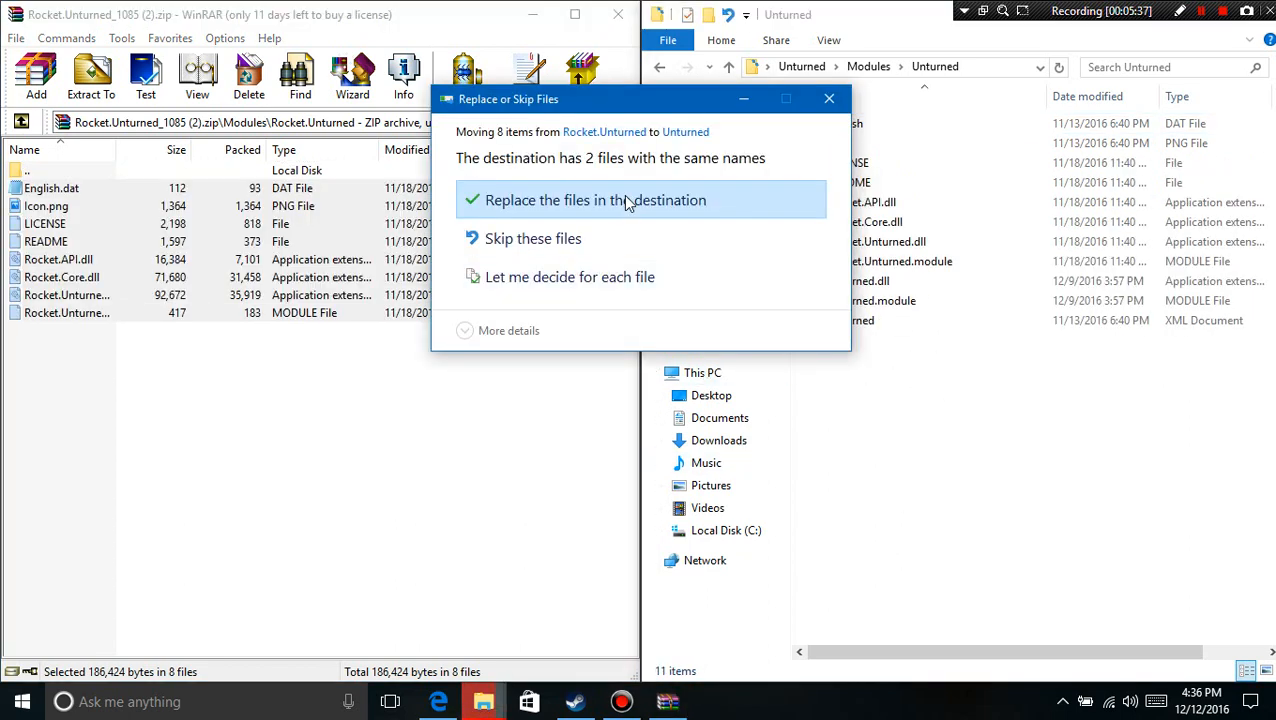
Step: Replace the two same-named files in Modules\Unturned, then return up to the Modules level
click(596, 200)
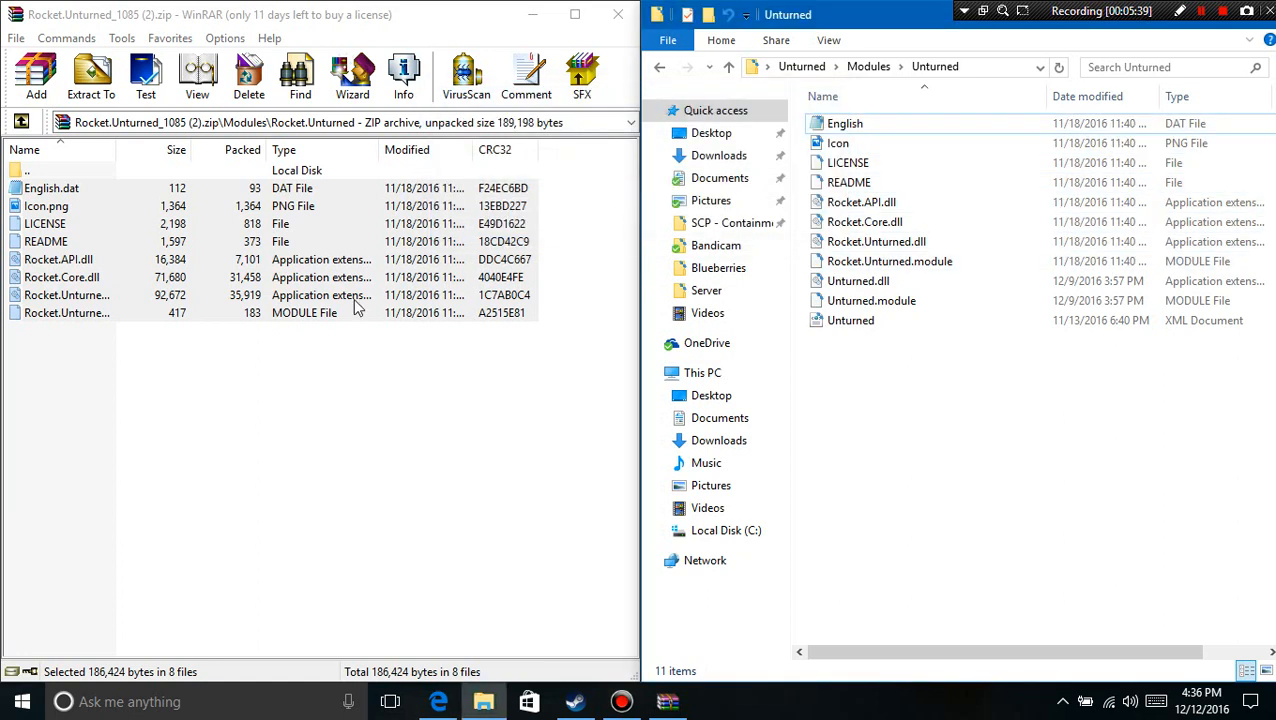
mouse_move(358, 308)
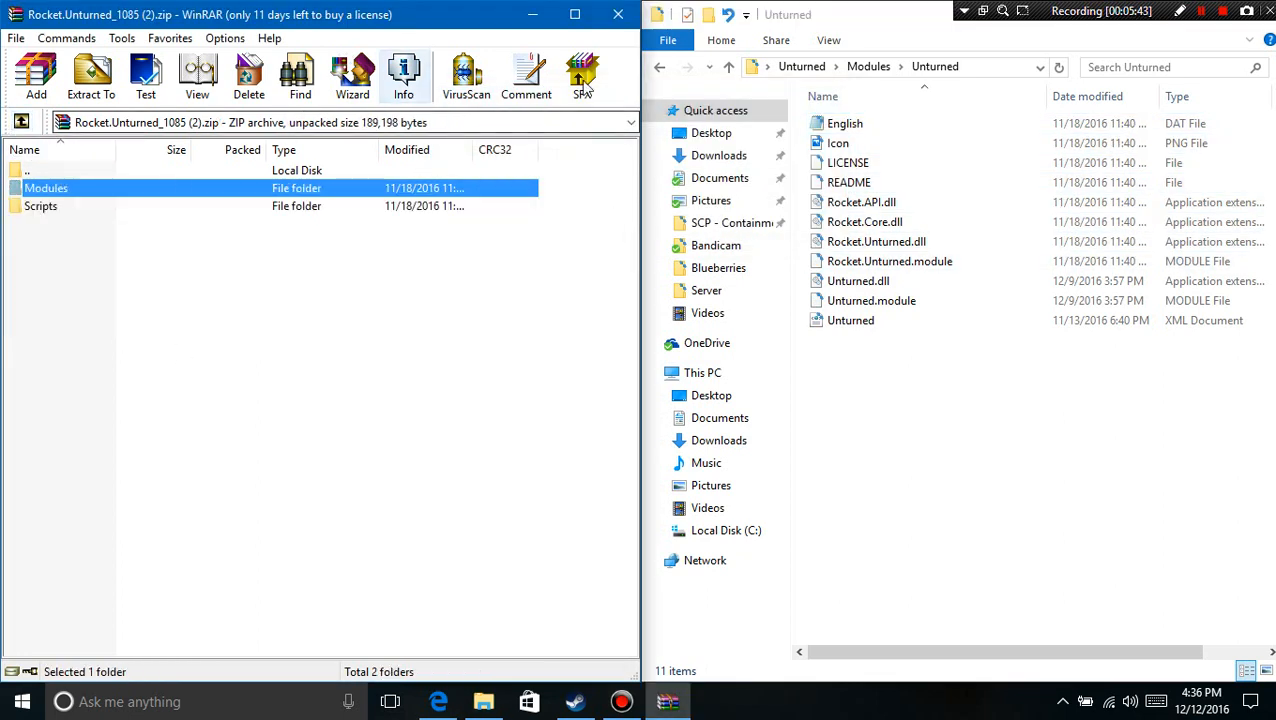
click(660, 68)
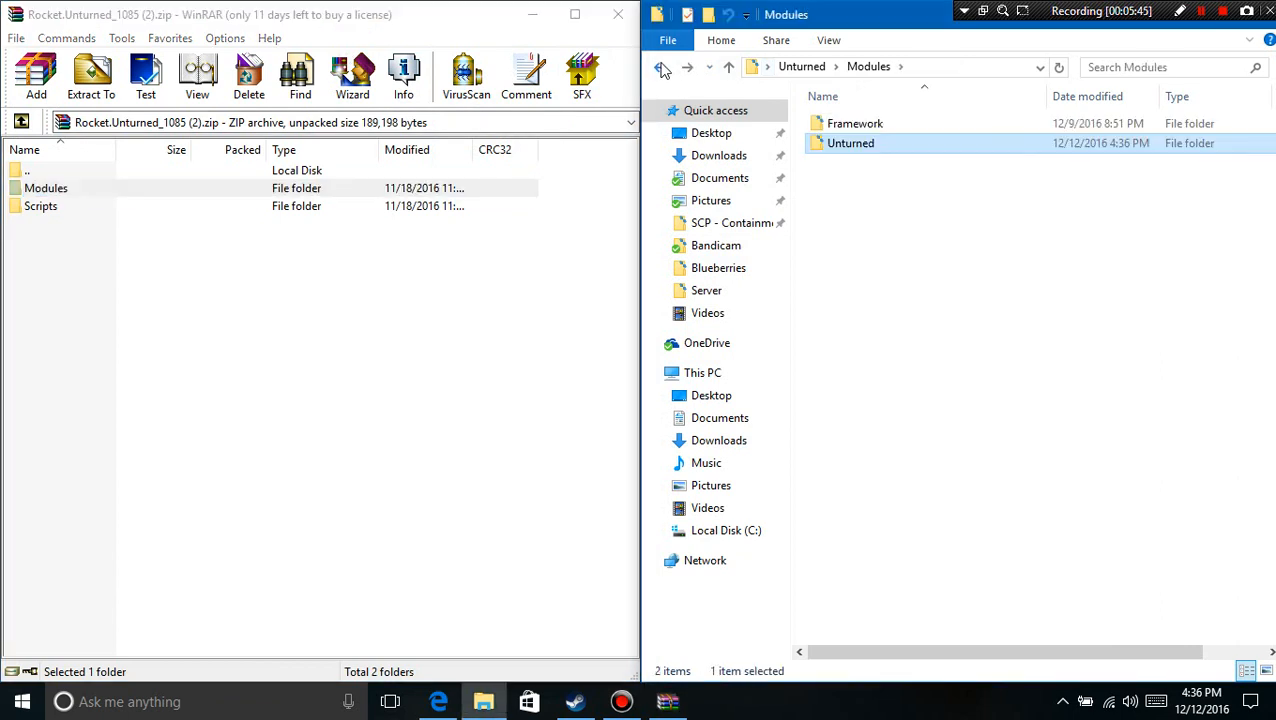
Step: Move the Rocket Scripts folder into Unturned_Data\Managed and close the Rocket archive
click(660, 68)
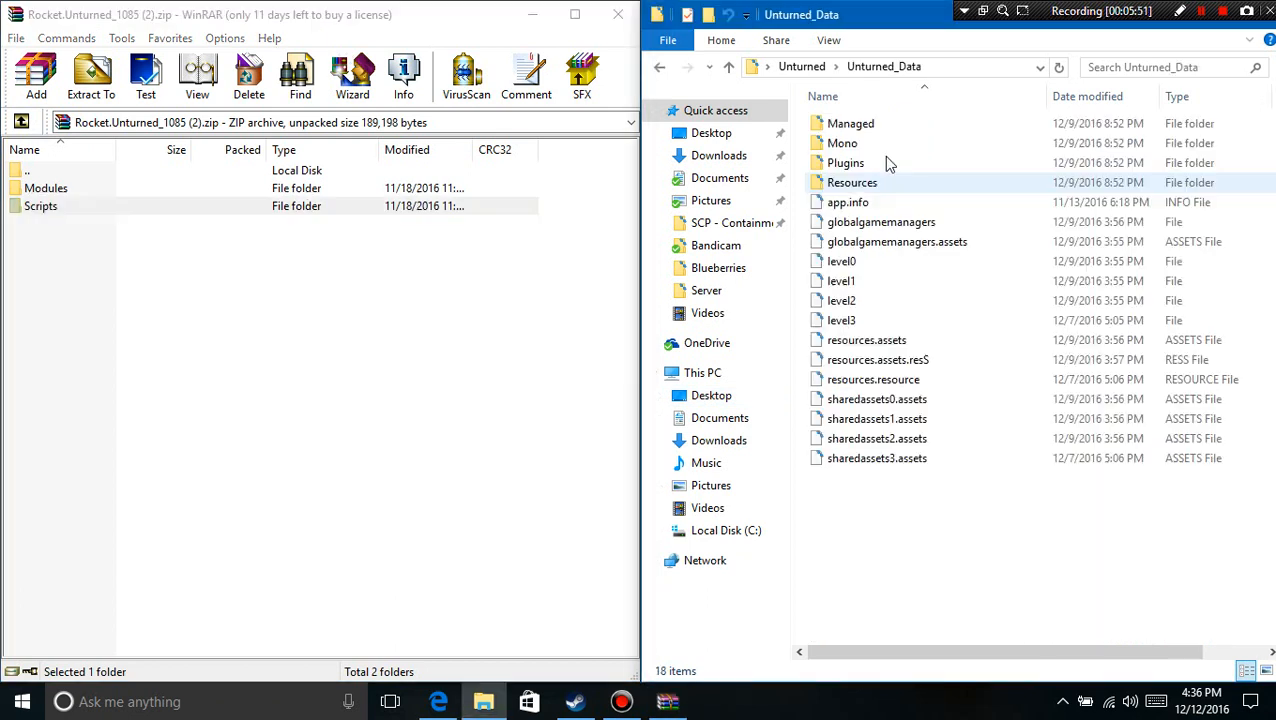
double_click(850, 124)
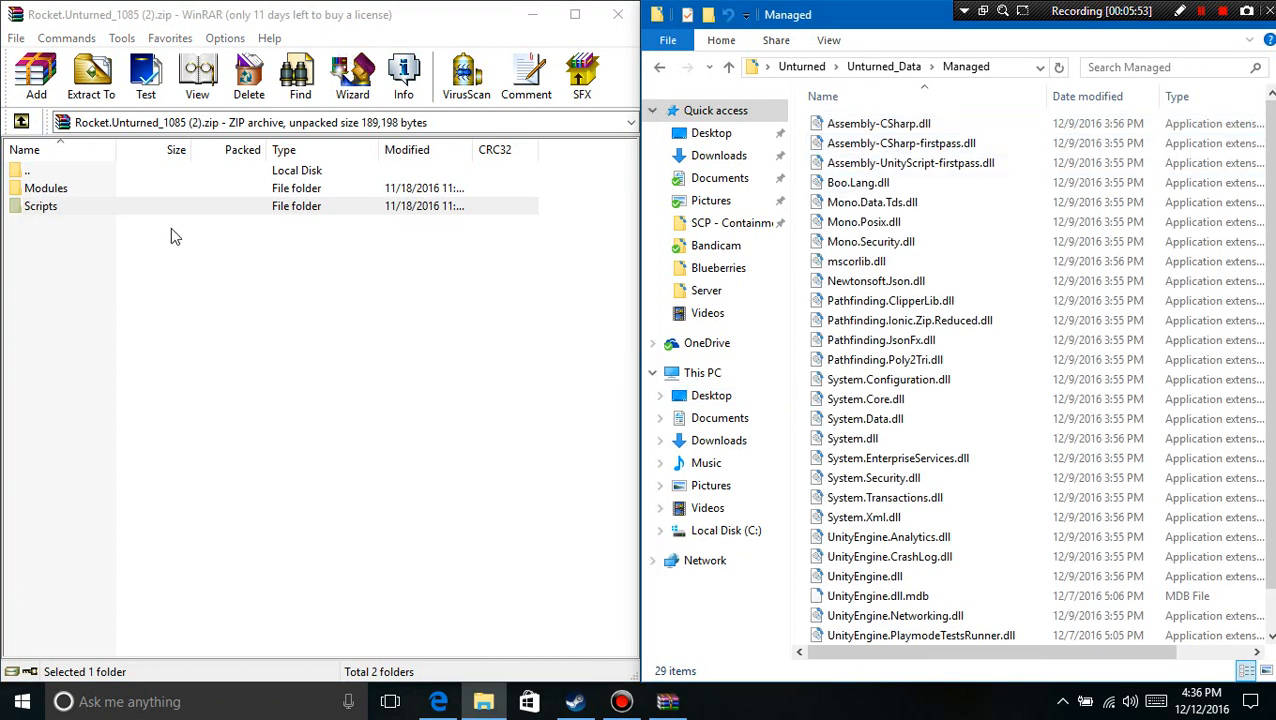
click(90, 76)
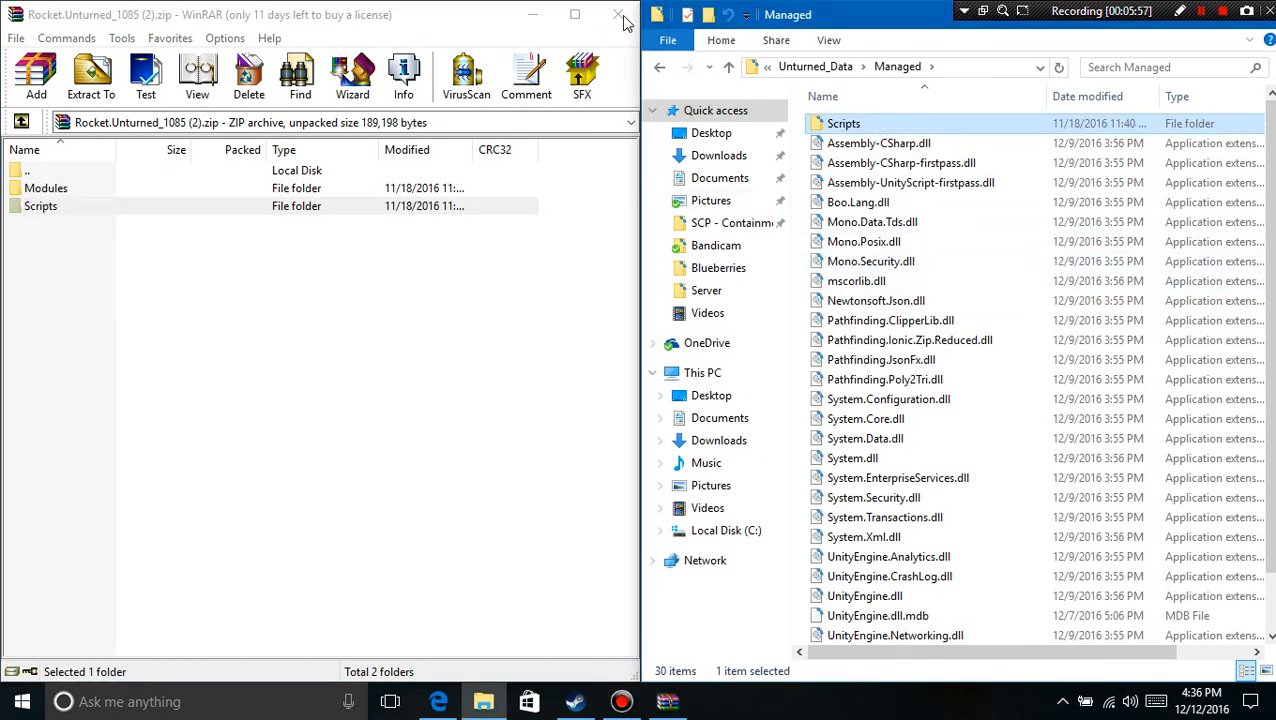
click(618, 16)
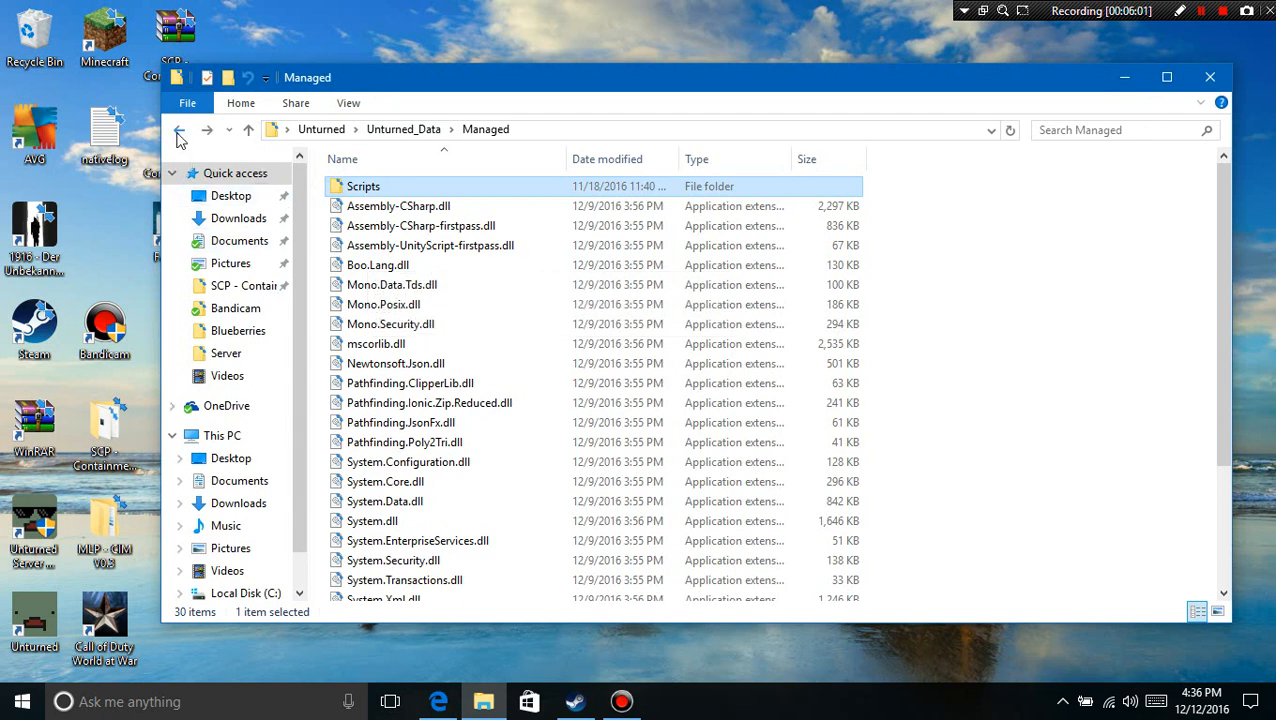
Step: Return to the Unturned folder and launch the server from its Server shortcut
click(180, 130)
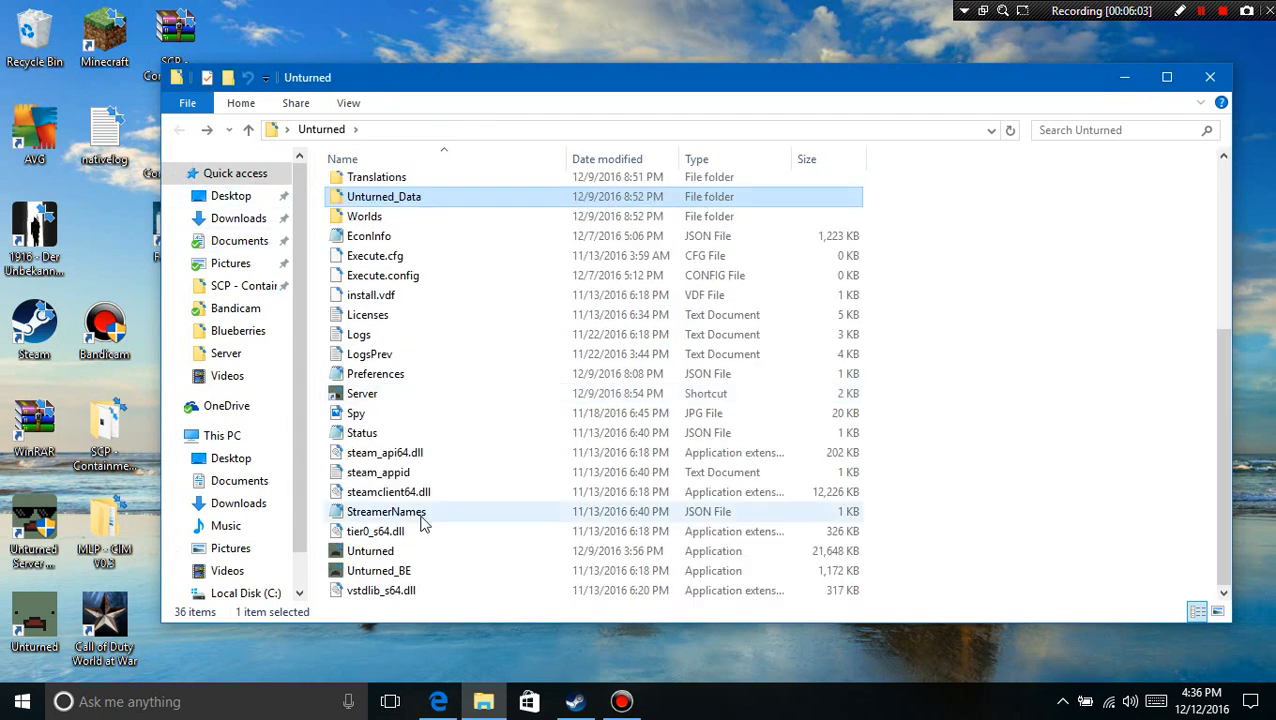
click(362, 392)
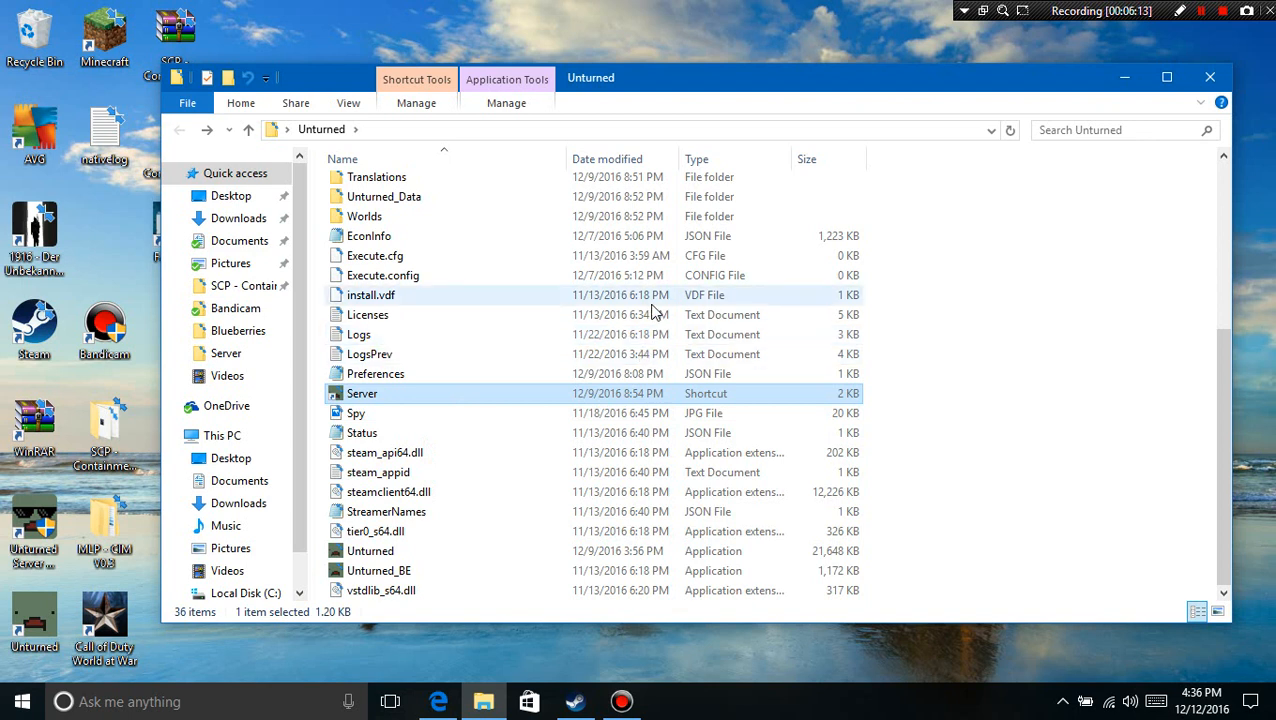
double_click(362, 392)
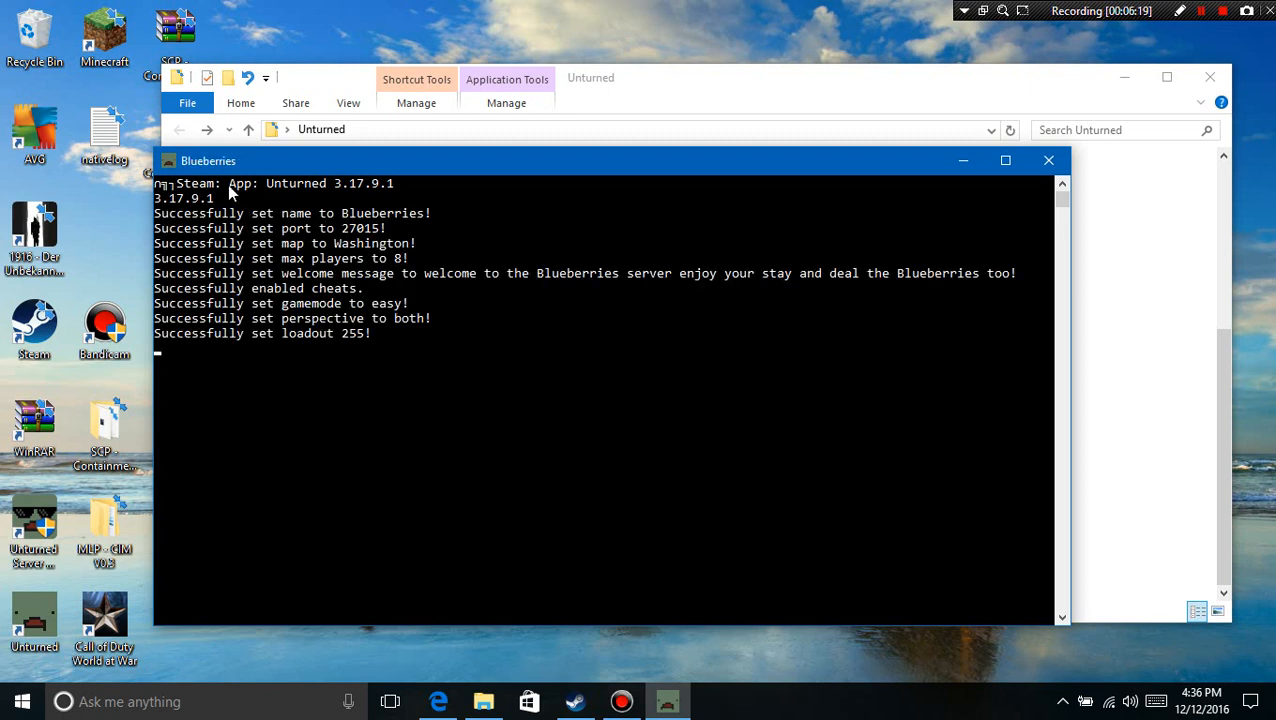
mouse_move(216, 196)
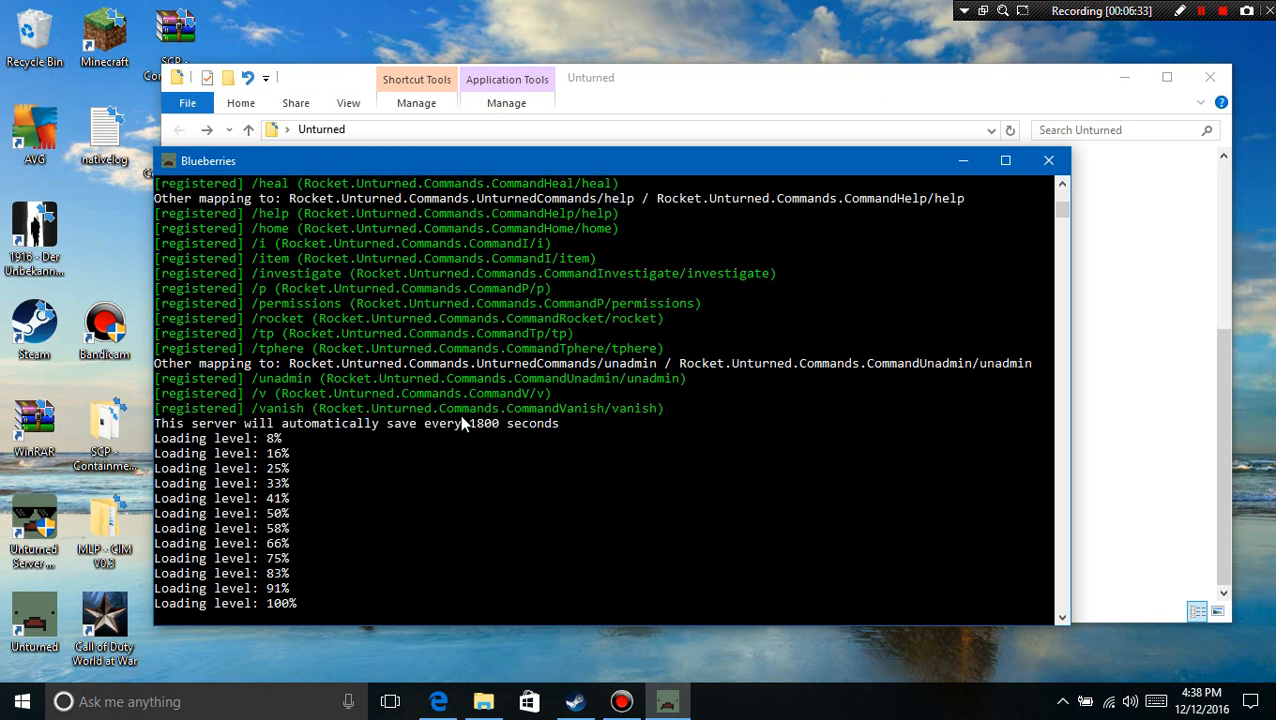
mouse_move(316, 448)
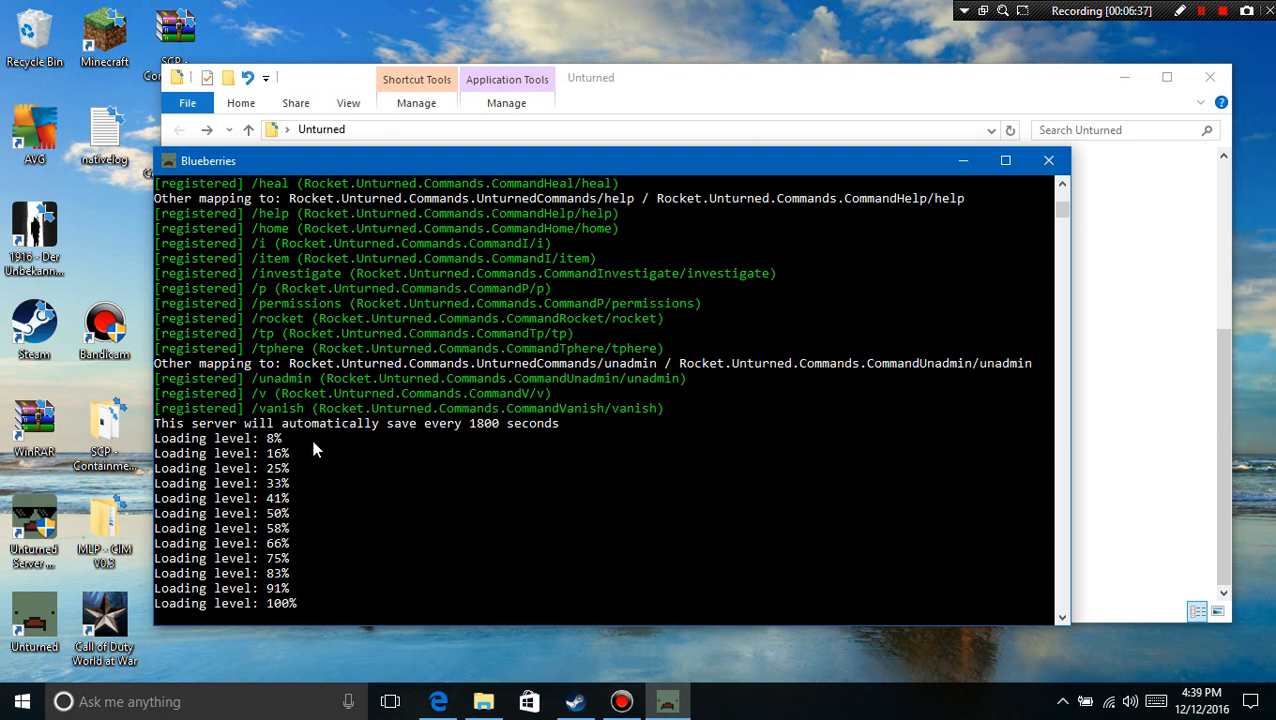
mouse_move(408, 414)
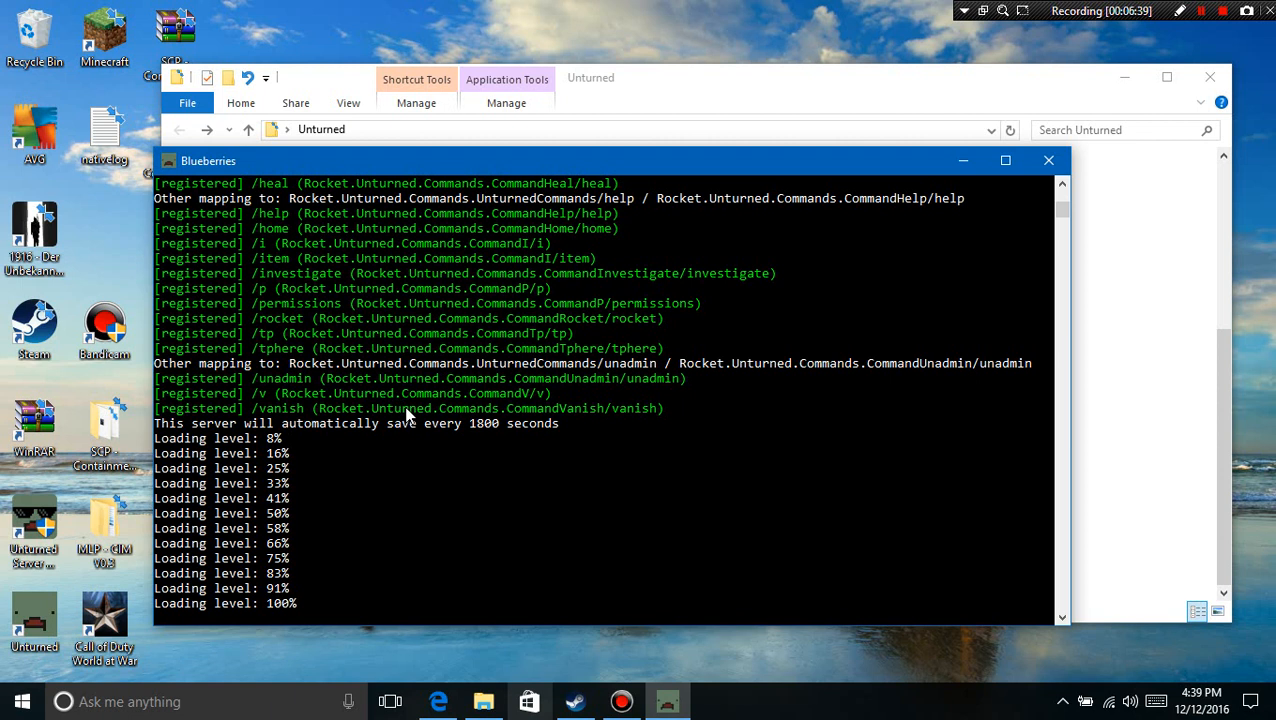
mouse_move(438, 700)
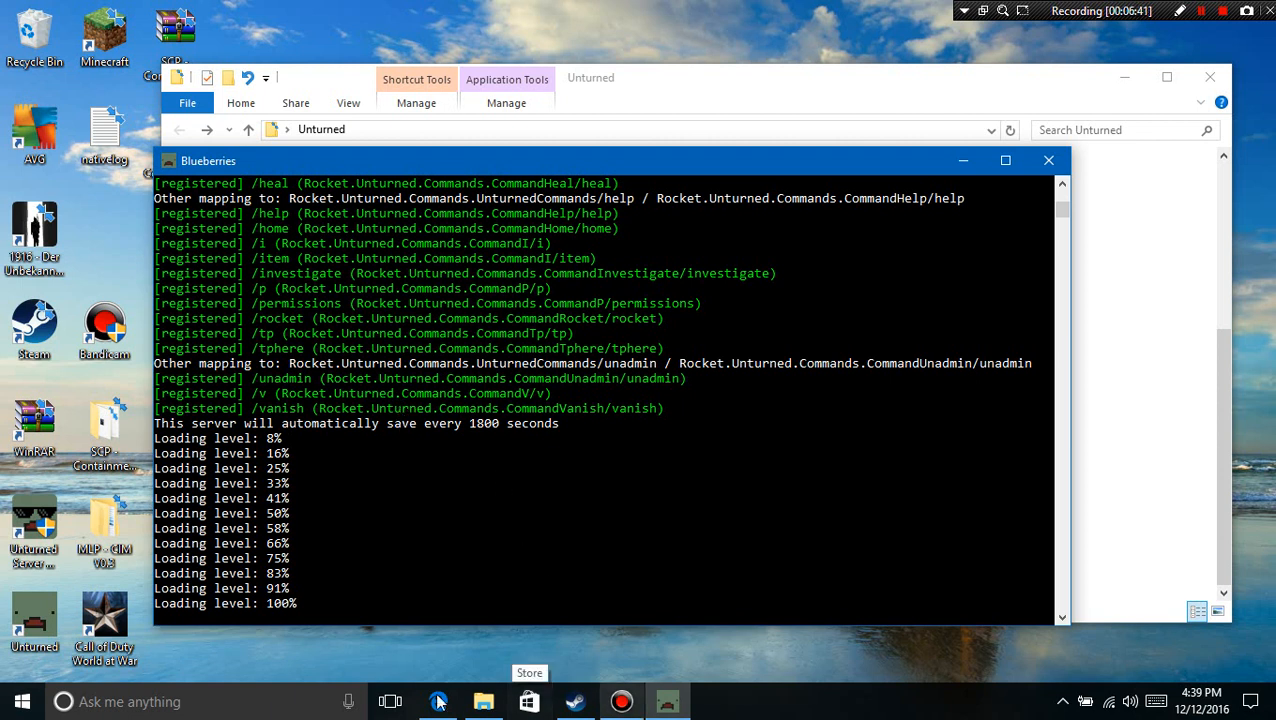
mouse_move(622, 528)
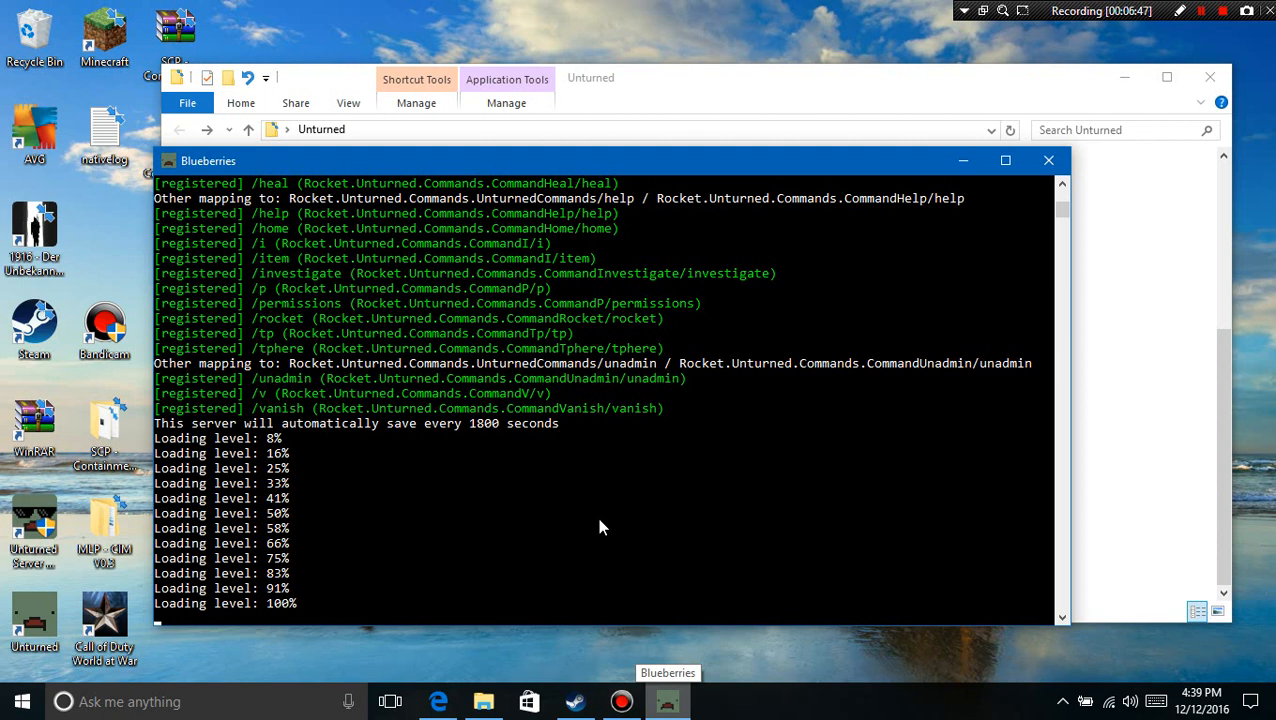
mouse_move(270, 610)
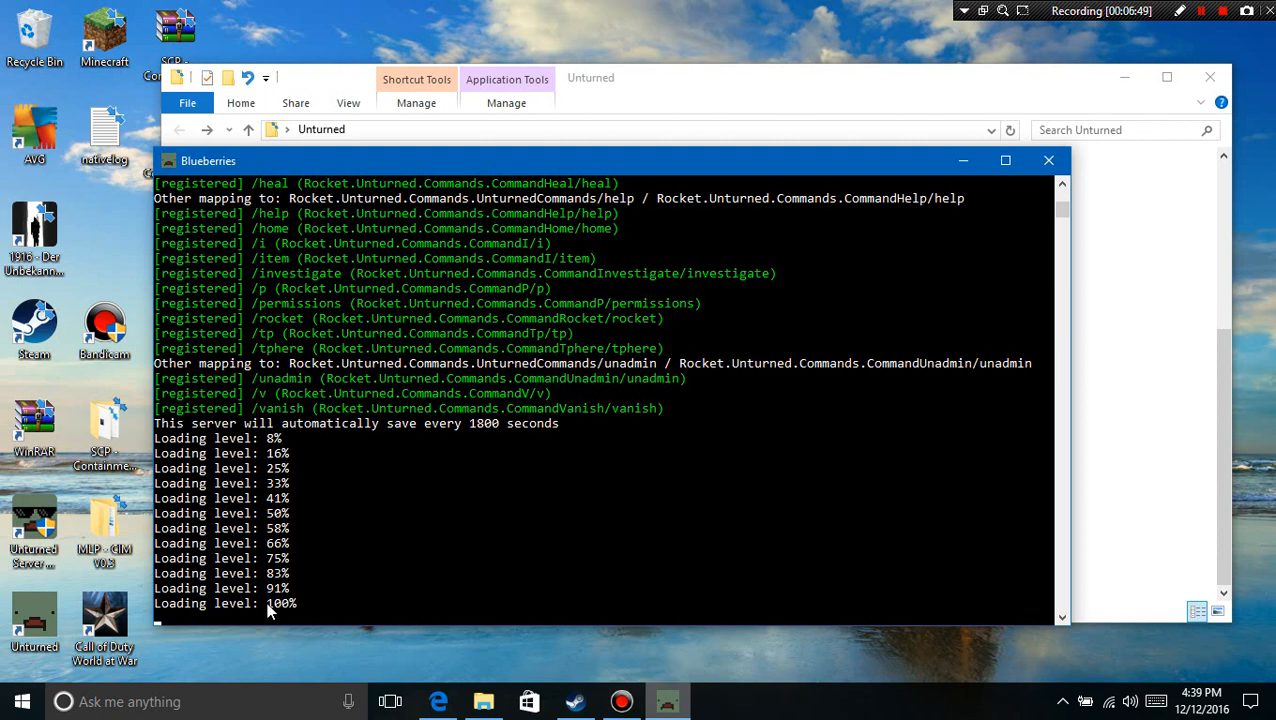
mouse_move(230, 524)
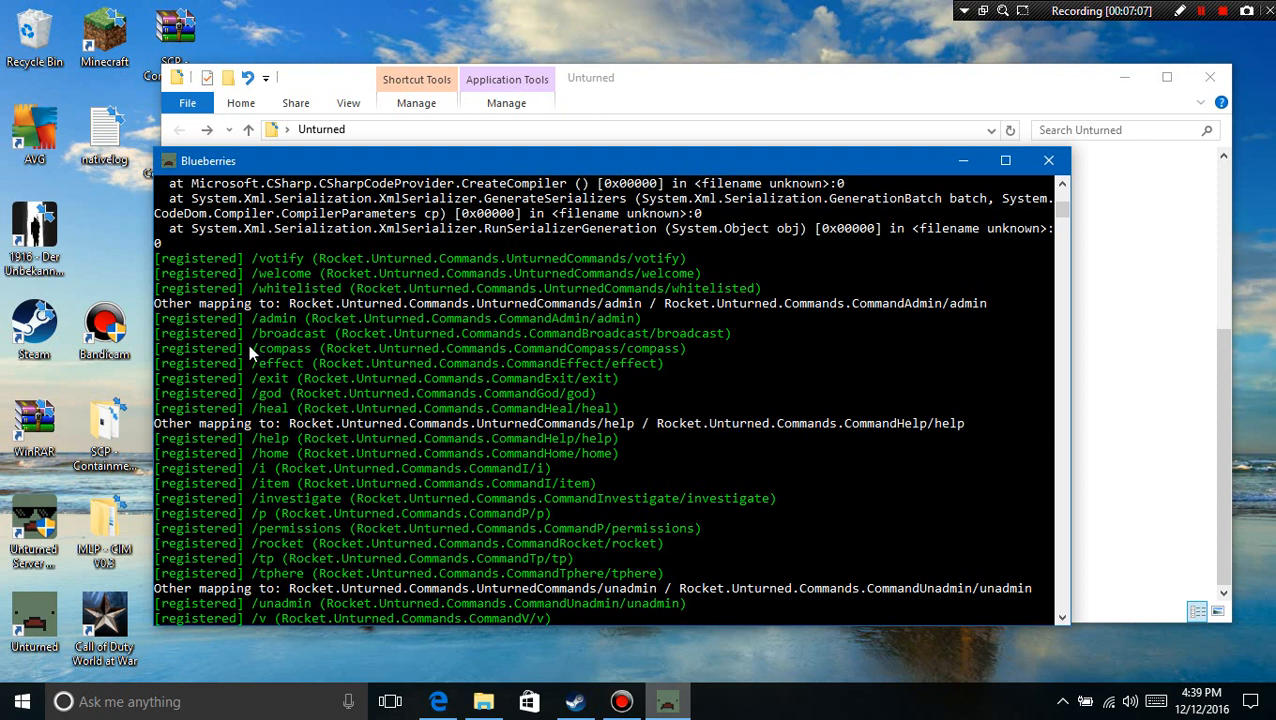
mouse_move(266, 374)
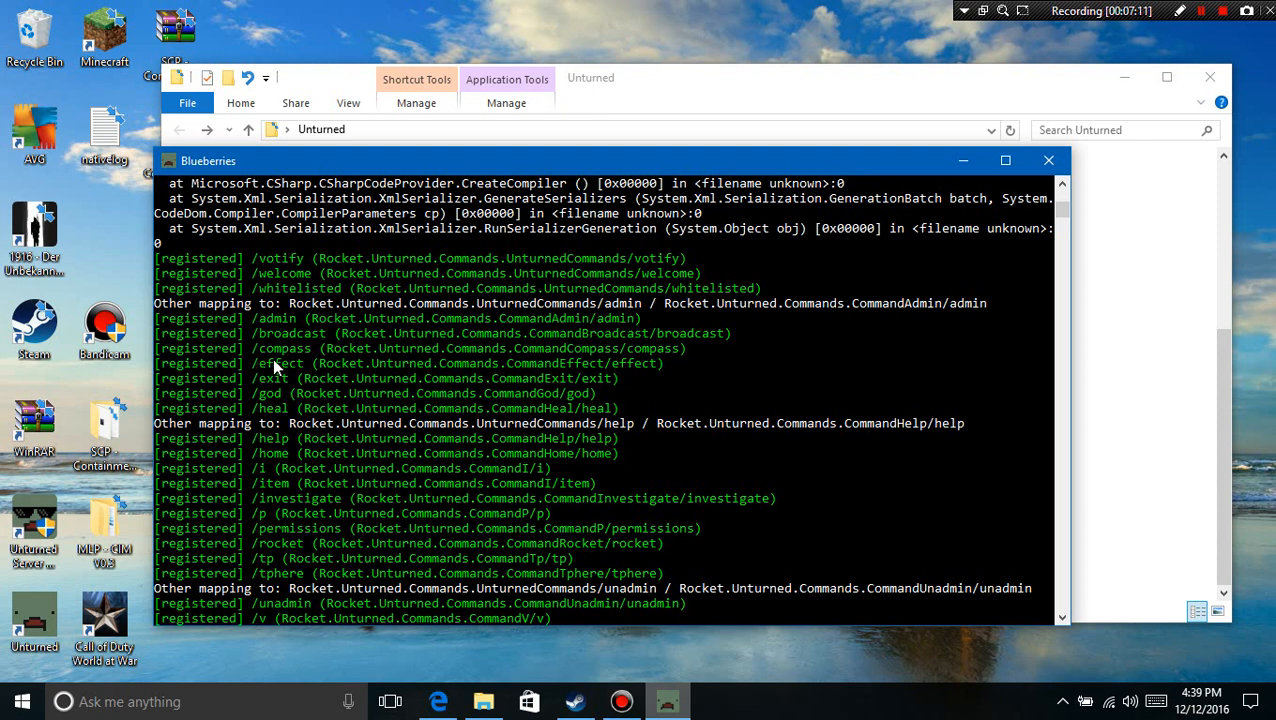
mouse_move(240, 384)
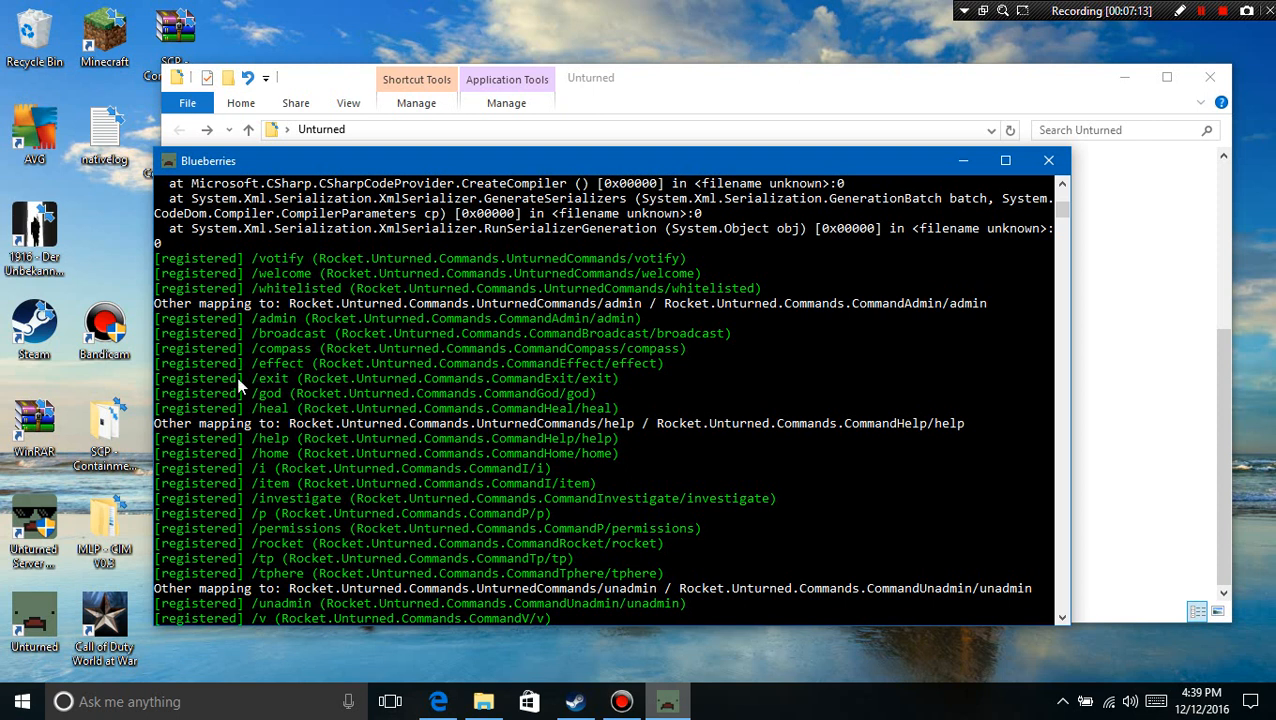
mouse_move(260, 410)
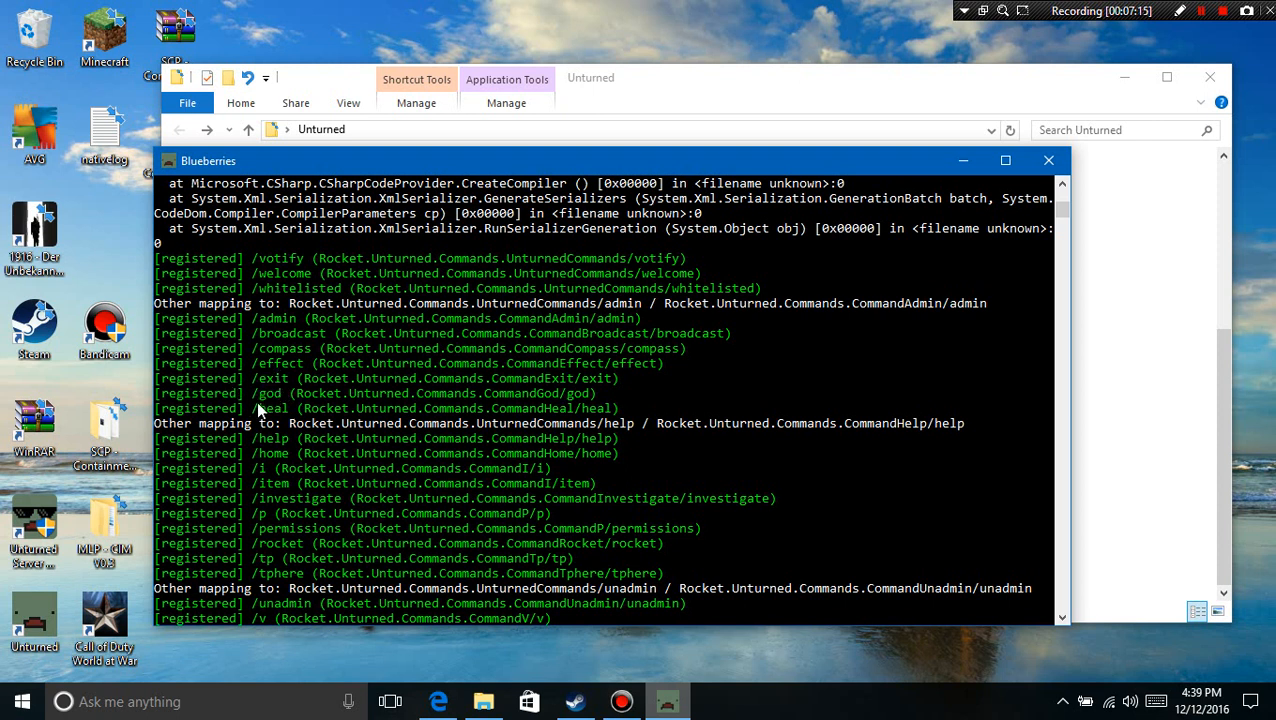
mouse_move(252, 424)
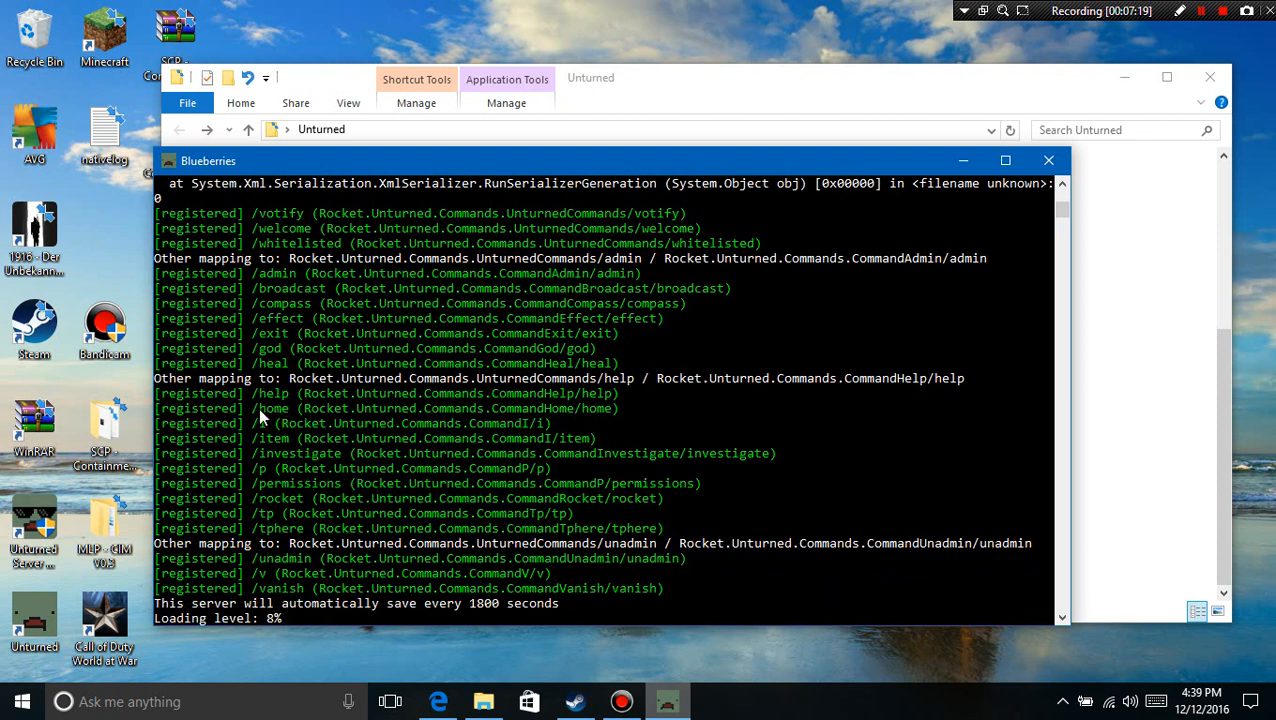
mouse_move(270, 384)
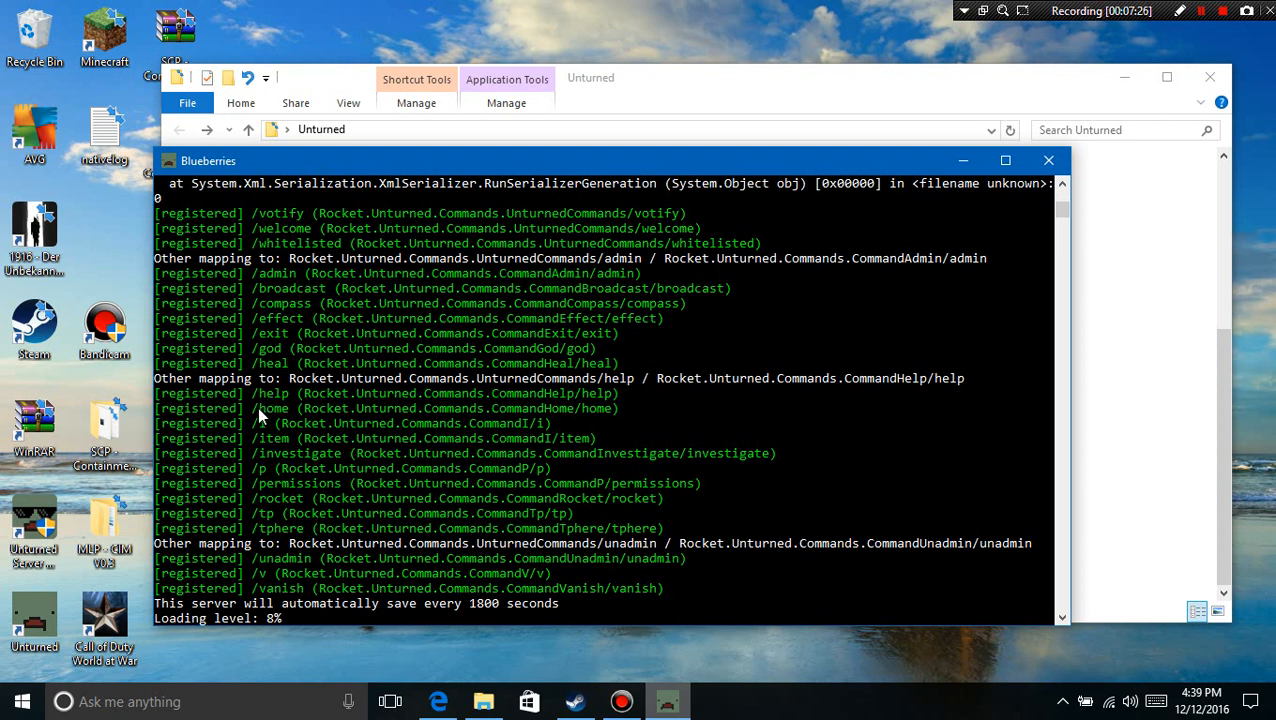
mouse_move(256, 412)
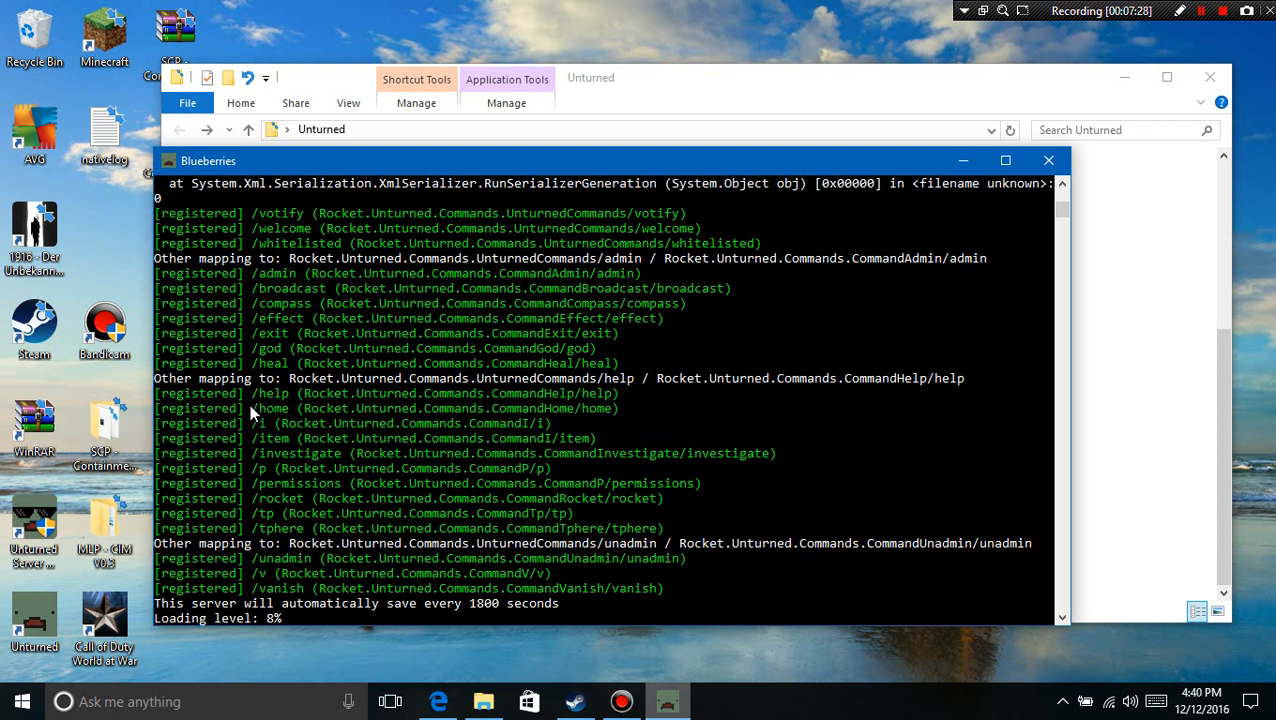
mouse_move(264, 428)
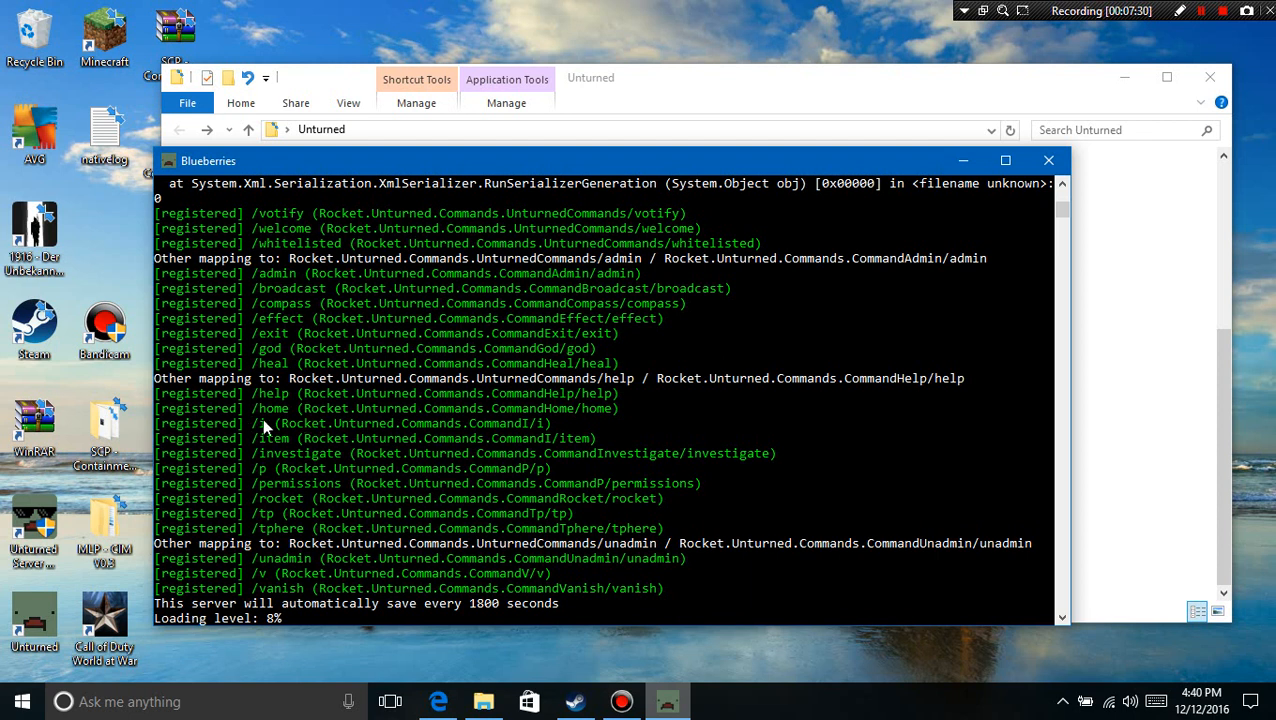
mouse_move(368, 348)
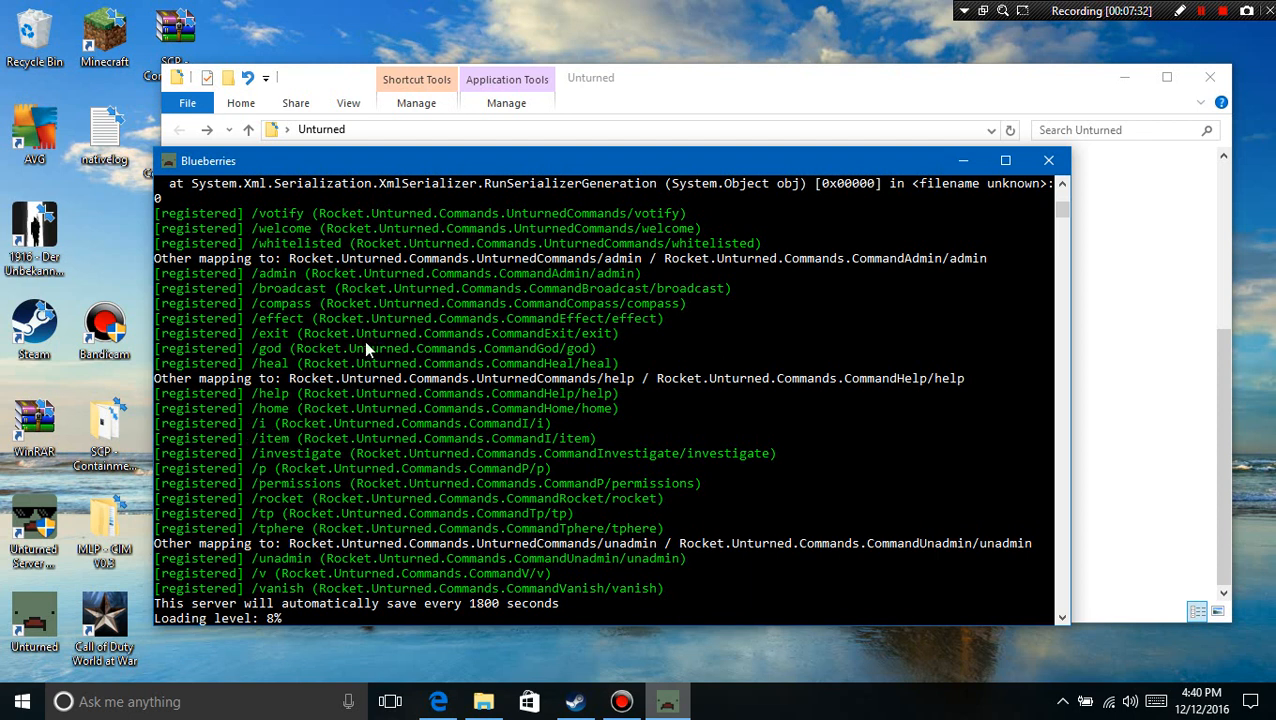
mouse_move(510, 432)
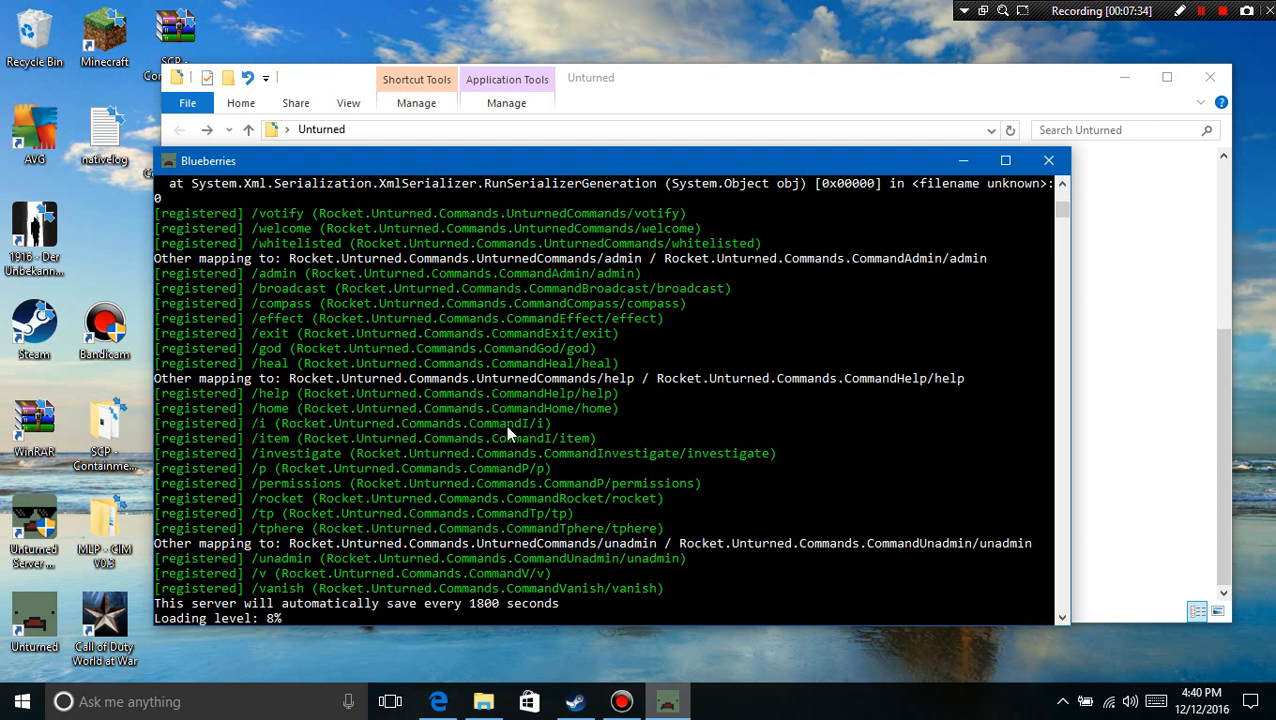
mouse_move(250, 364)
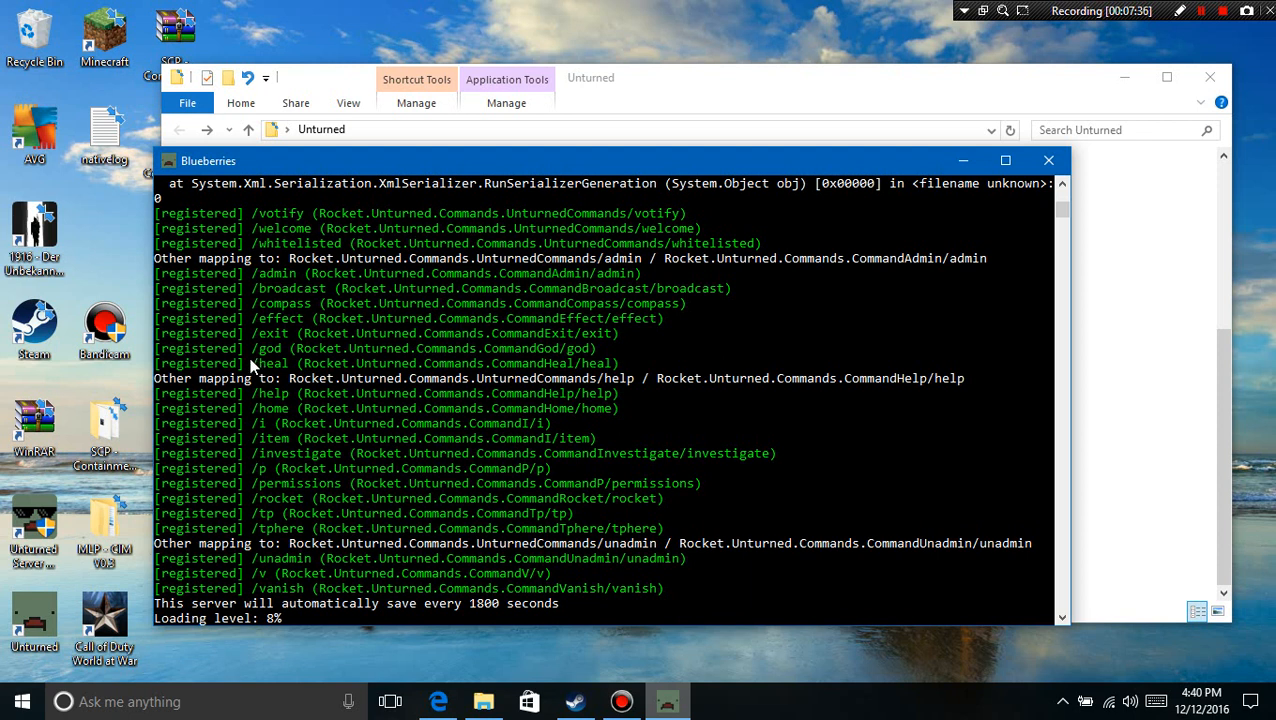
mouse_move(502, 396)
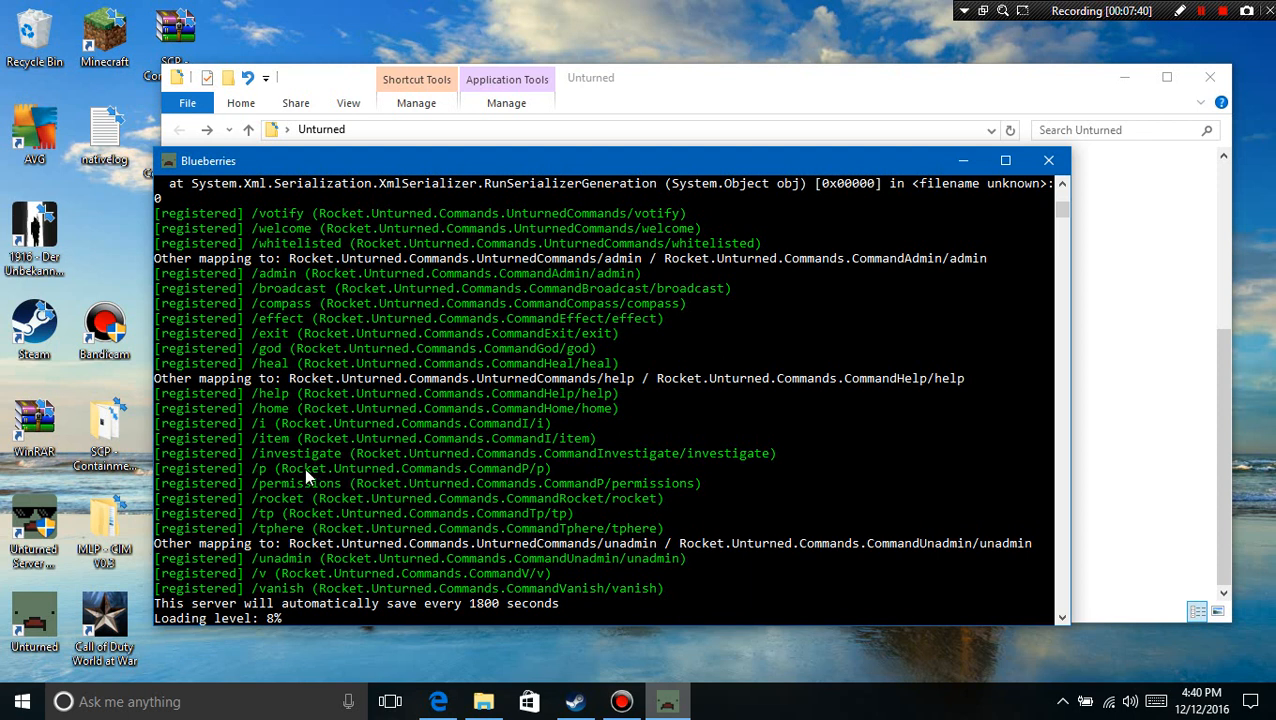
mouse_move(254, 480)
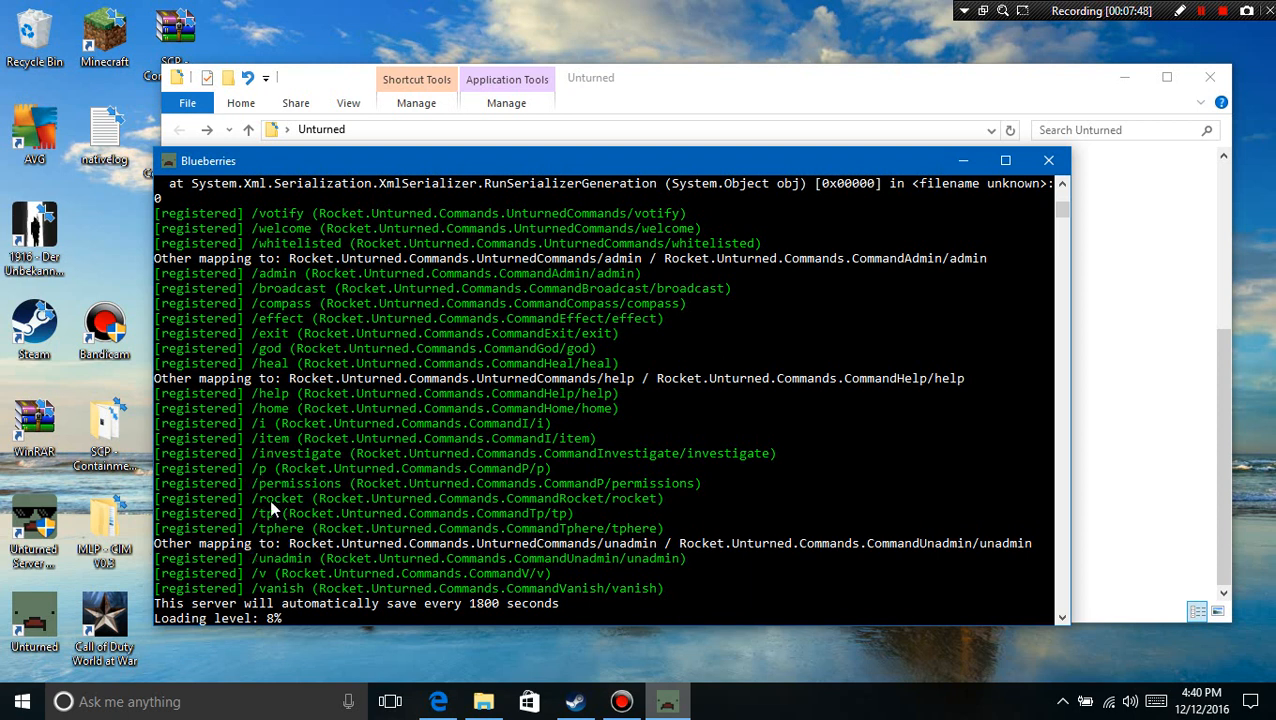
mouse_move(264, 532)
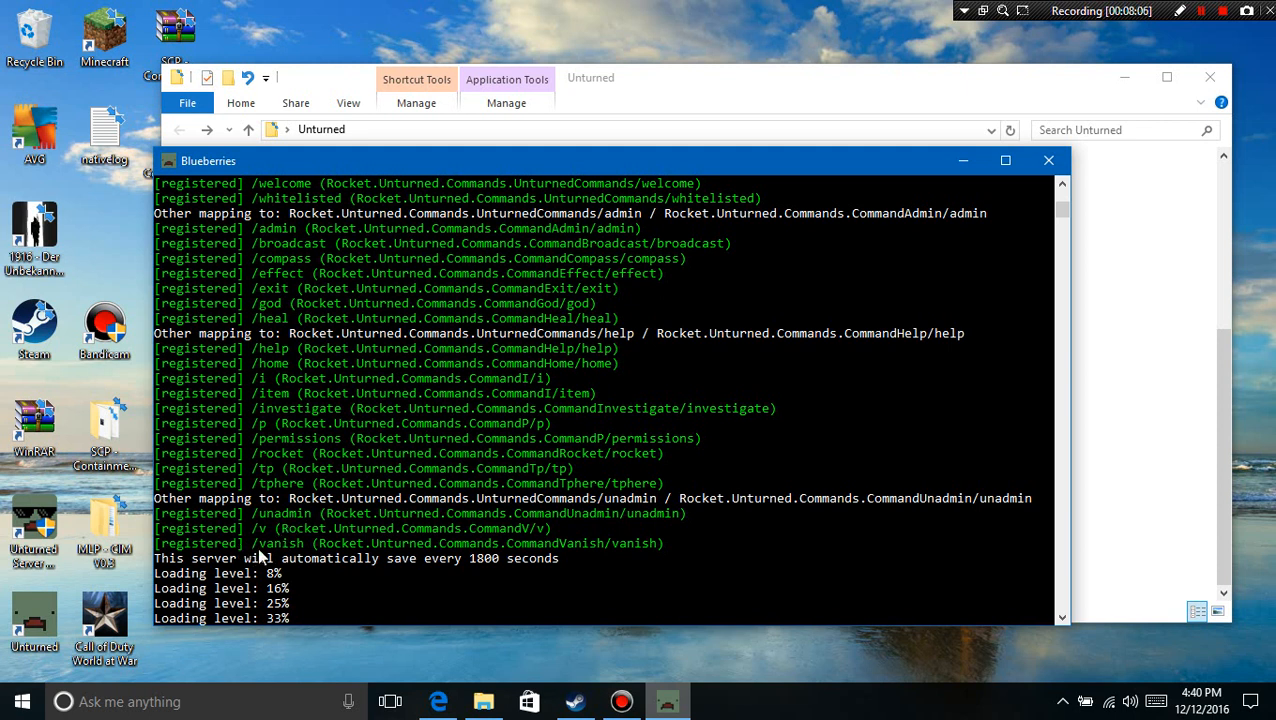
mouse_move(260, 560)
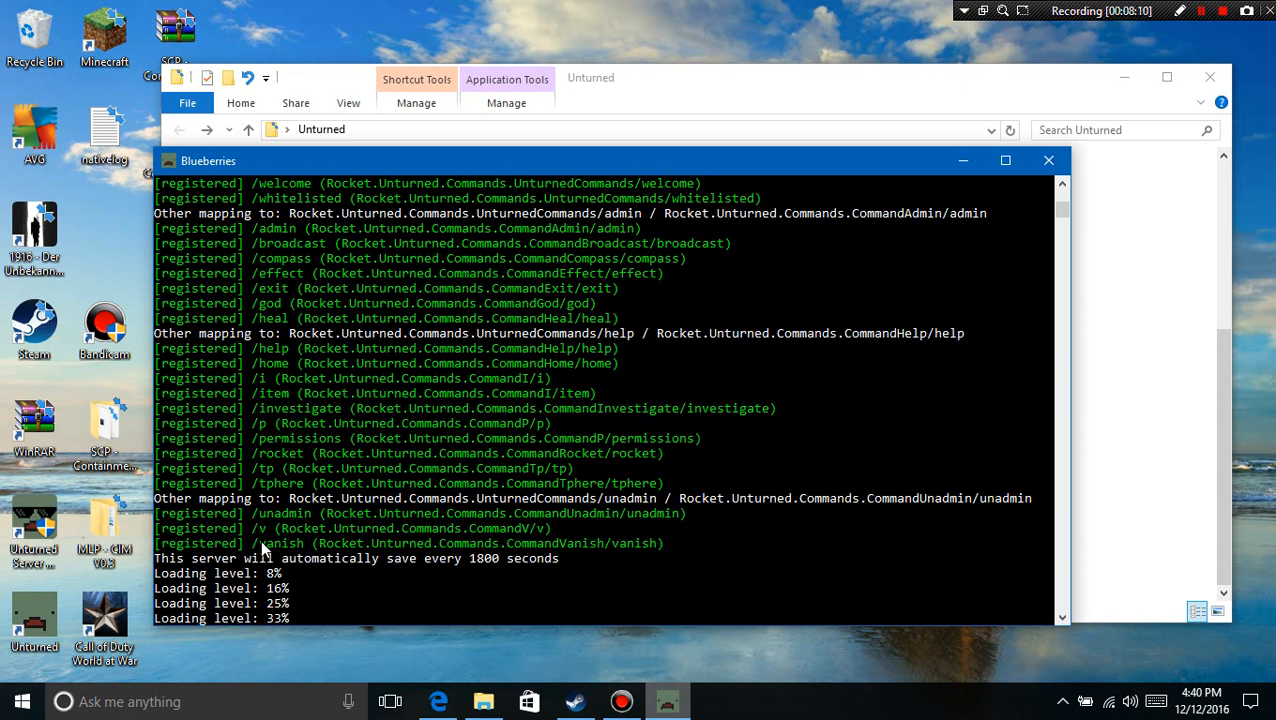
mouse_move(322, 564)
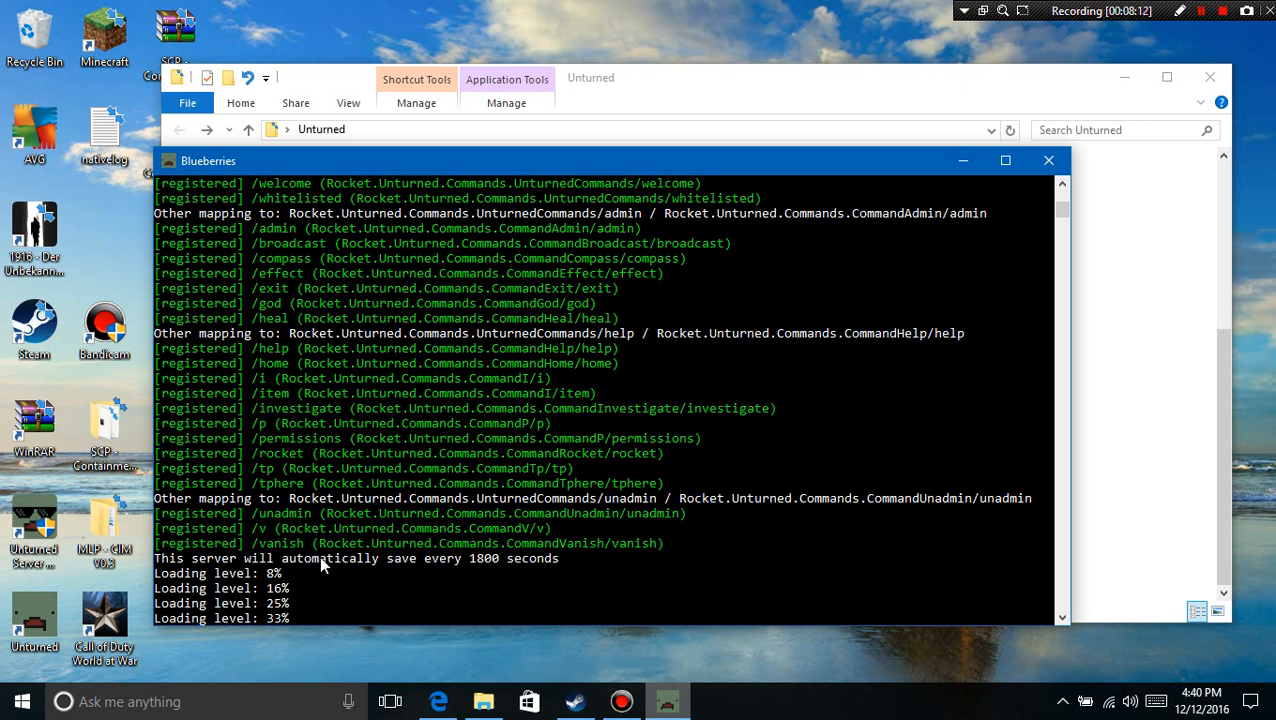
mouse_move(312, 560)
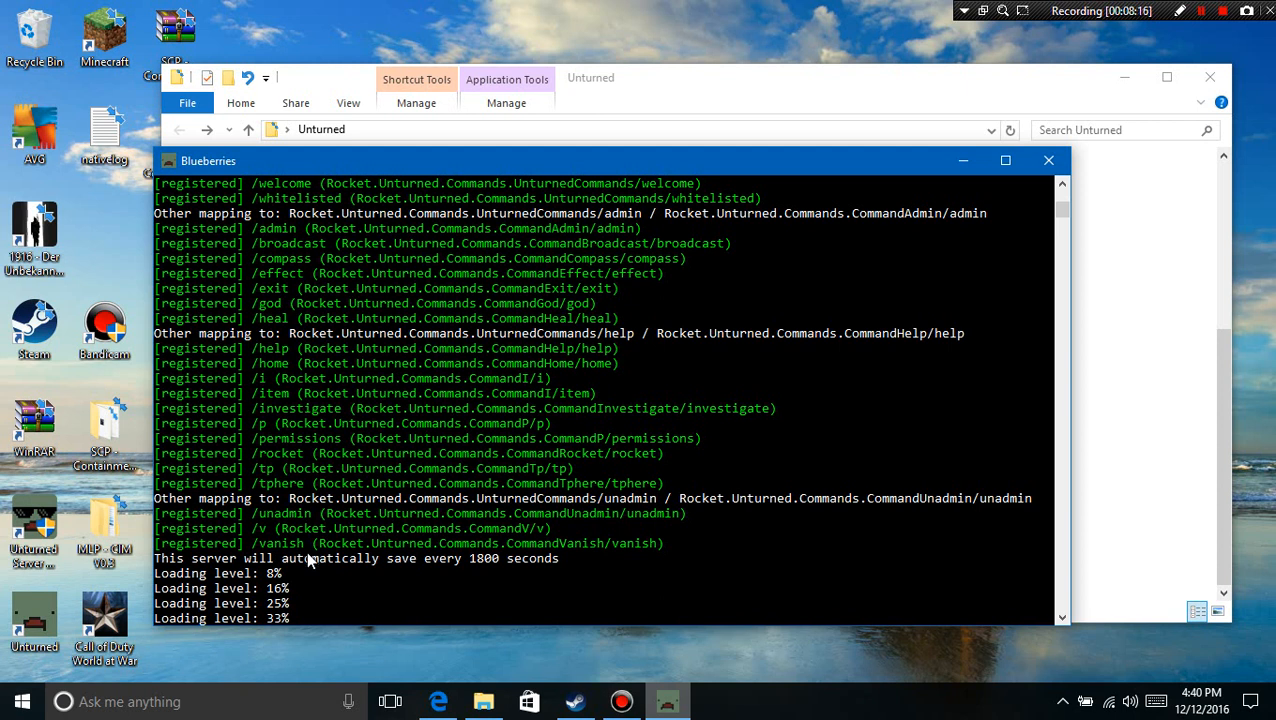
mouse_move(308, 556)
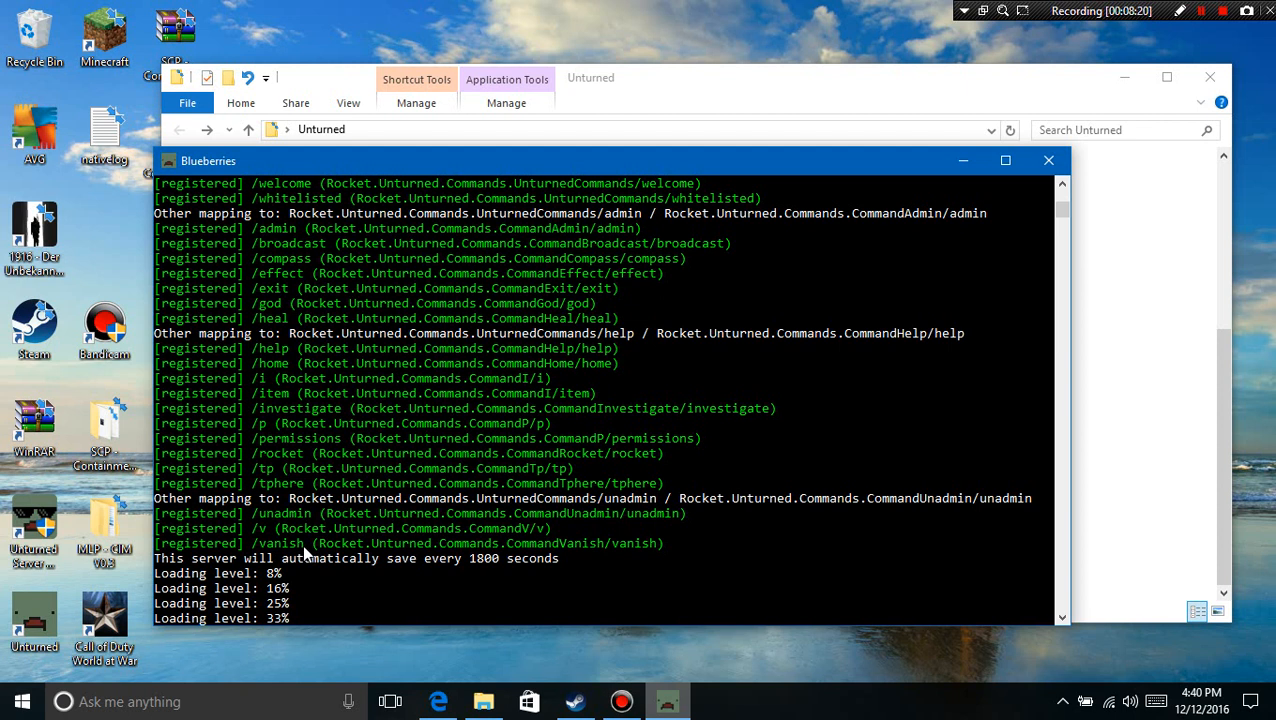
mouse_move(304, 556)
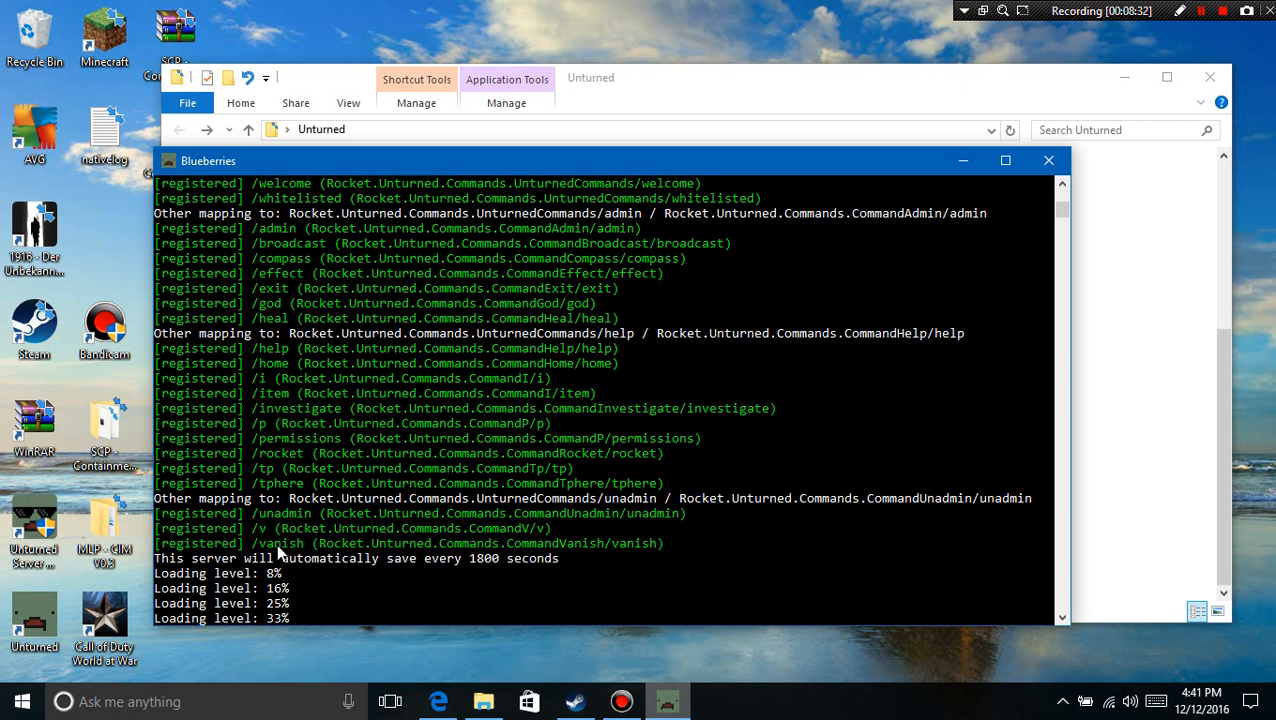
mouse_move(312, 624)
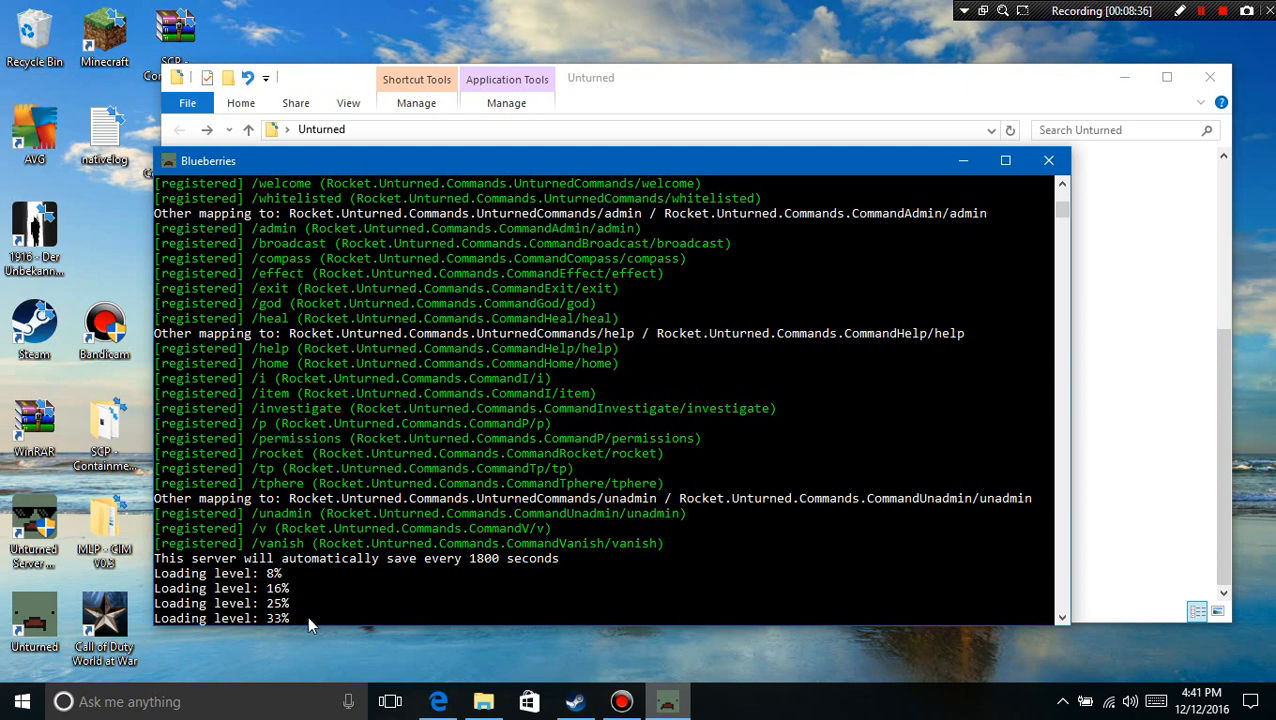
mouse_move(332, 576)
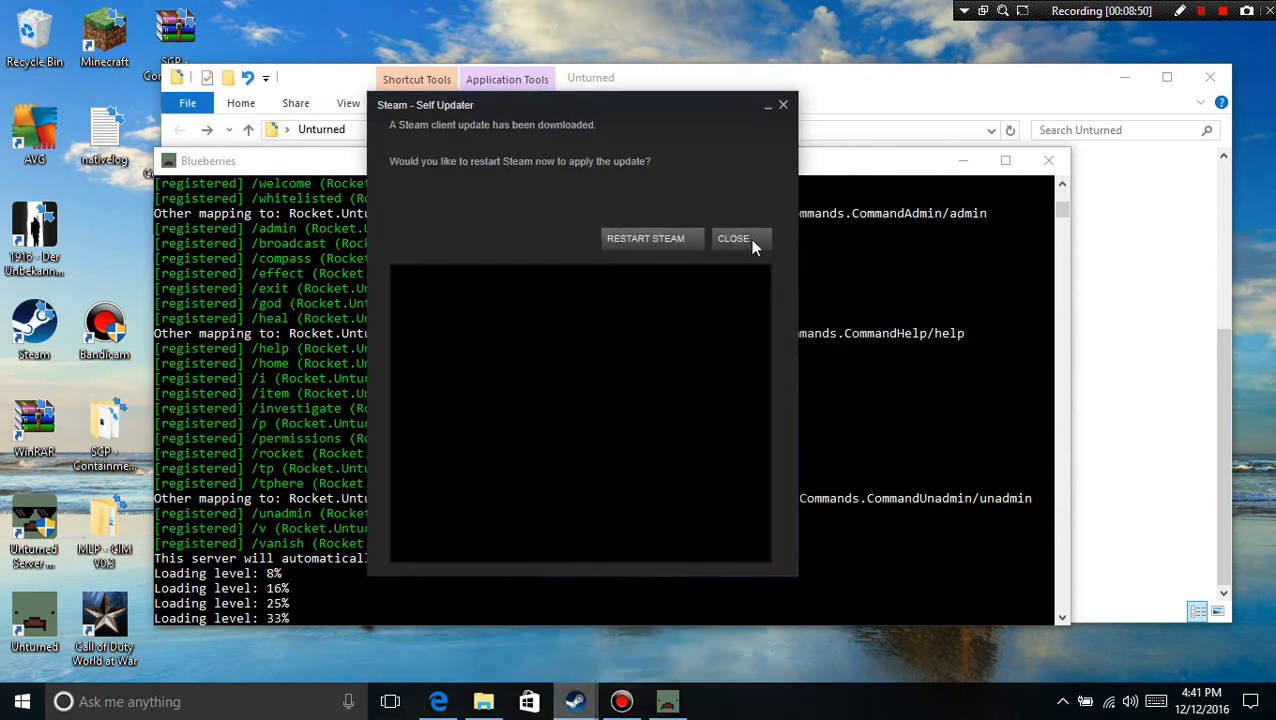
mouse_move(848, 176)
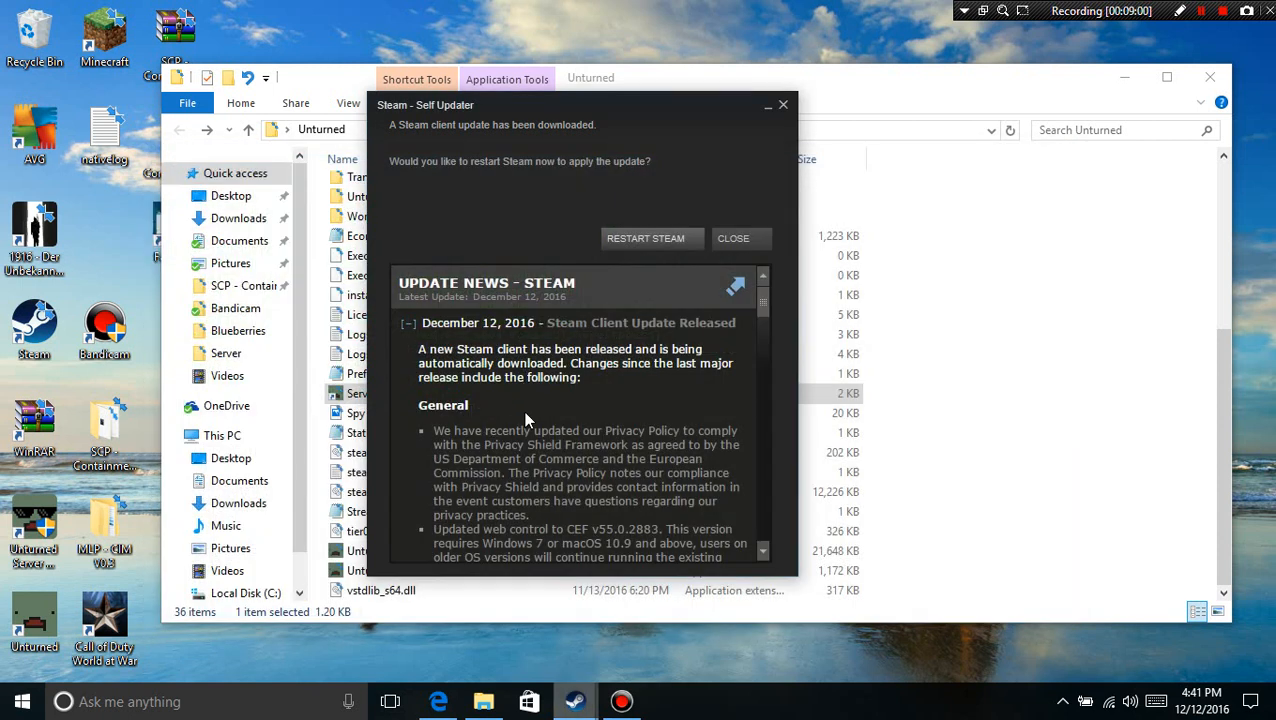
Step: Dismiss the Steam Self Updater notice without restarting, leaving the desktop clear
click(732, 238)
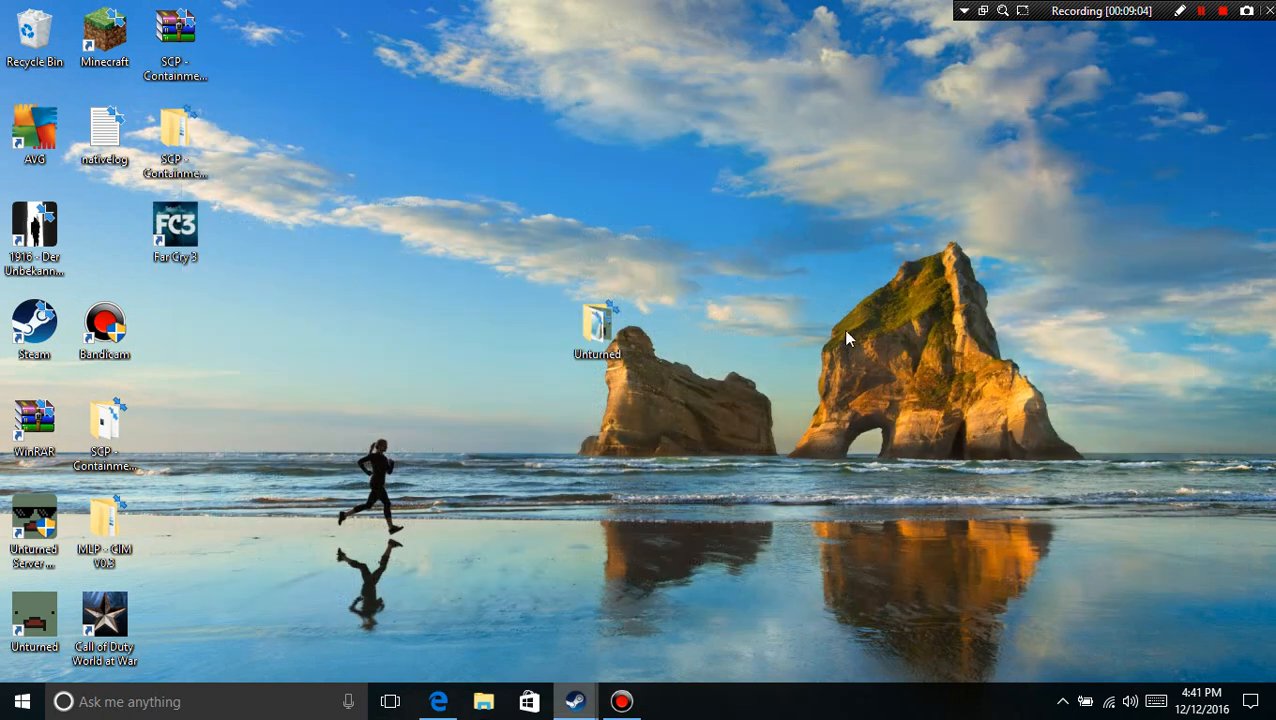
mouse_move(794, 440)
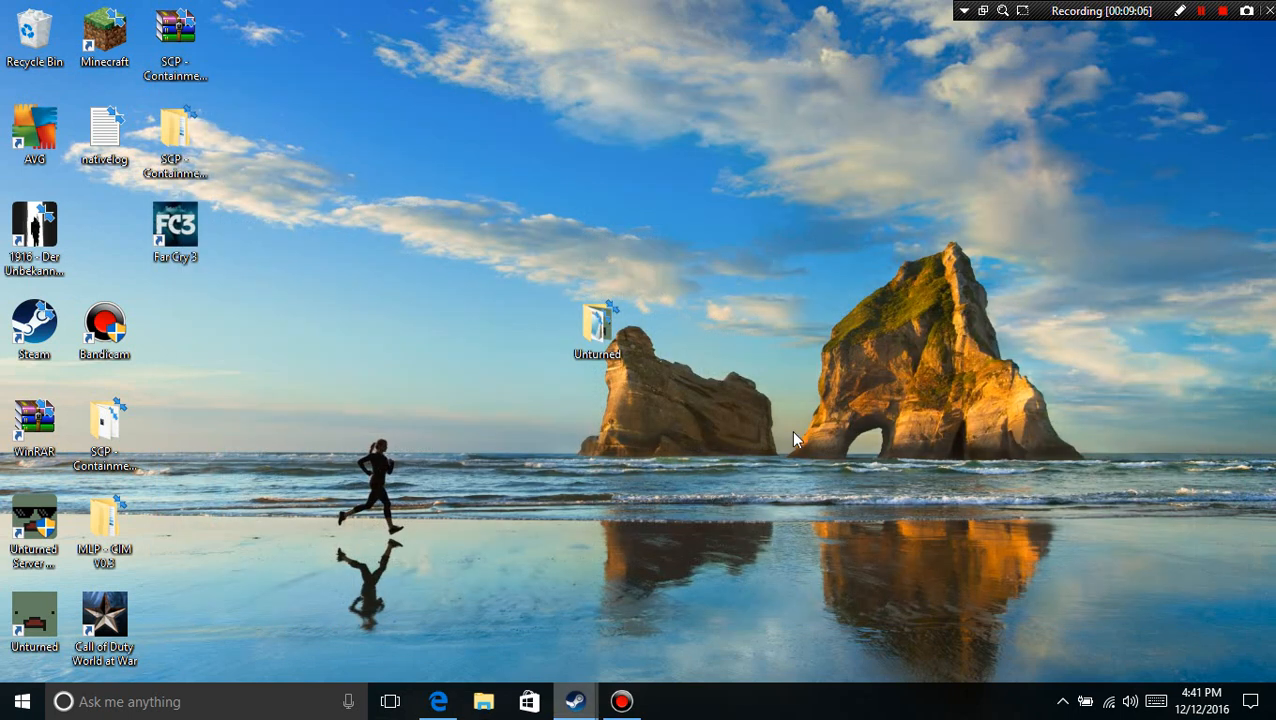